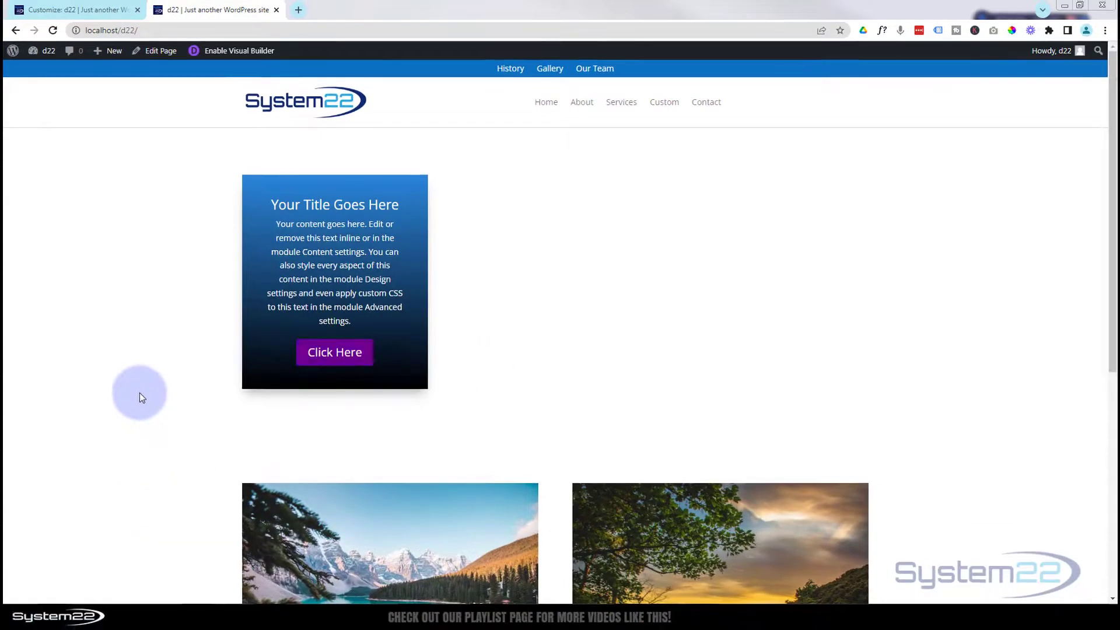
{"action": "mouse_move", "coordinate": [244, 51]}
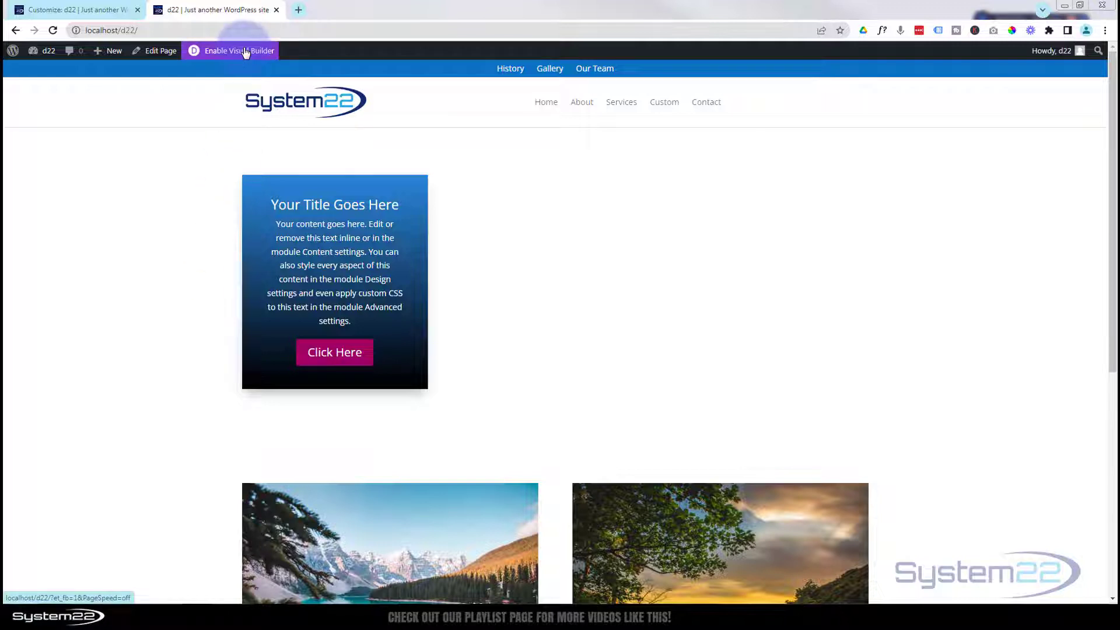
Enable the Divi Visual Builder on the page from the admin bar.
{"action": "left_click", "coordinate": [236, 51]}
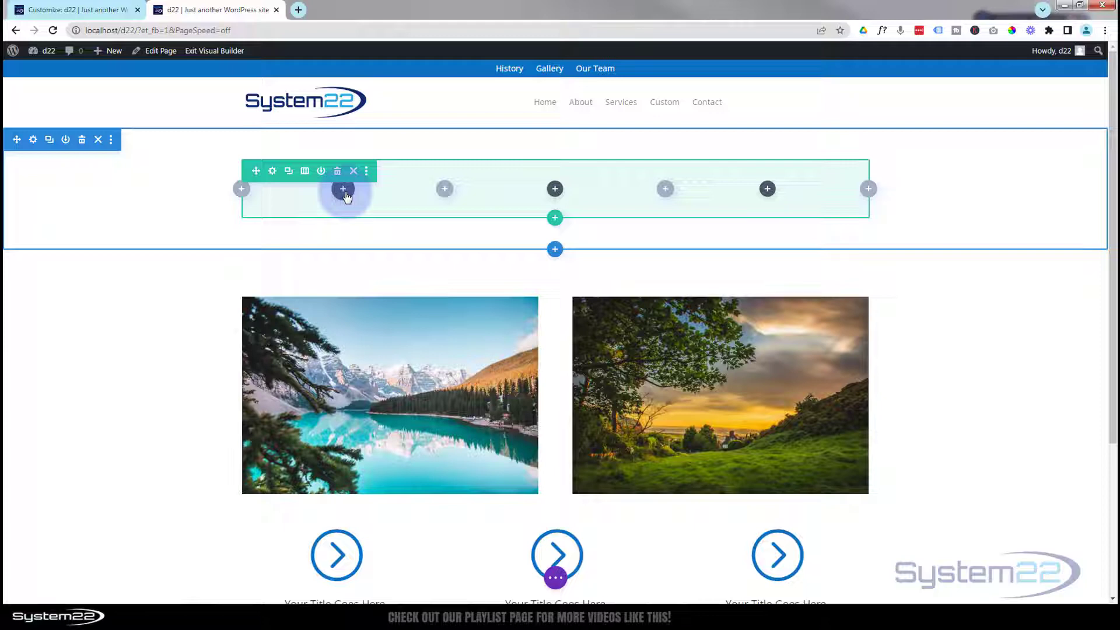
Open the Insert Module picker for the first column and scroll the module list.
{"action": "left_click", "coordinate": [345, 189]}
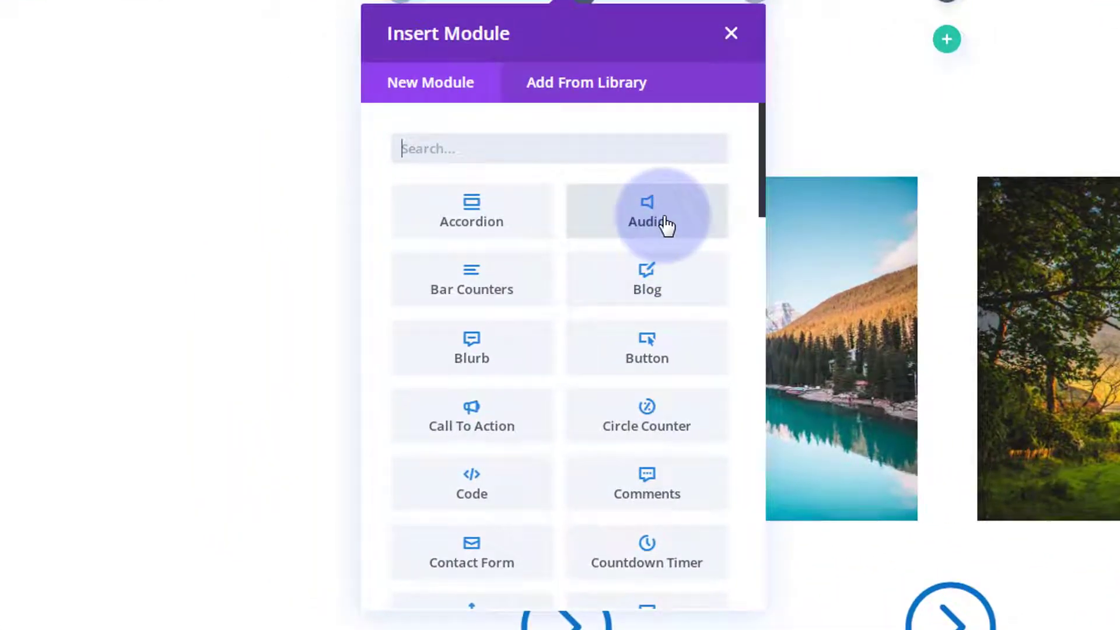
{"action": "scroll", "scroll_direction": "down", "scroll_amount": 3}
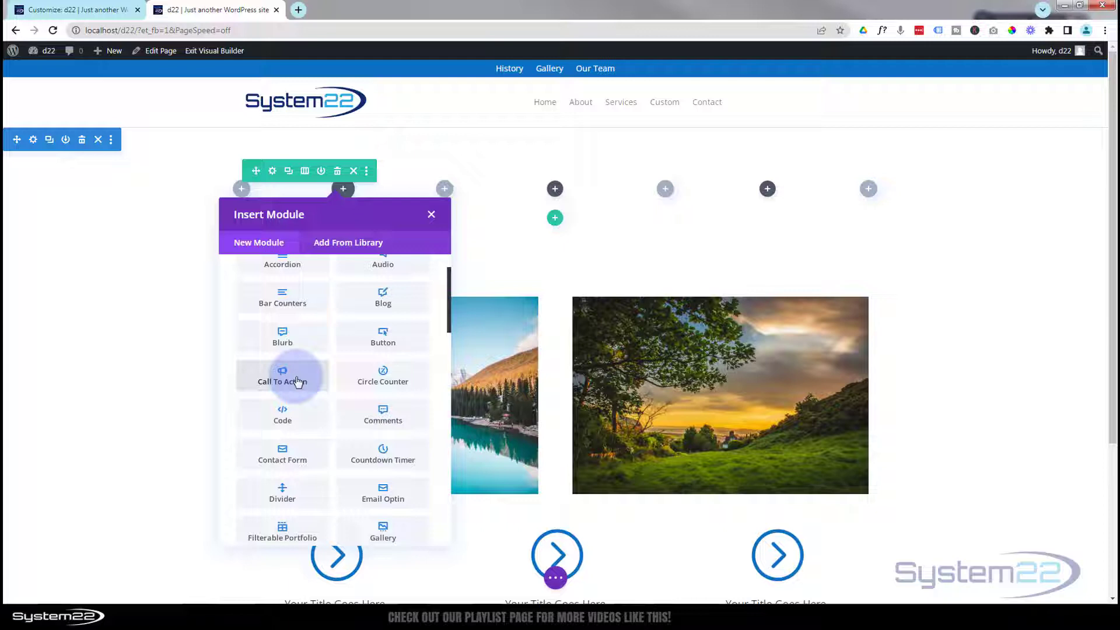
Add a Call To Action module with button link '#' opening in a new tab.
{"action": "left_click", "coordinate": [282, 376]}
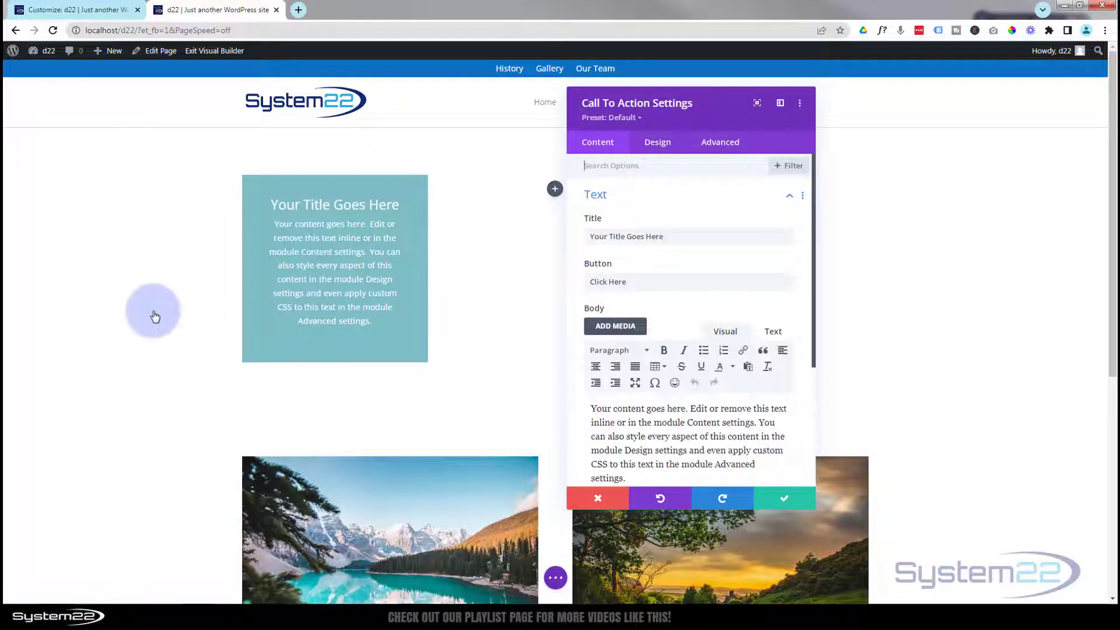
{"action": "mouse_move", "coordinate": [166, 338]}
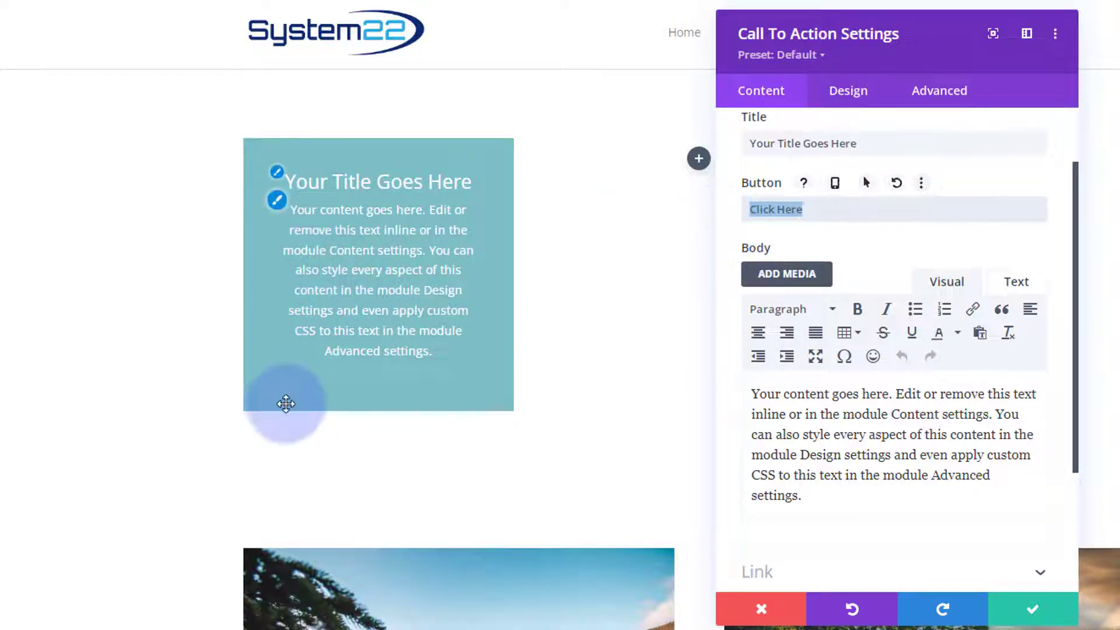
{"action": "mouse_move", "coordinate": [938, 333]}
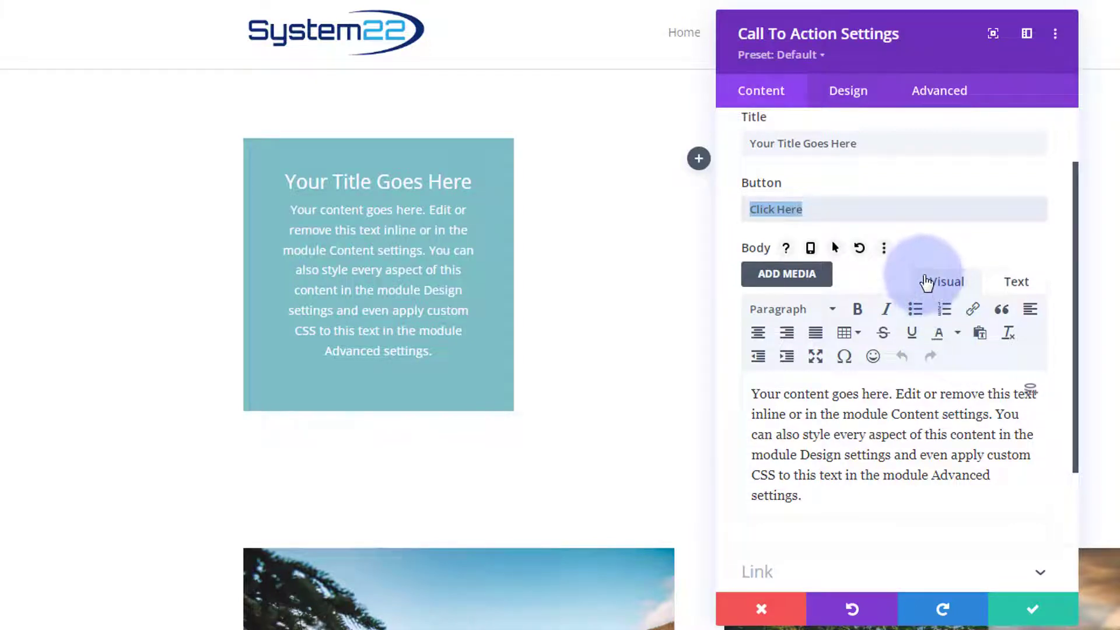
{"action": "scroll", "scroll_direction": "down", "scroll_amount": 3}
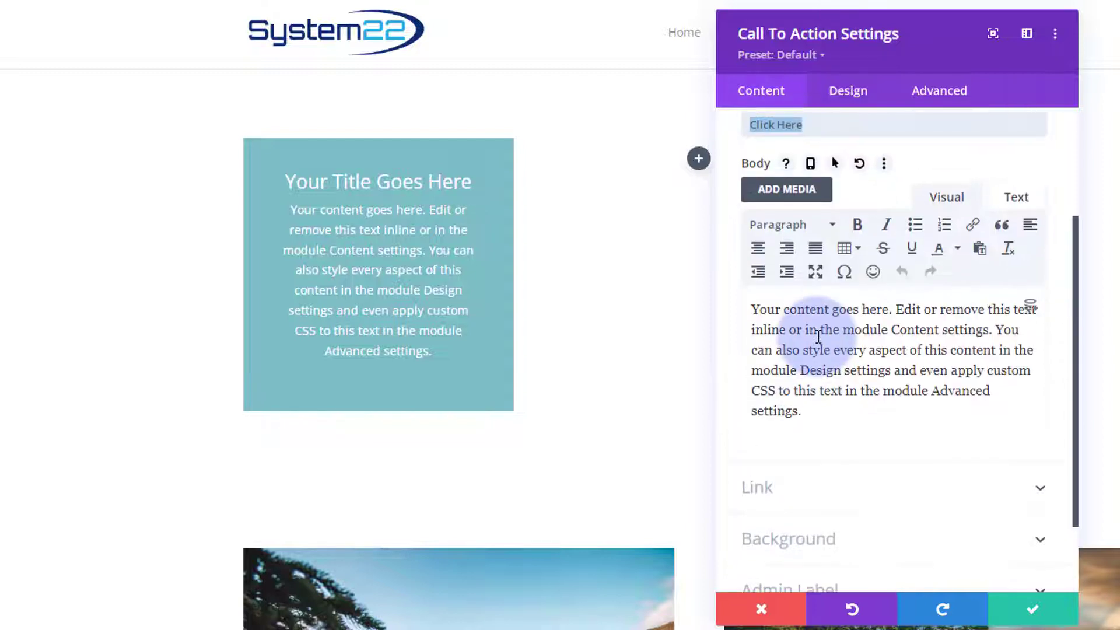
{"action": "mouse_move", "coordinate": [757, 249]}
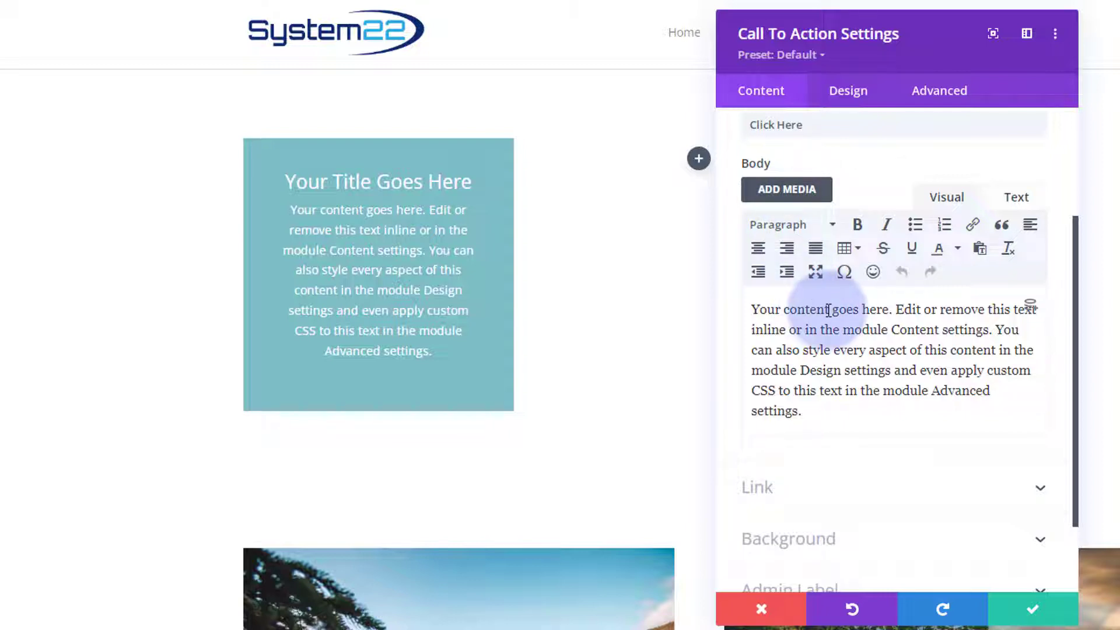
{"action": "scroll", "scroll_direction": "down", "scroll_amount": 3}
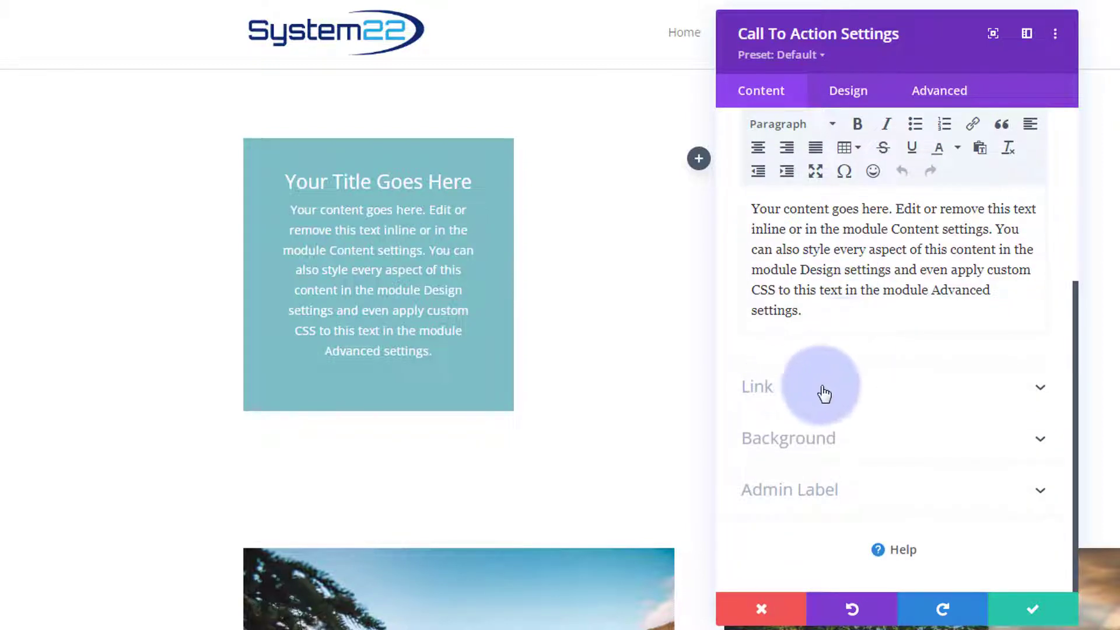
{"action": "left_click", "coordinate": [757, 386]}
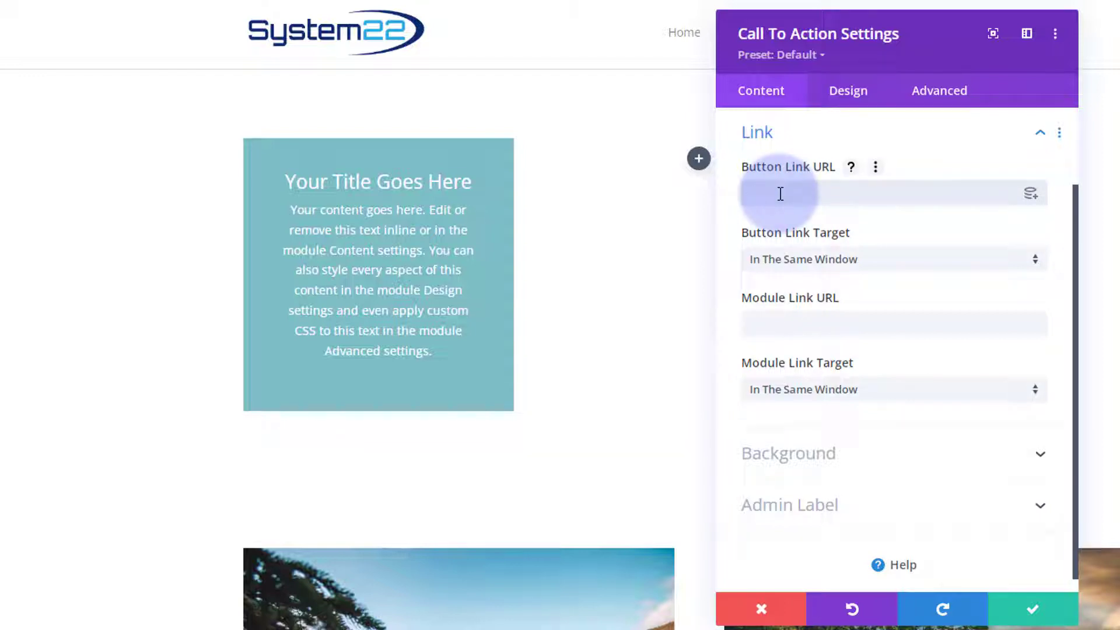
{"action": "type", "text": "#"}
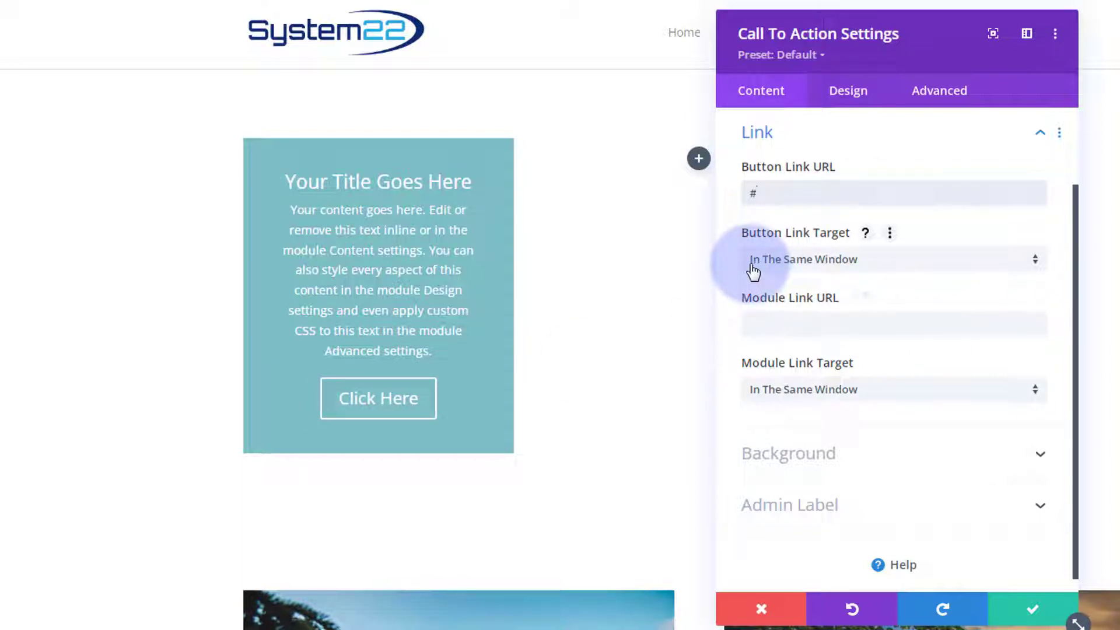
{"action": "left_click", "coordinate": [894, 259]}
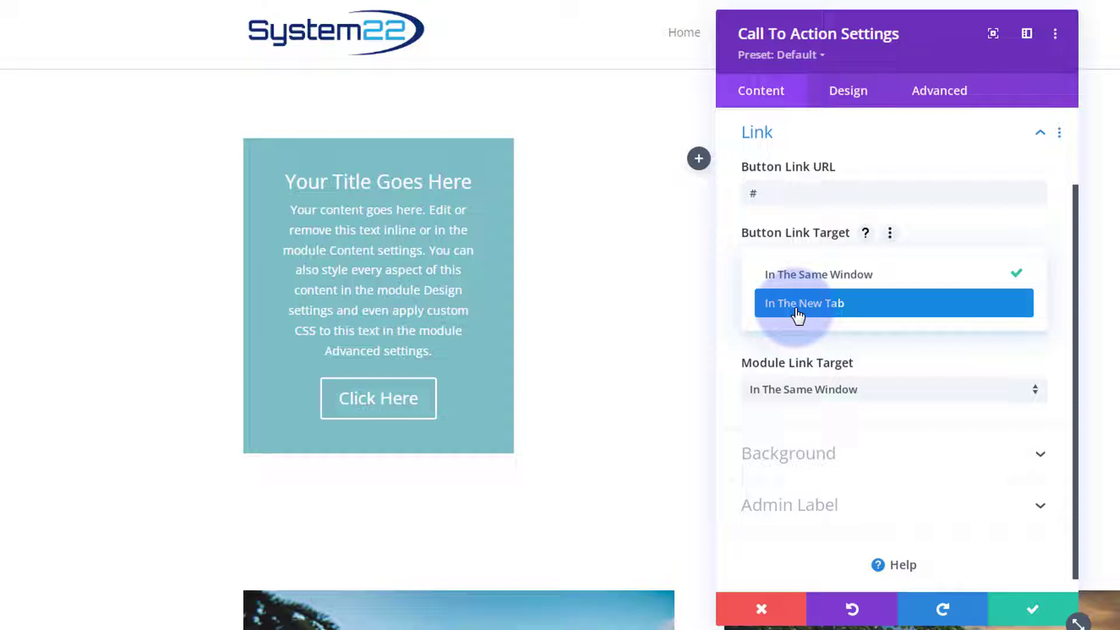
{"action": "left_click", "coordinate": [817, 274]}
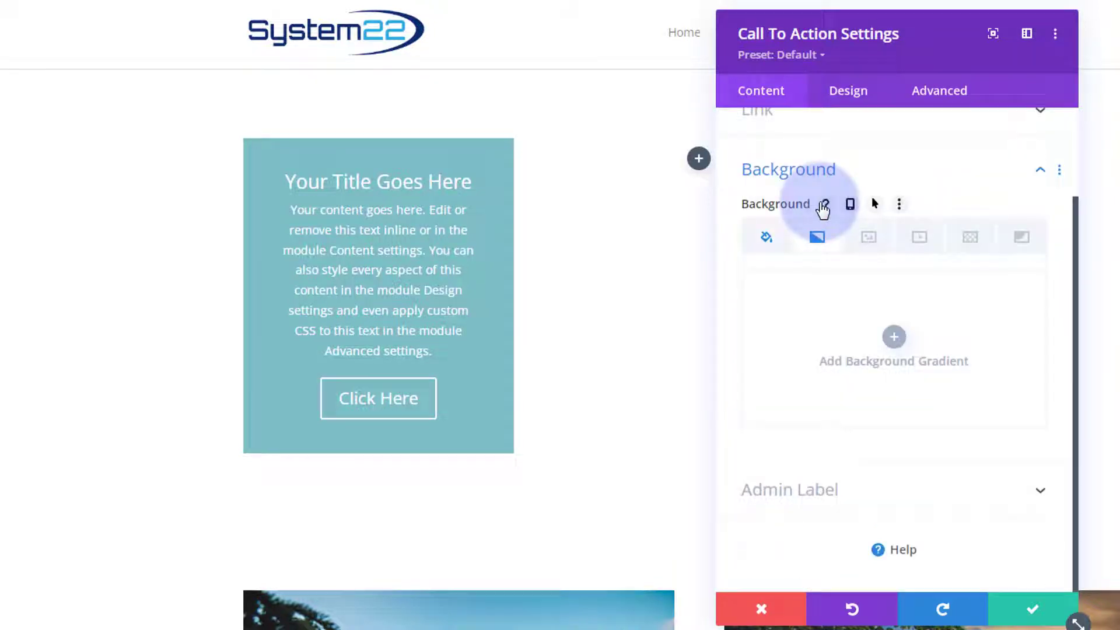
Set a linear gradient background from blue to a black end stop at 180 degrees.
{"action": "left_click", "coordinate": [893, 337]}
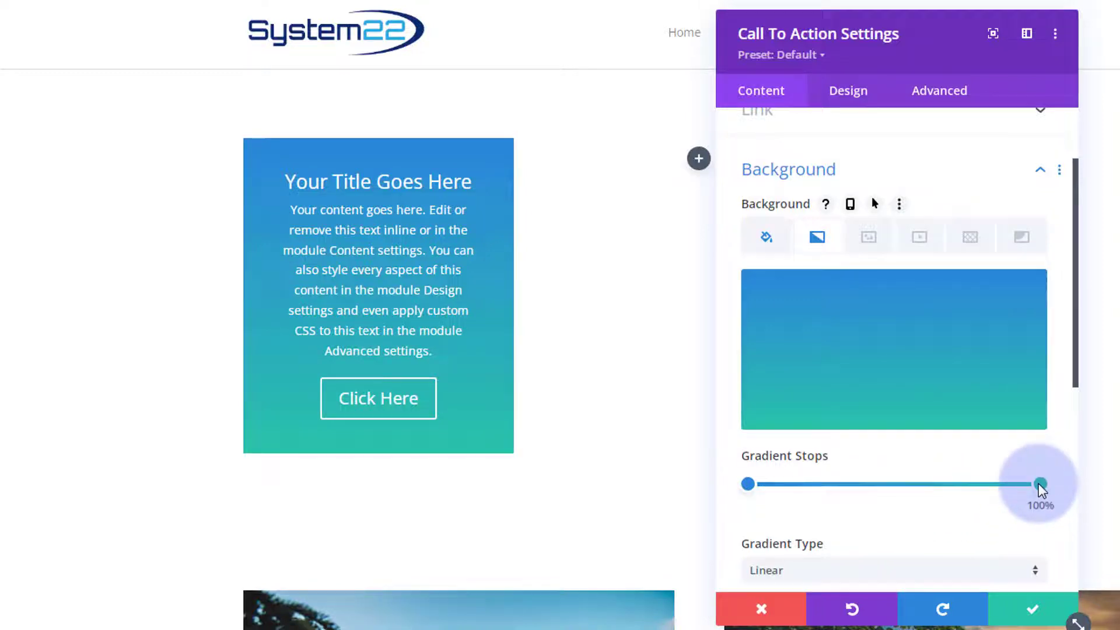
{"action": "left_click", "coordinate": [1040, 485]}
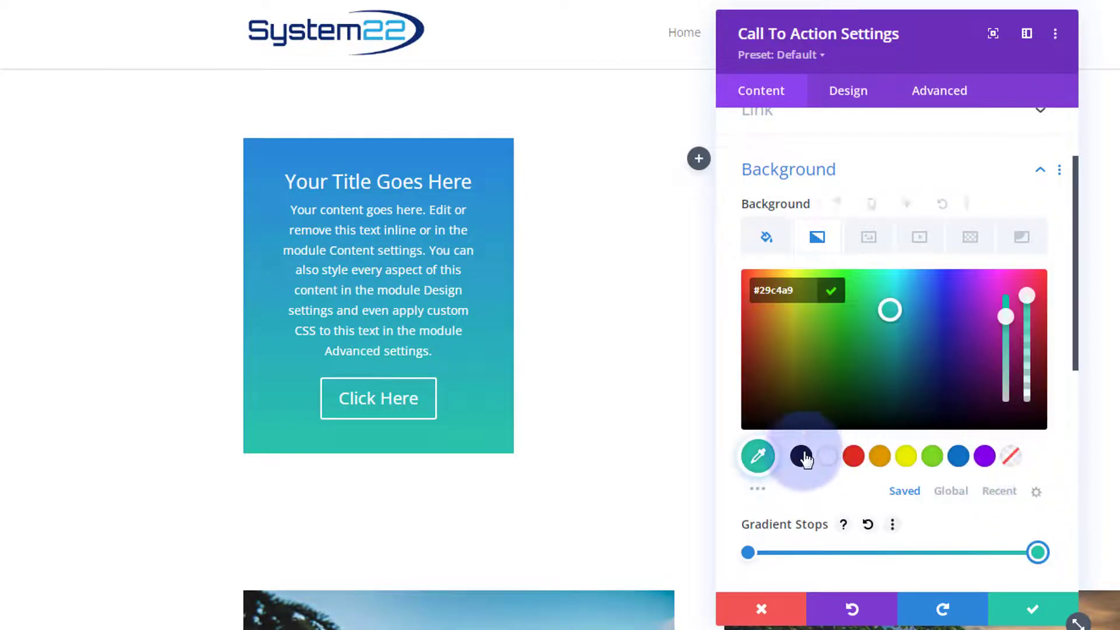
{"action": "left_click", "coordinate": [801, 456]}
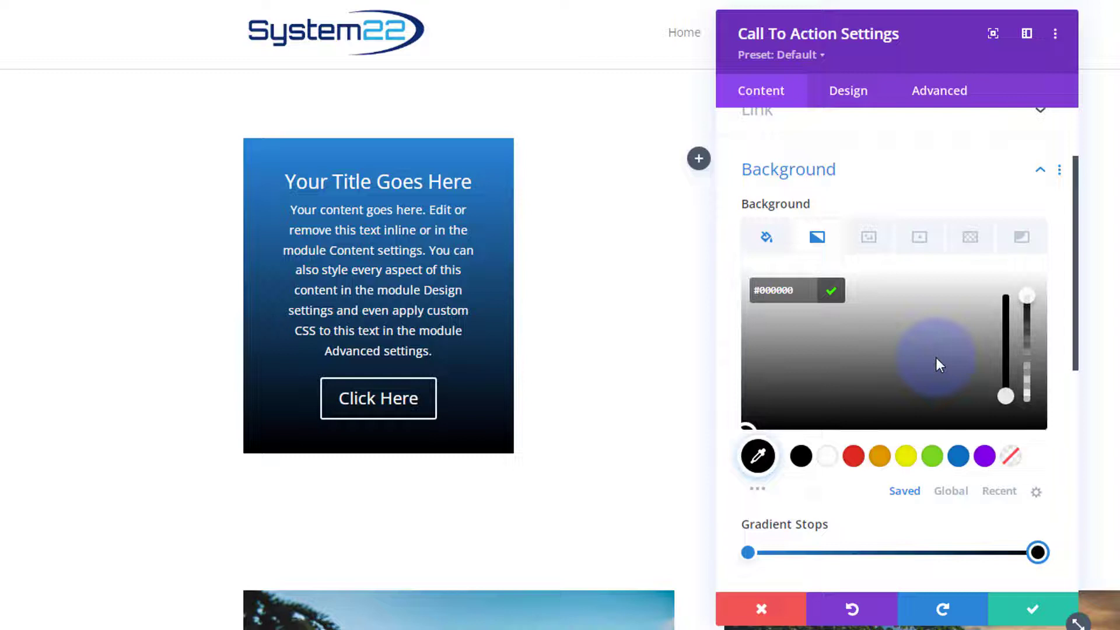
{"action": "scroll", "scroll_direction": "down", "scroll_amount": 3}
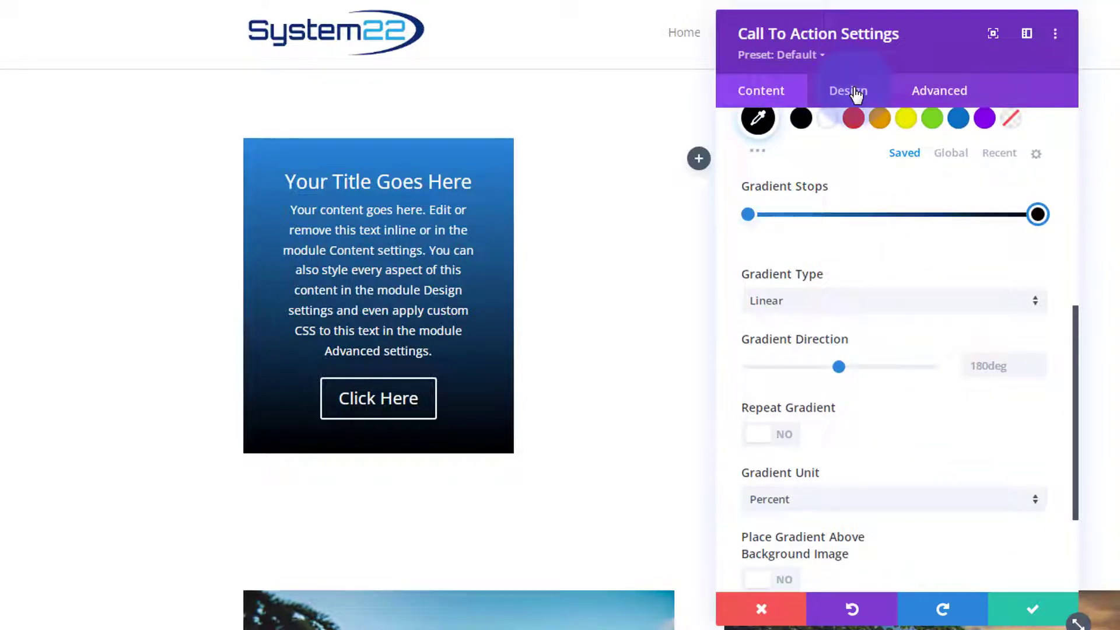
Apply a box shadow preset in the module's Design settings.
{"action": "left_click", "coordinate": [847, 90]}
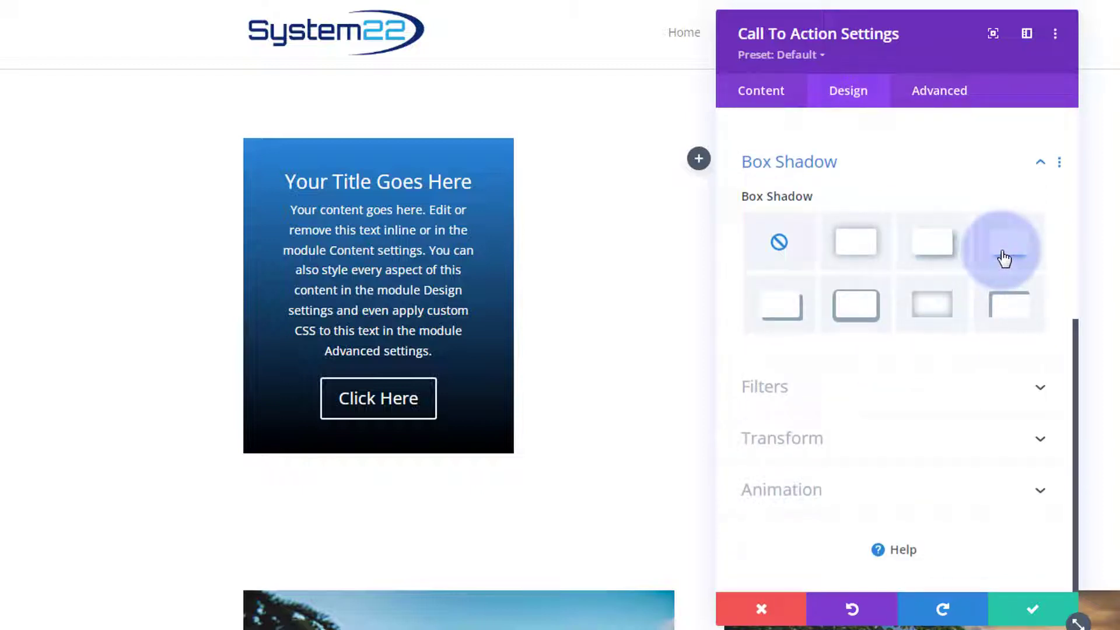
{"action": "left_click", "coordinate": [931, 306]}
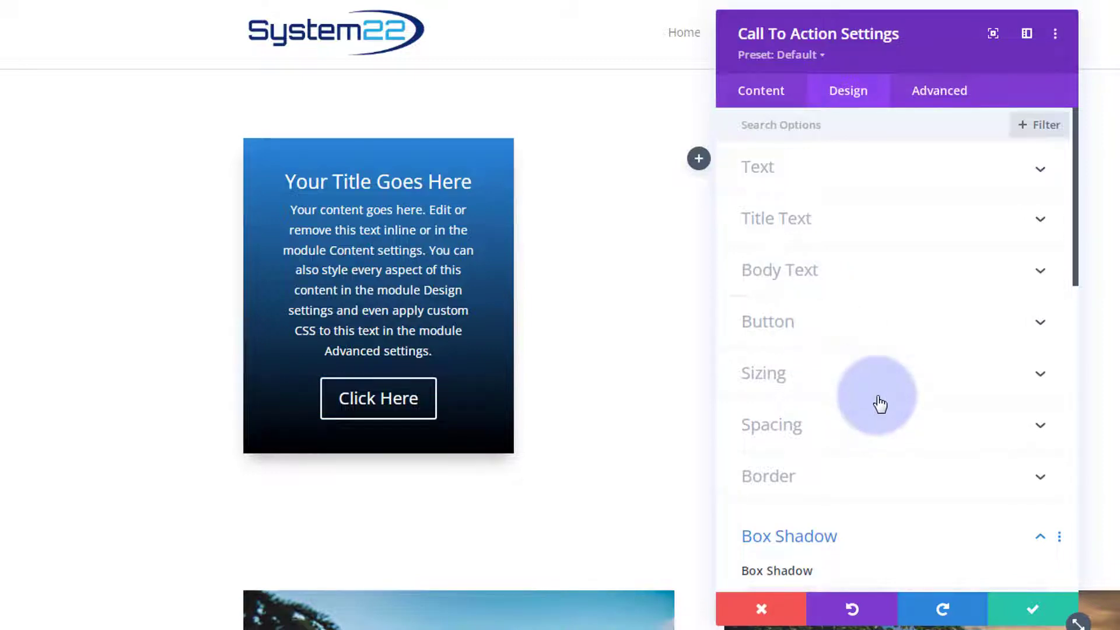
{"action": "mouse_move", "coordinate": [855, 91]}
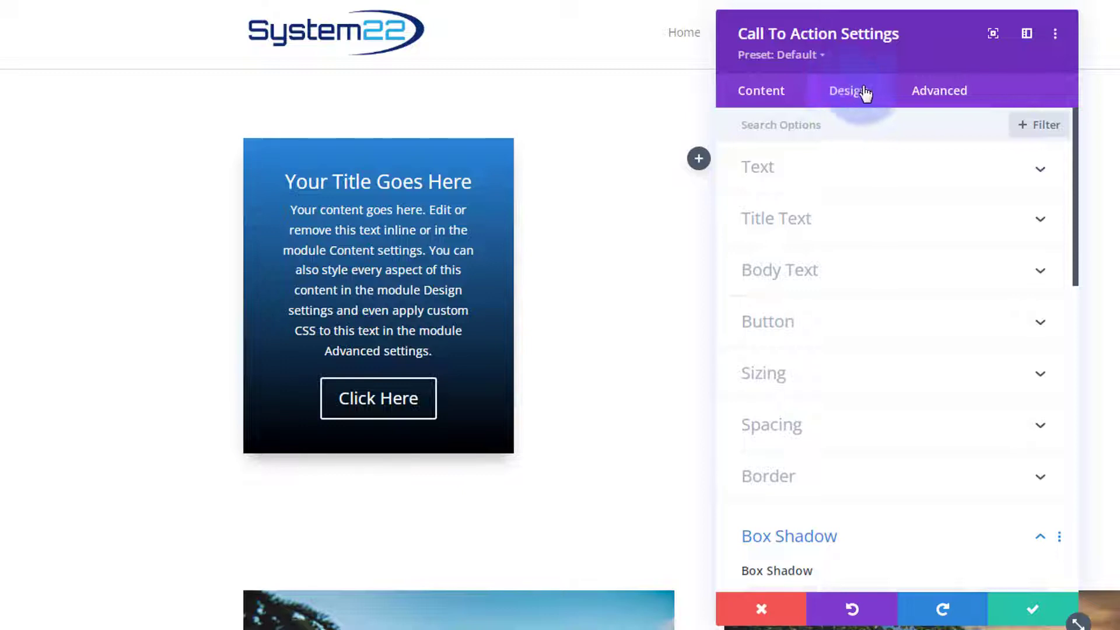
Enter 'ctabtn' as the CSS Class under Advanced > CSS ID & Classes.
{"action": "left_click", "coordinate": [940, 90]}
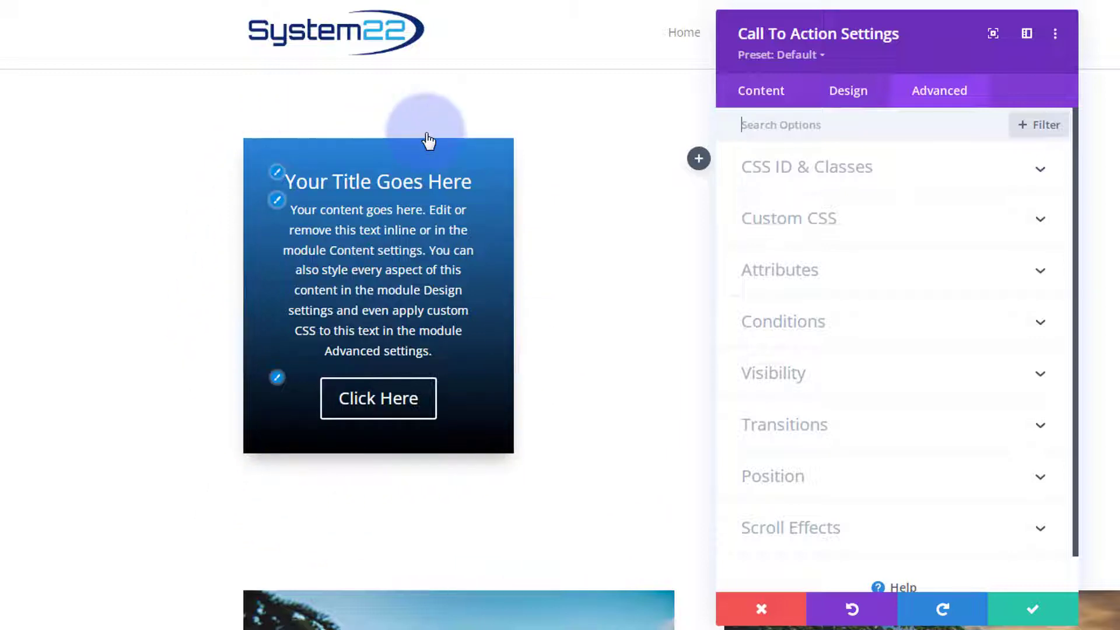
{"action": "mouse_move", "coordinate": [534, 433]}
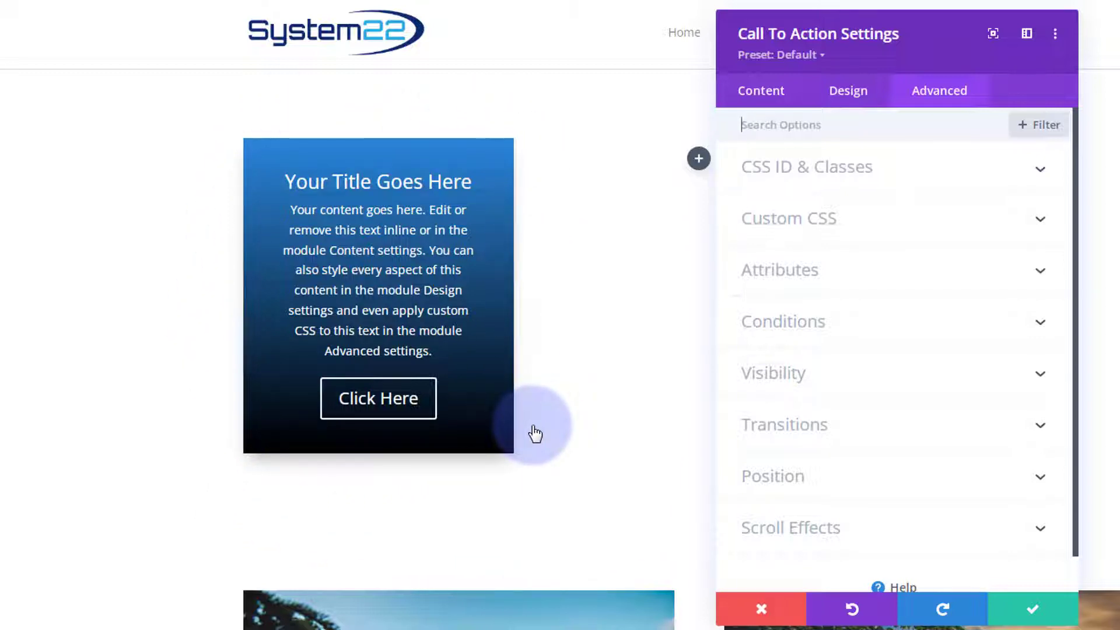
{"action": "mouse_move", "coordinate": [965, 208]}
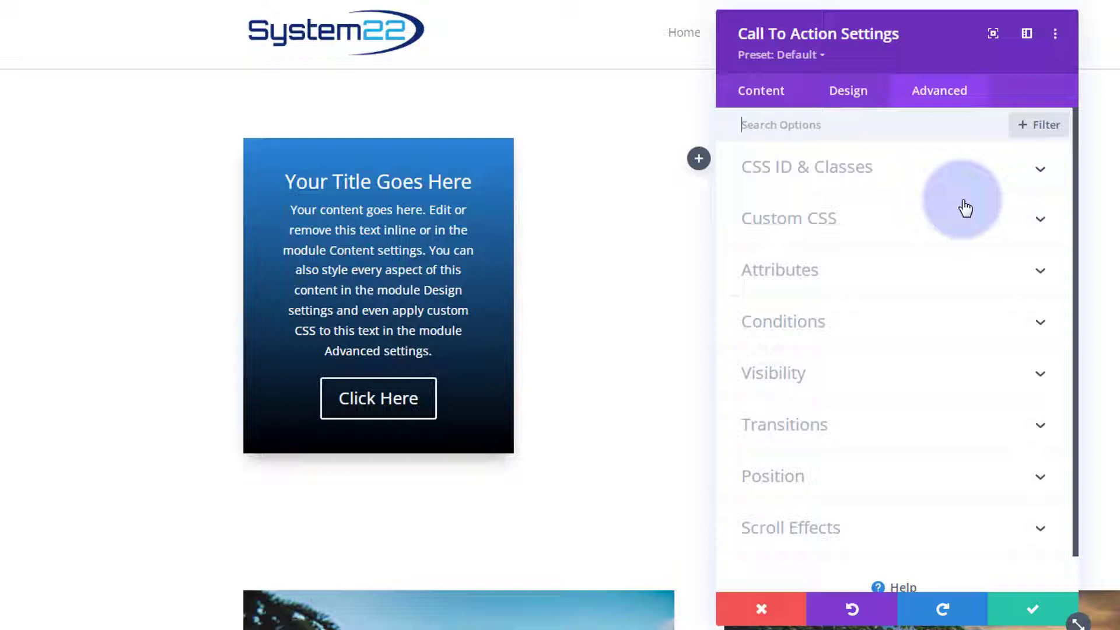
{"action": "mouse_move", "coordinate": [898, 175]}
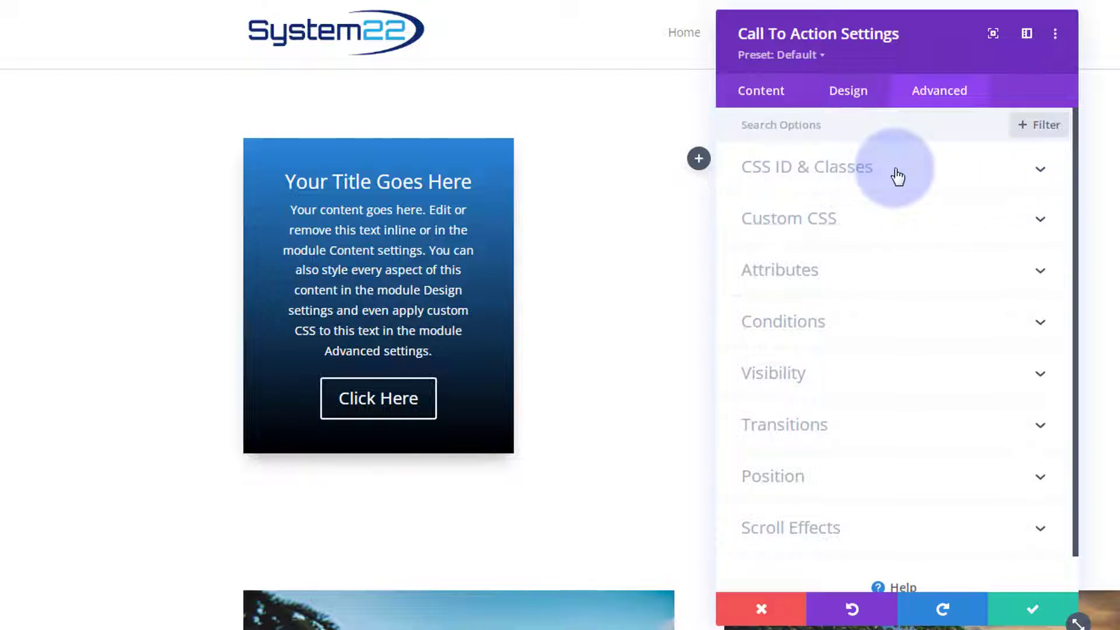
{"action": "left_click", "coordinate": [806, 166]}
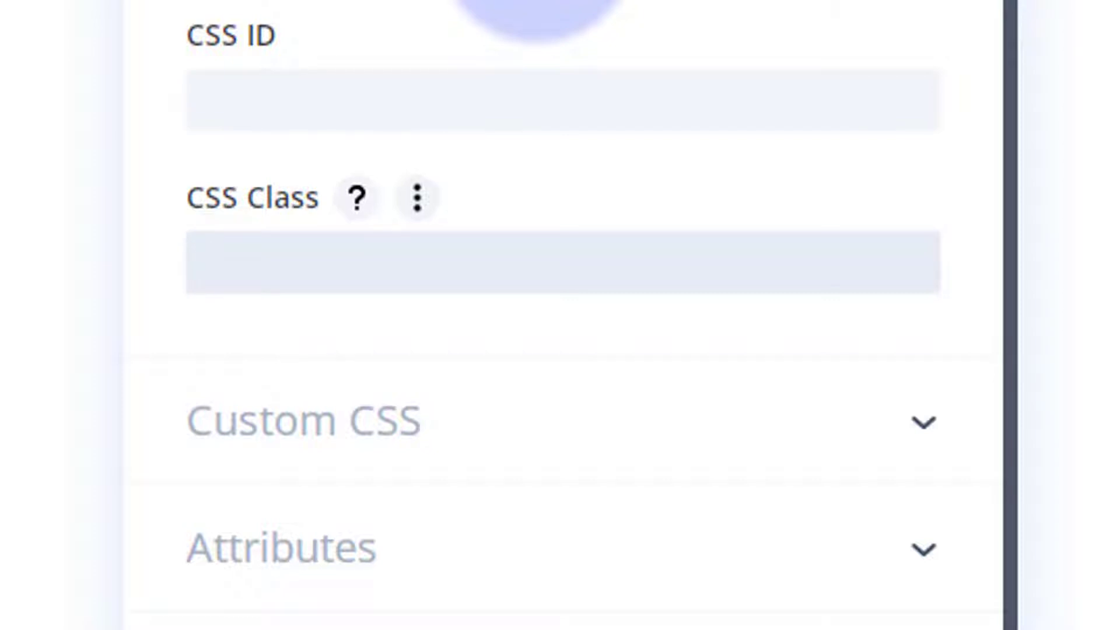
{"action": "type", "text": "ctabtn"}
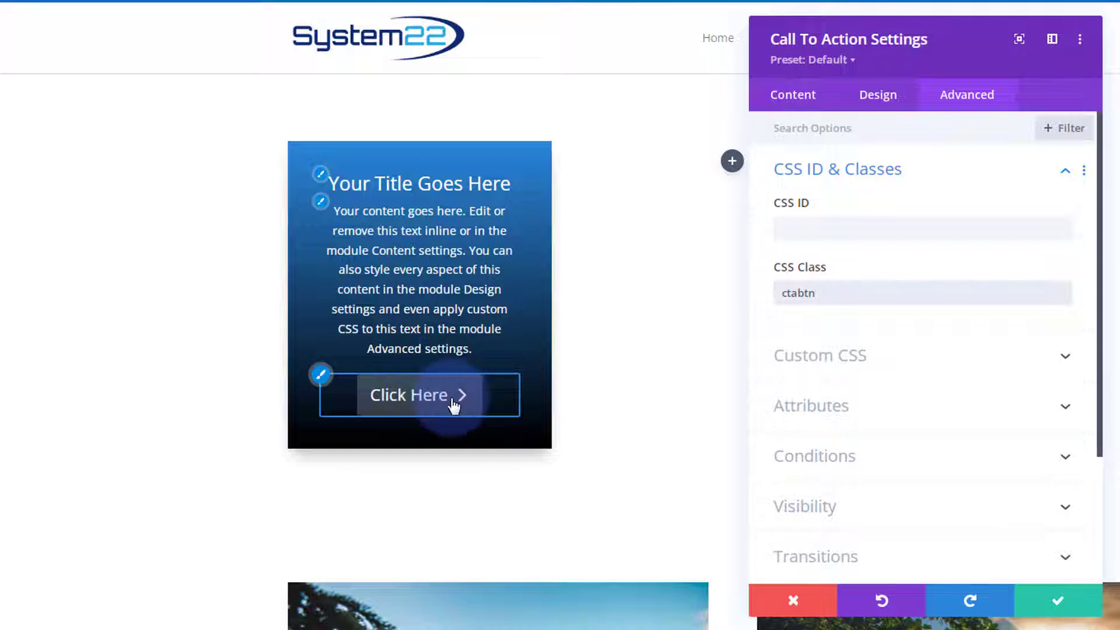
{"action": "left_click", "coordinate": [921, 293]}
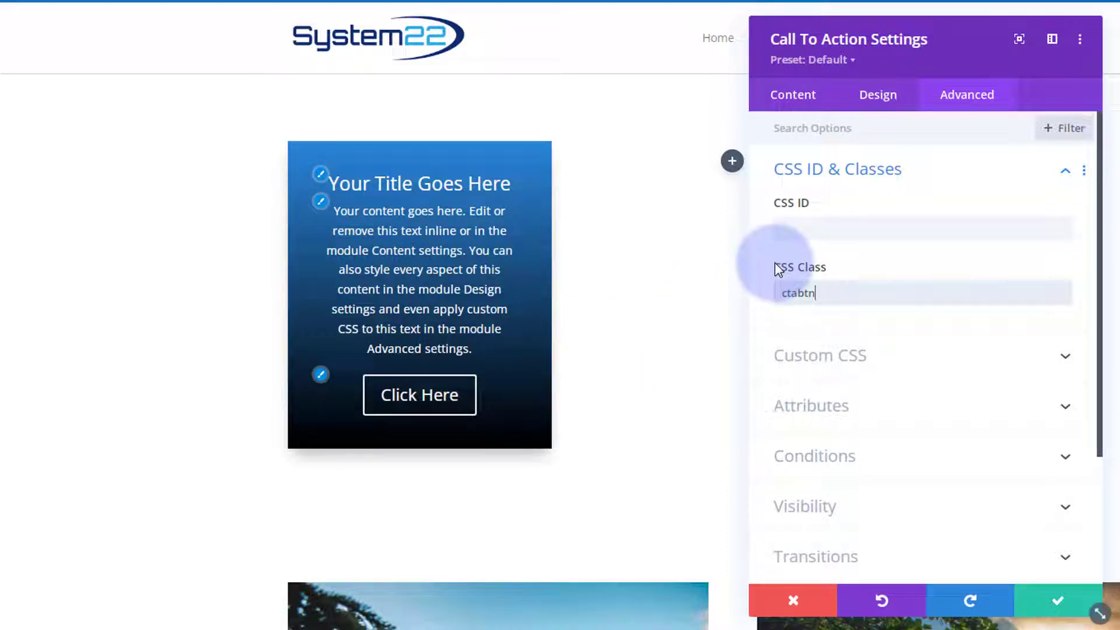
{"action": "left_click", "coordinate": [877, 94]}
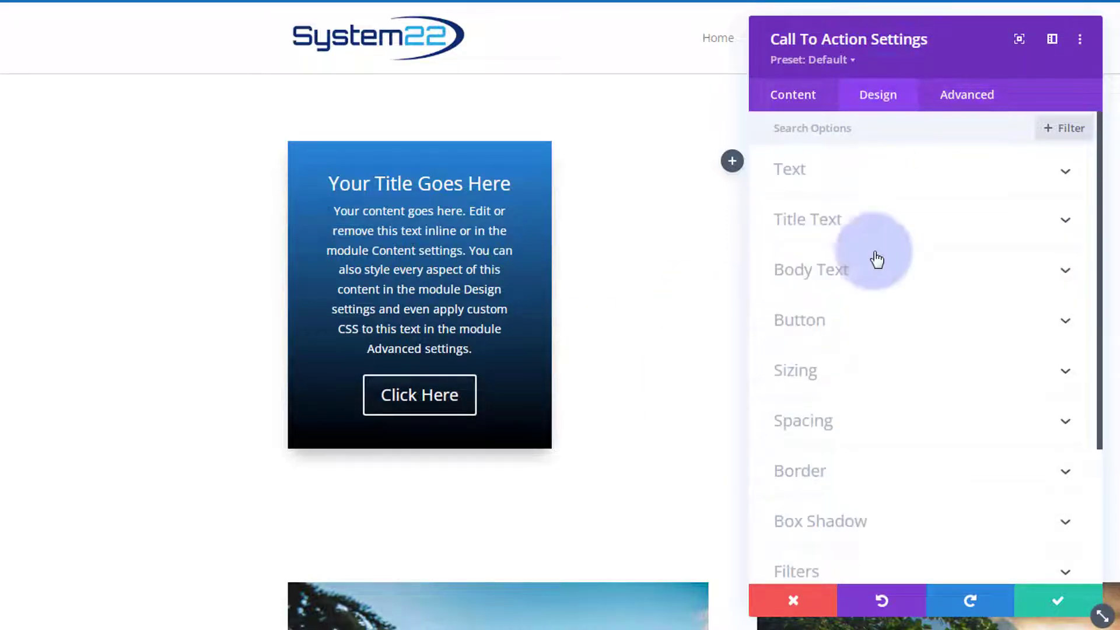
Enable custom button styles, set Button Border Width to 0px and Show Button Icon to No.
{"action": "left_click", "coordinate": [798, 320]}
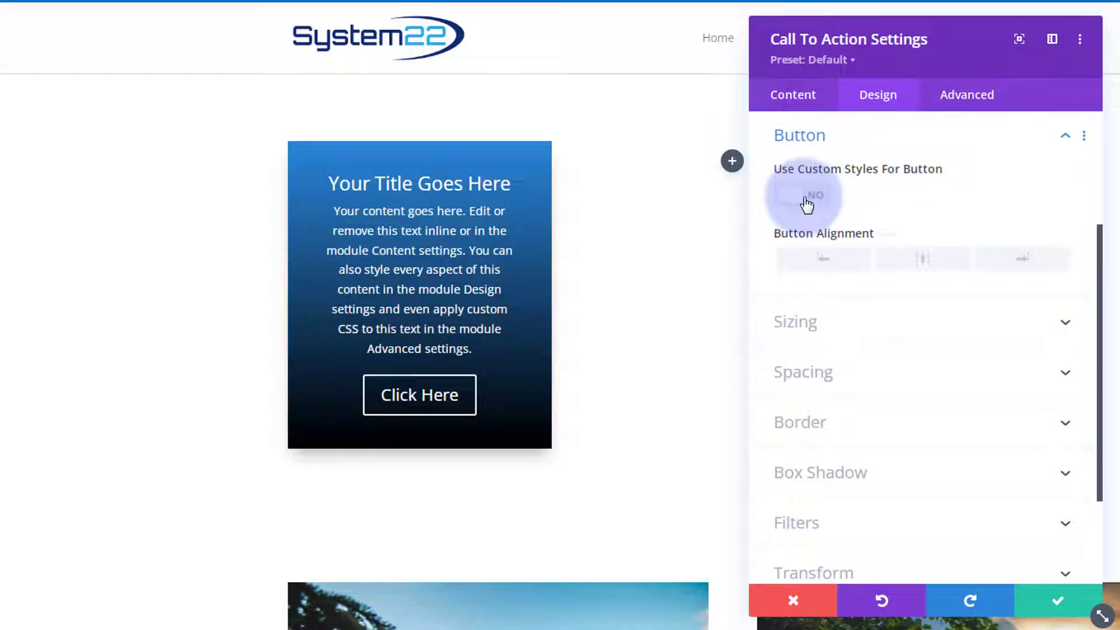
{"action": "left_click", "coordinate": [802, 194]}
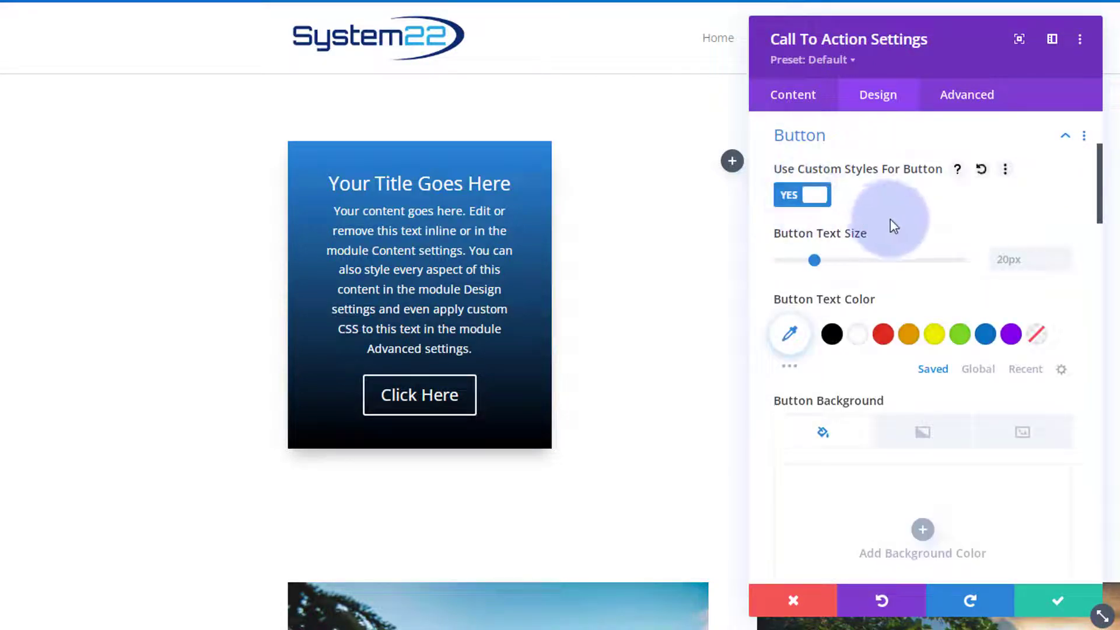
{"action": "scroll", "scroll_direction": "down", "scroll_amount": 3}
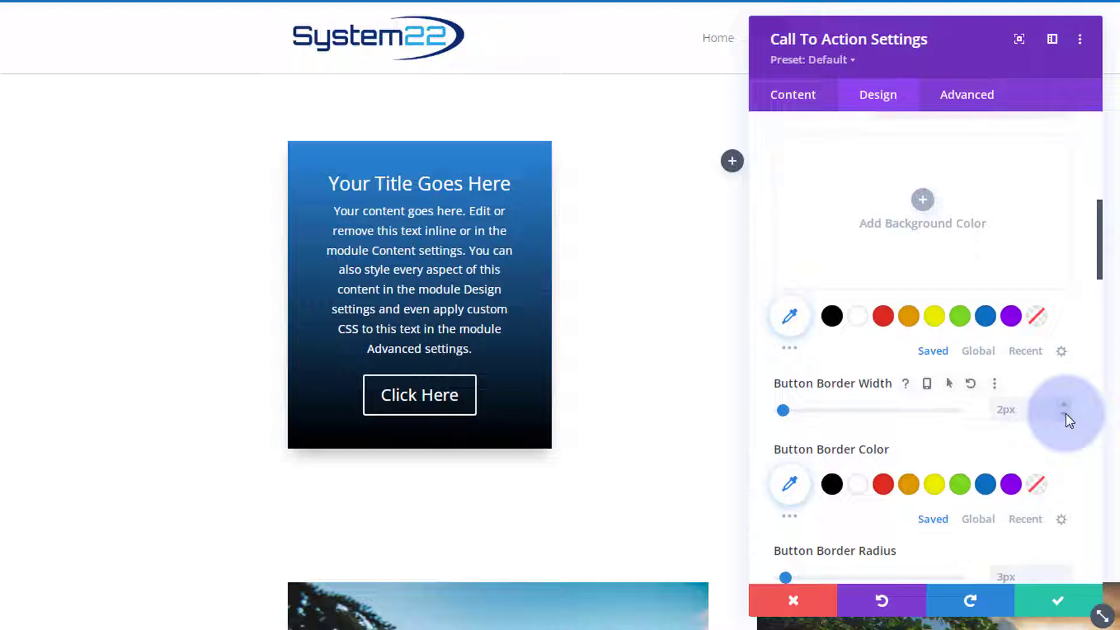
{"action": "left_click_drag", "start_coordinate": [783, 410], "coordinate": [779, 410]}
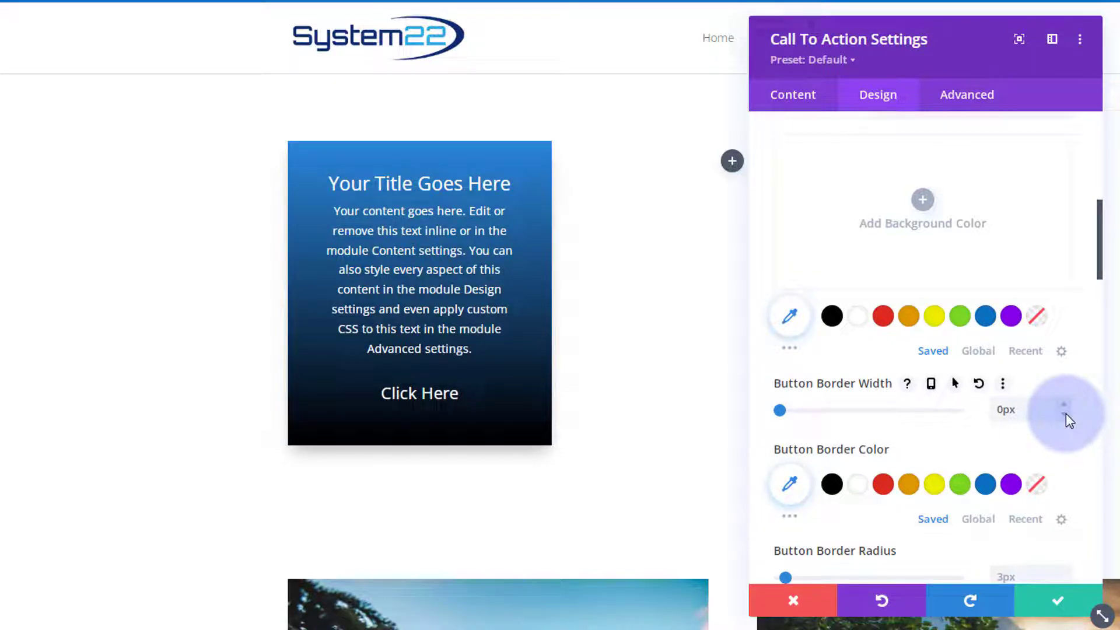
{"action": "scroll", "scroll_direction": "down", "scroll_amount": 3}
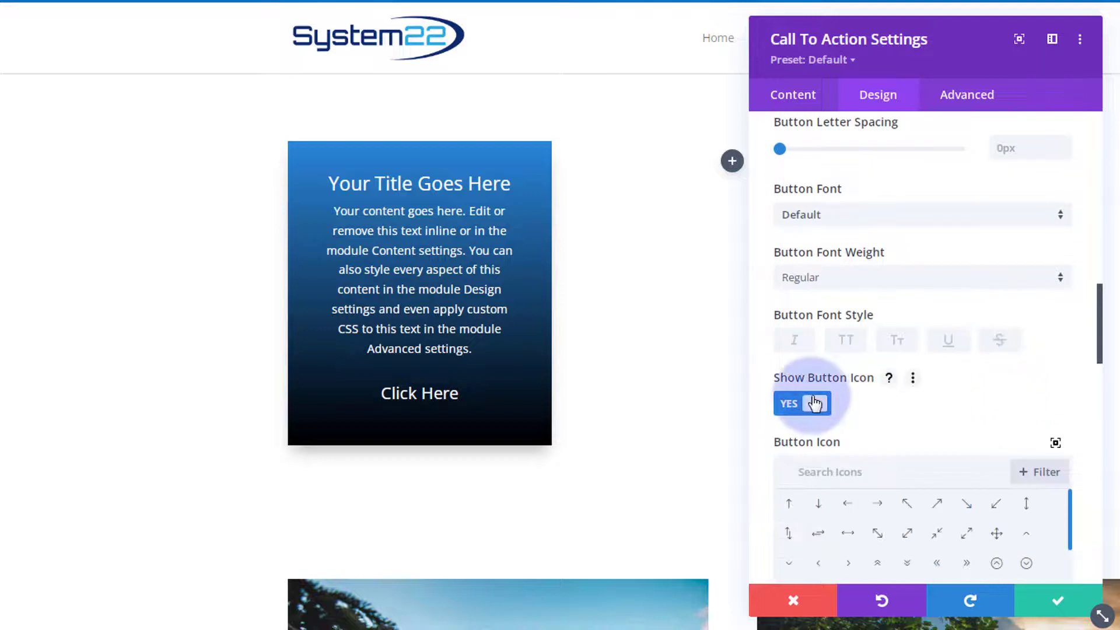
{"action": "left_click", "coordinate": [816, 403]}
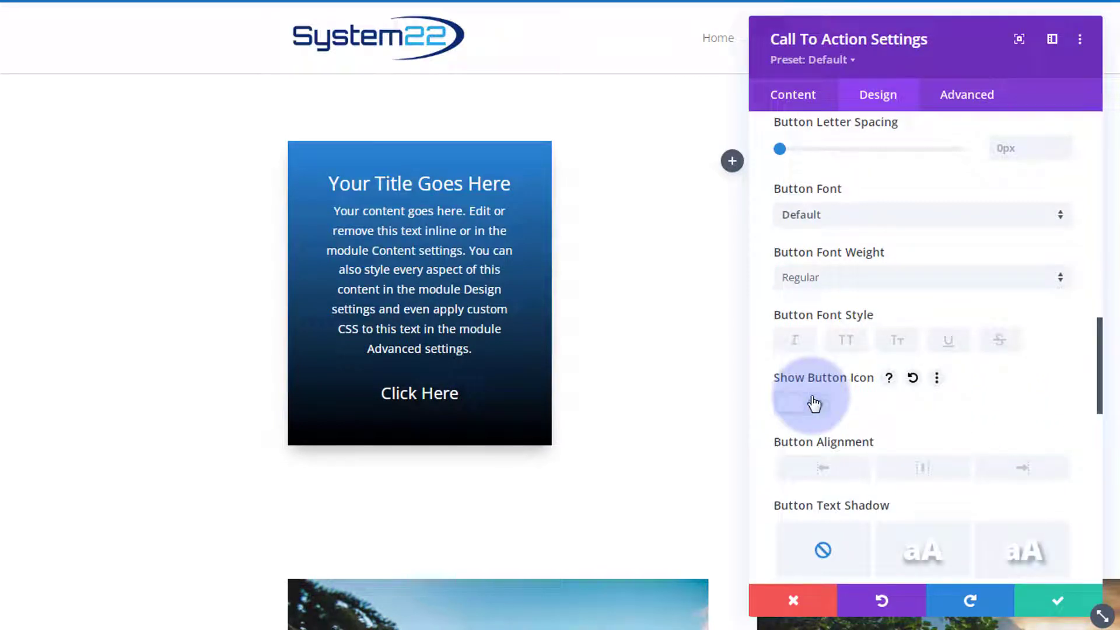
{"action": "left_click", "coordinate": [801, 403]}
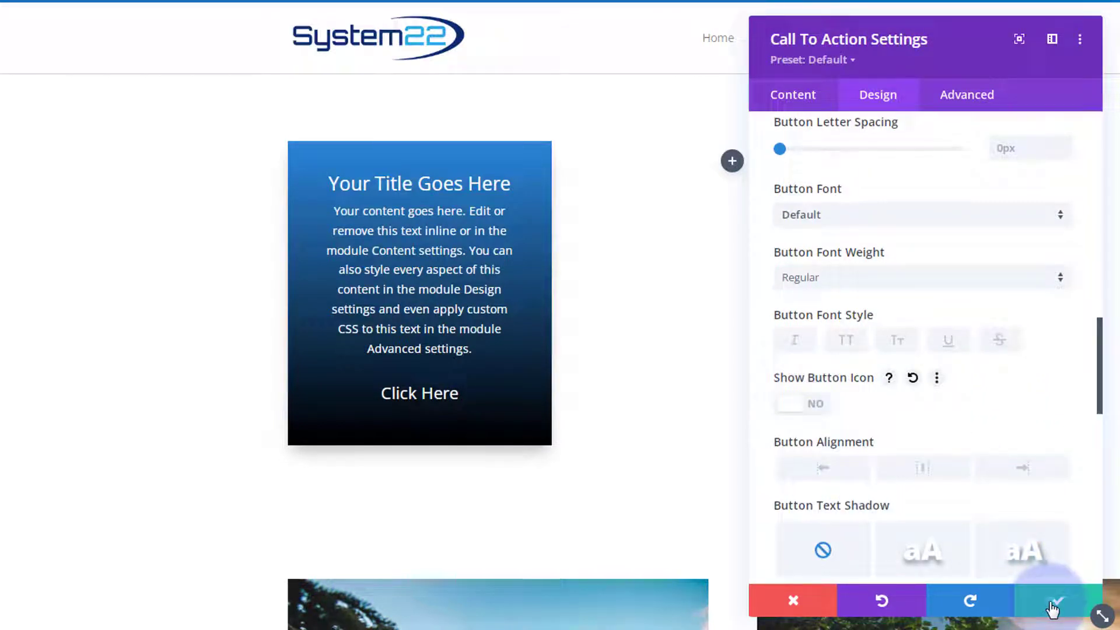
Save the Call To Action settings and exit the Visual Builder.
{"action": "left_click", "coordinate": [1056, 600]}
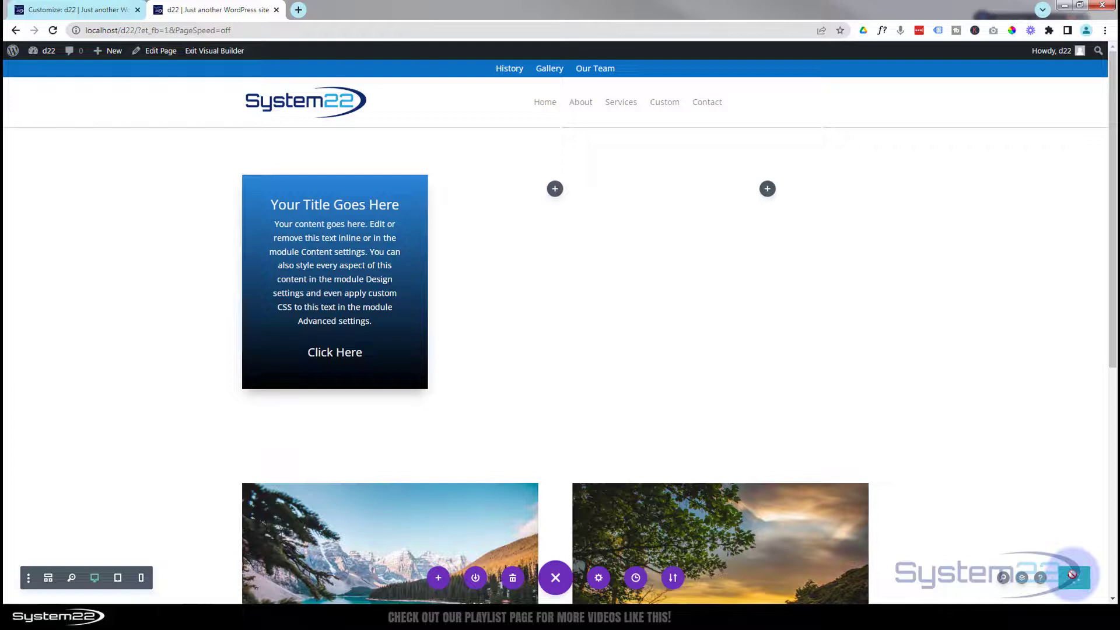
{"action": "mouse_move", "coordinate": [205, 53]}
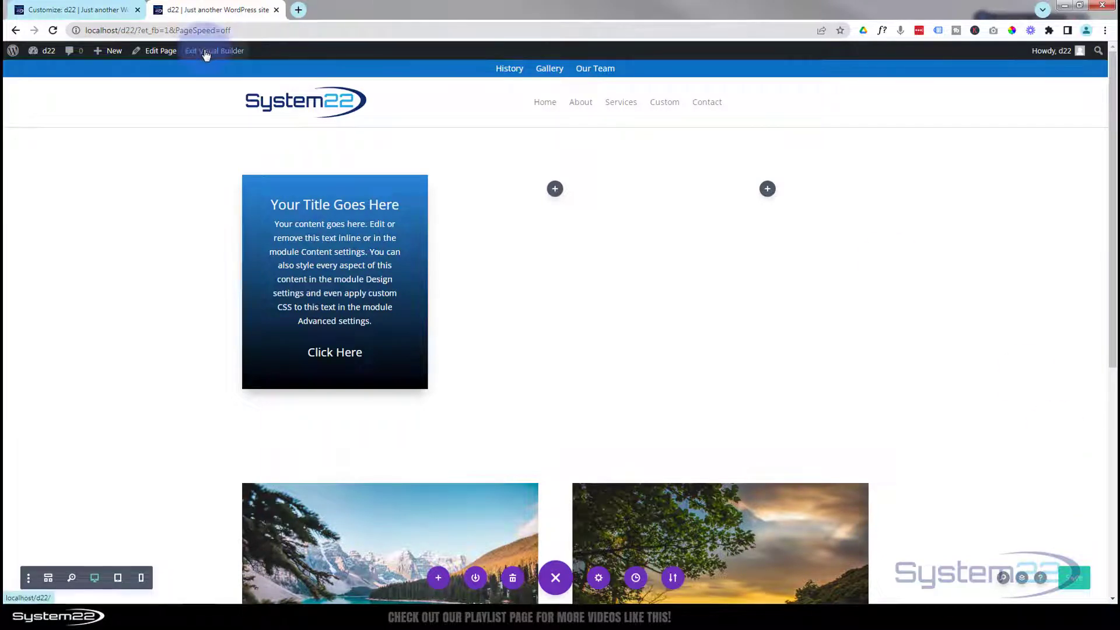
{"action": "left_click", "coordinate": [205, 51]}
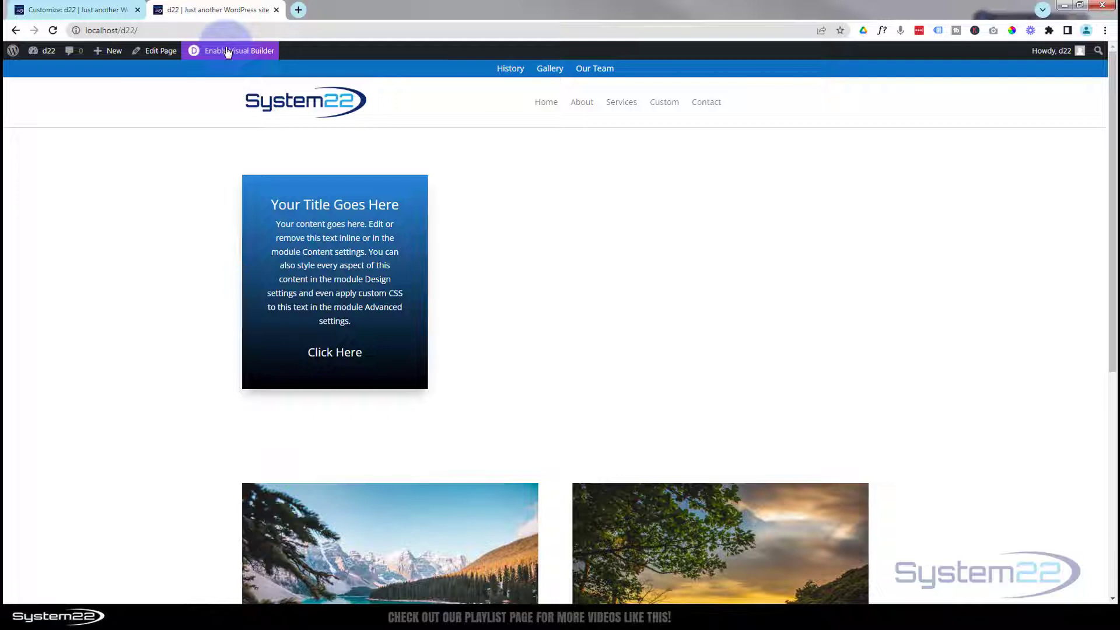
{"action": "mouse_move", "coordinate": [155, 77]}
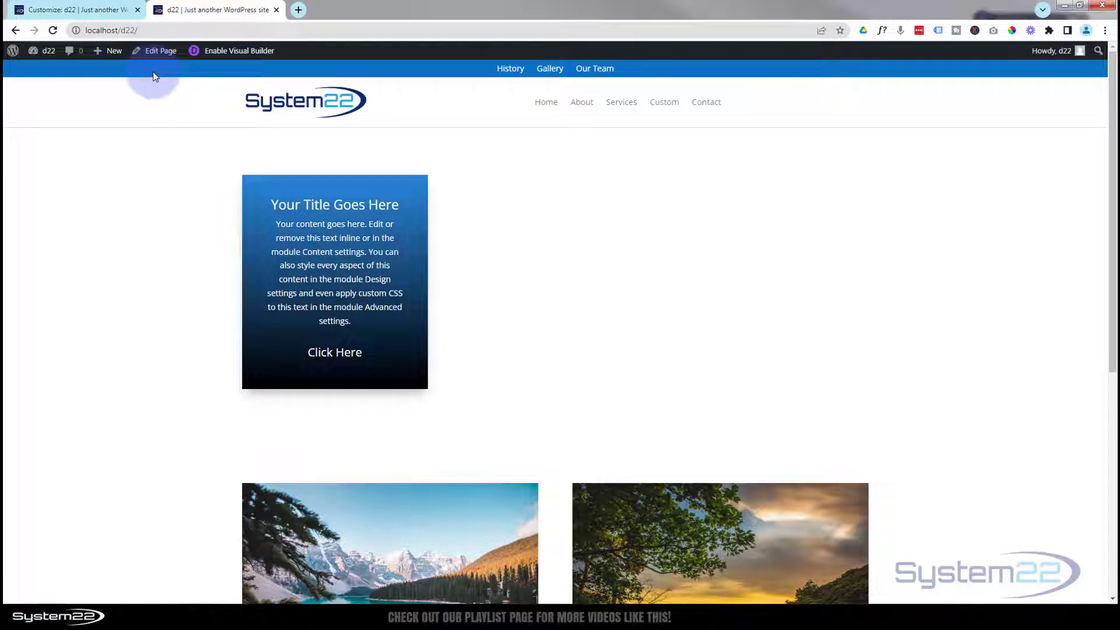
Go to the WordPress dashboard and open Appearance > Customize for the Divi theme.
{"action": "left_click", "coordinate": [42, 51]}
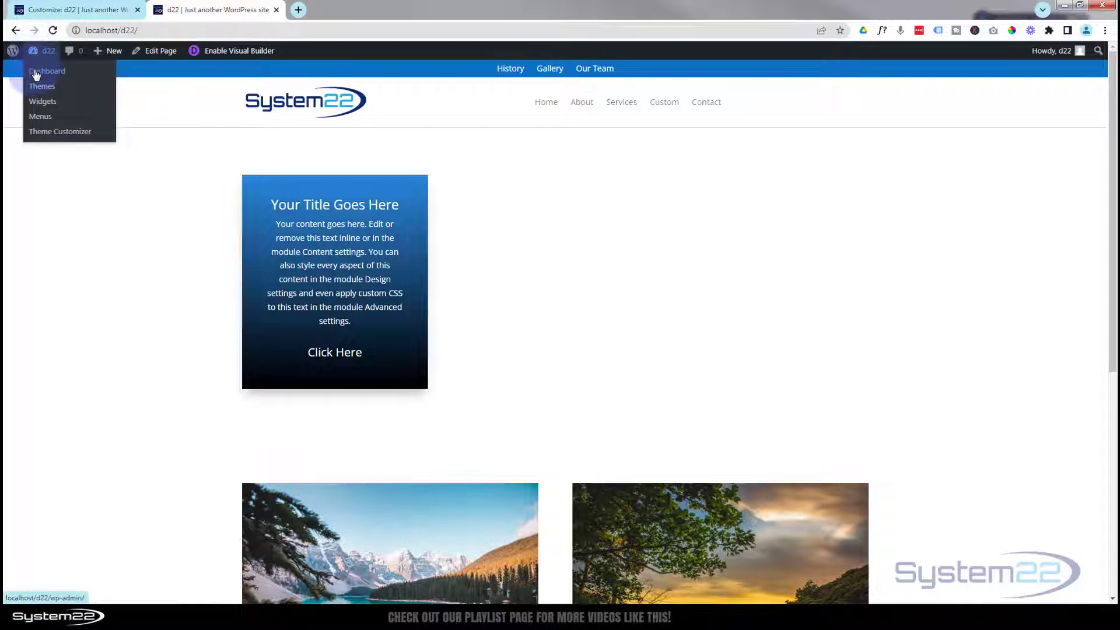
{"action": "left_click", "coordinate": [47, 71]}
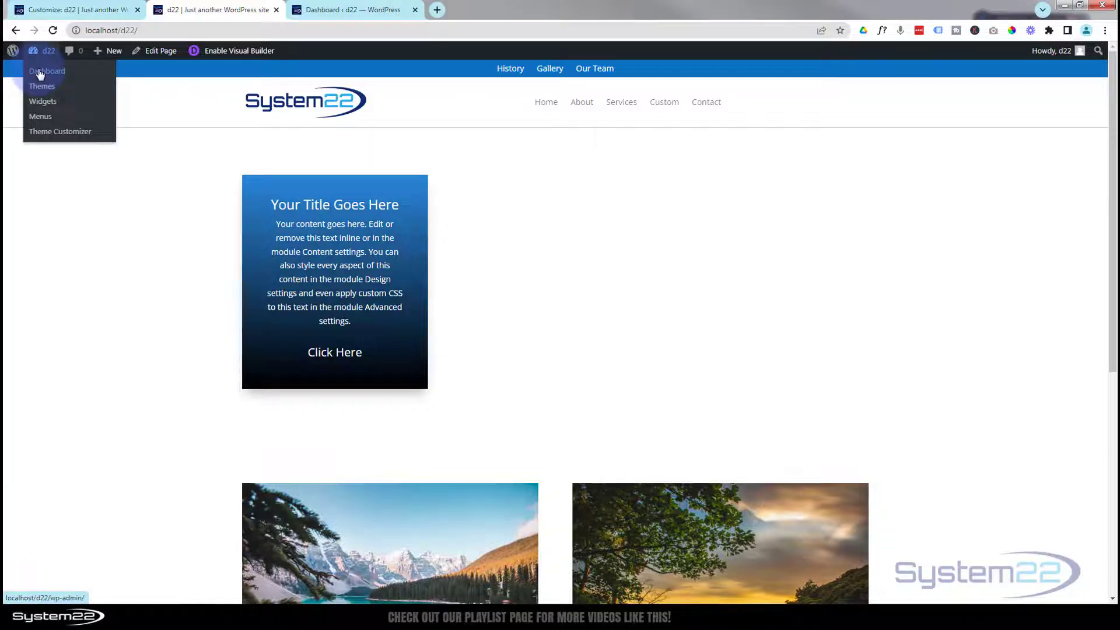
{"action": "left_click", "coordinate": [46, 71]}
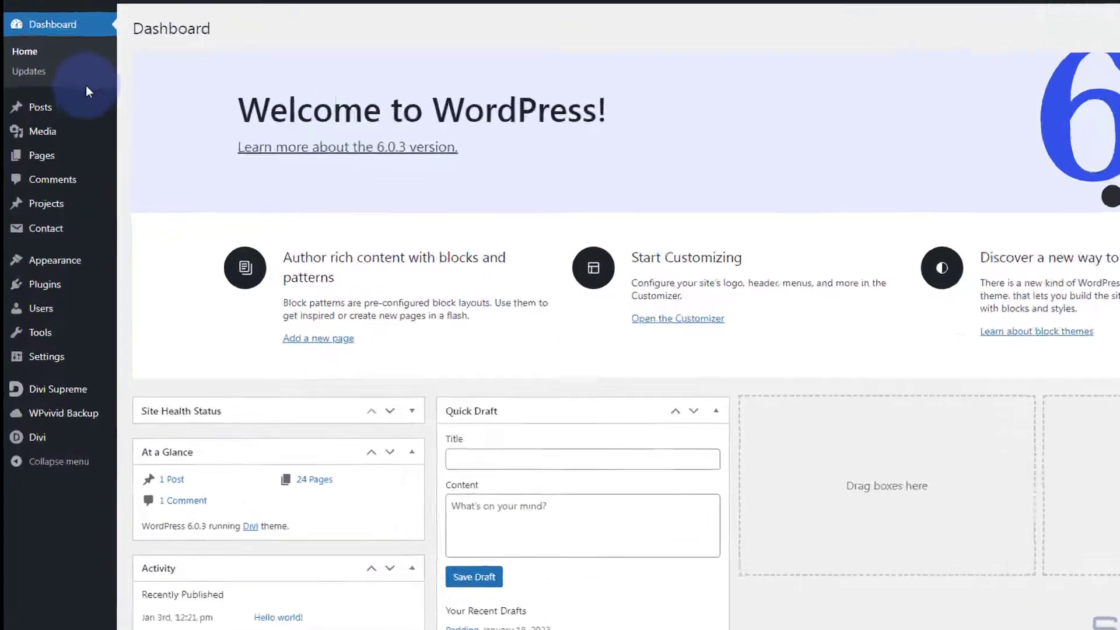
{"action": "mouse_move", "coordinate": [55, 260]}
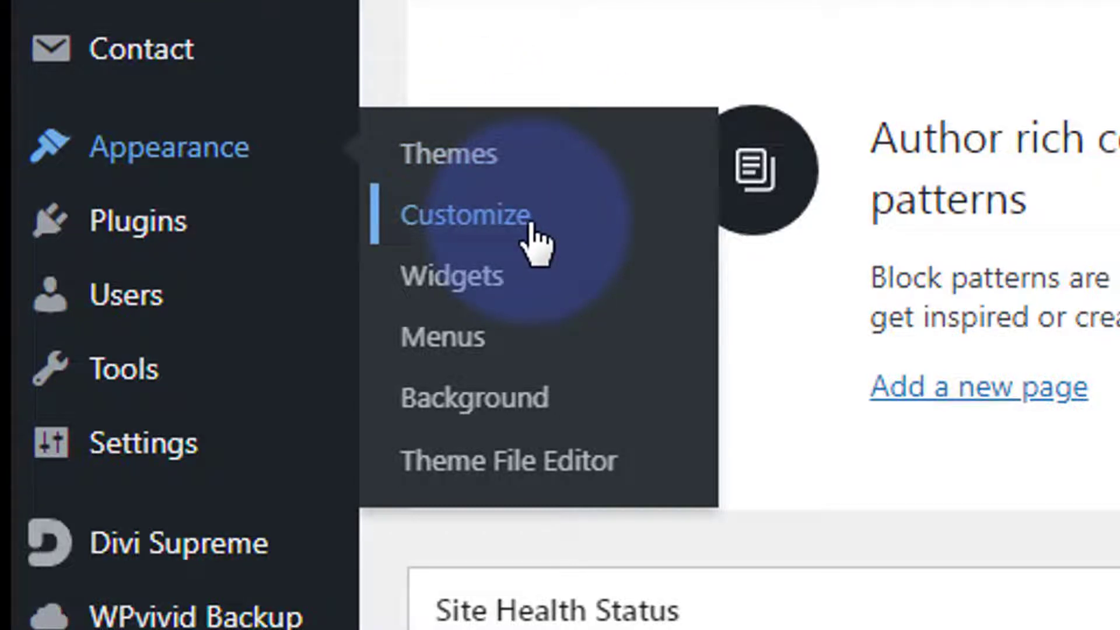
{"action": "left_click", "coordinate": [461, 215]}
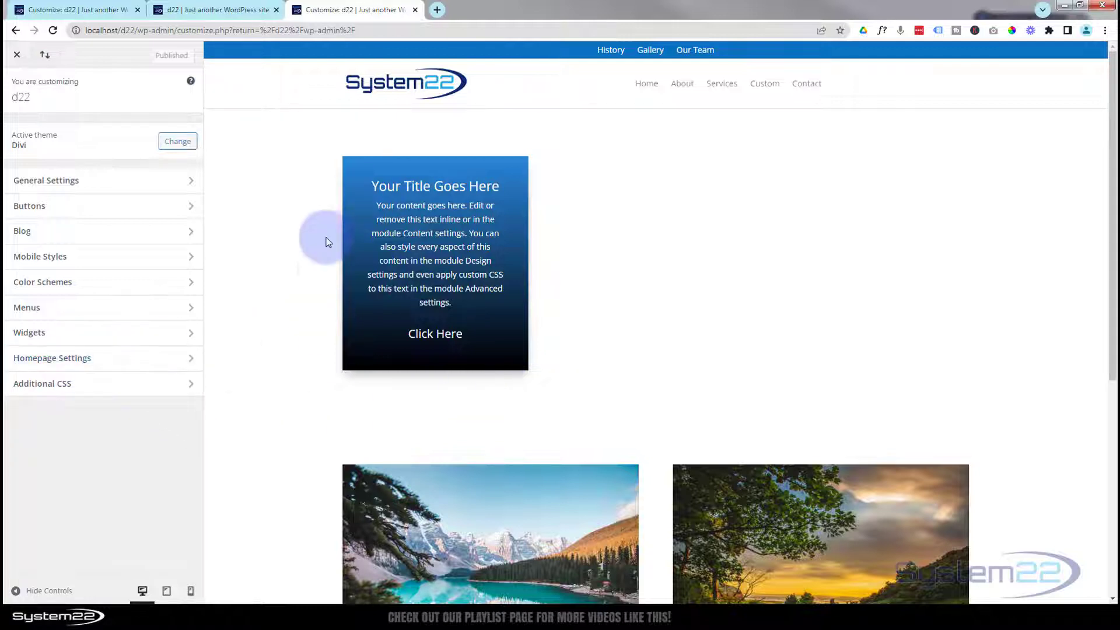
{"action": "mouse_move", "coordinate": [237, 419]}
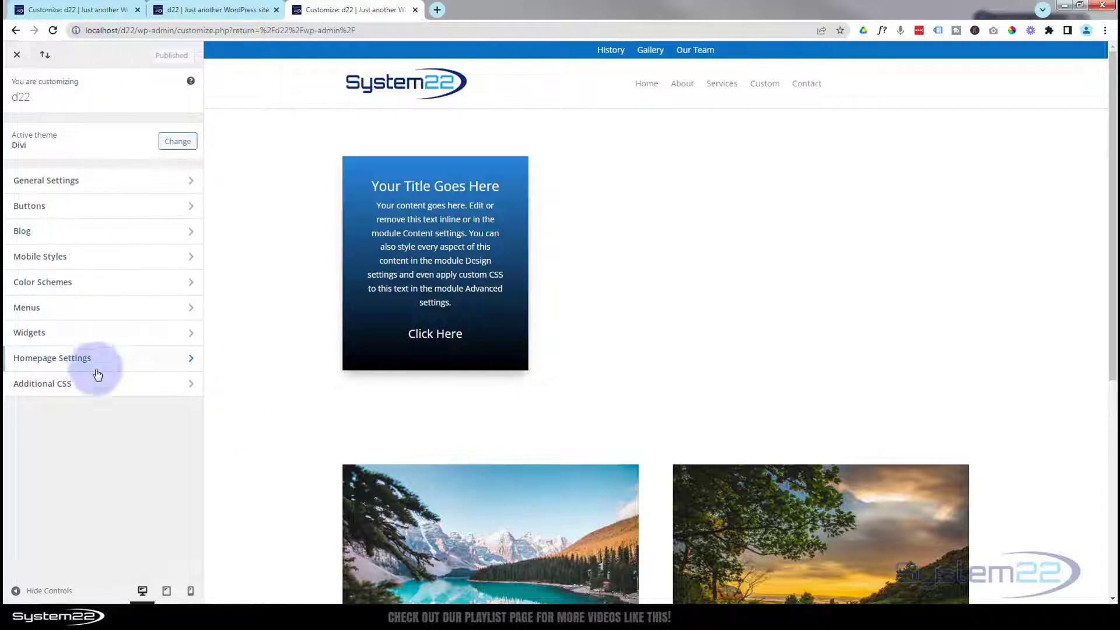
Open the Additional CSS panel in the Customizer sidebar.
{"action": "left_click", "coordinate": [42, 383]}
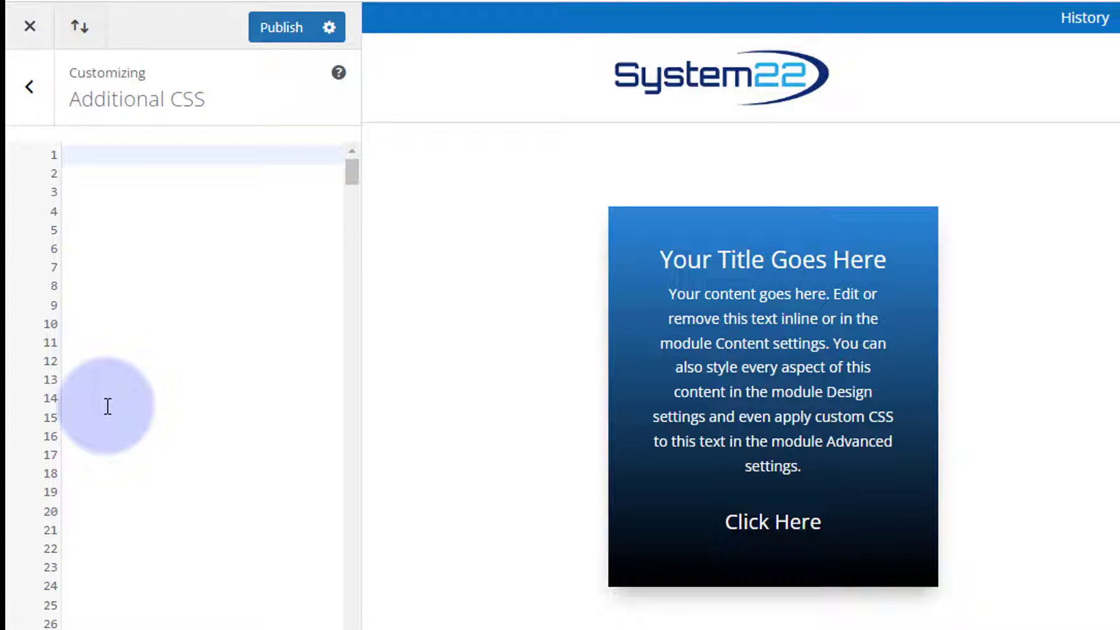
Type the /* Button Color Change */ comment, with a .ctabtn selector below it, in Additional CSS.
{"action": "type", "text": "/"}
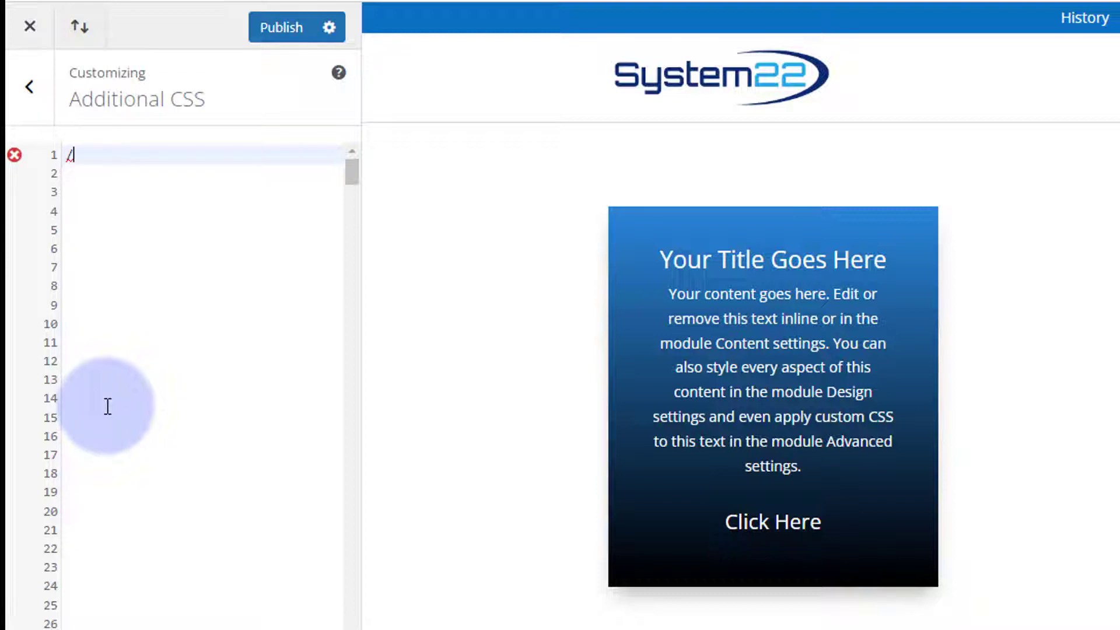
{"action": "type", "text": "**/"}
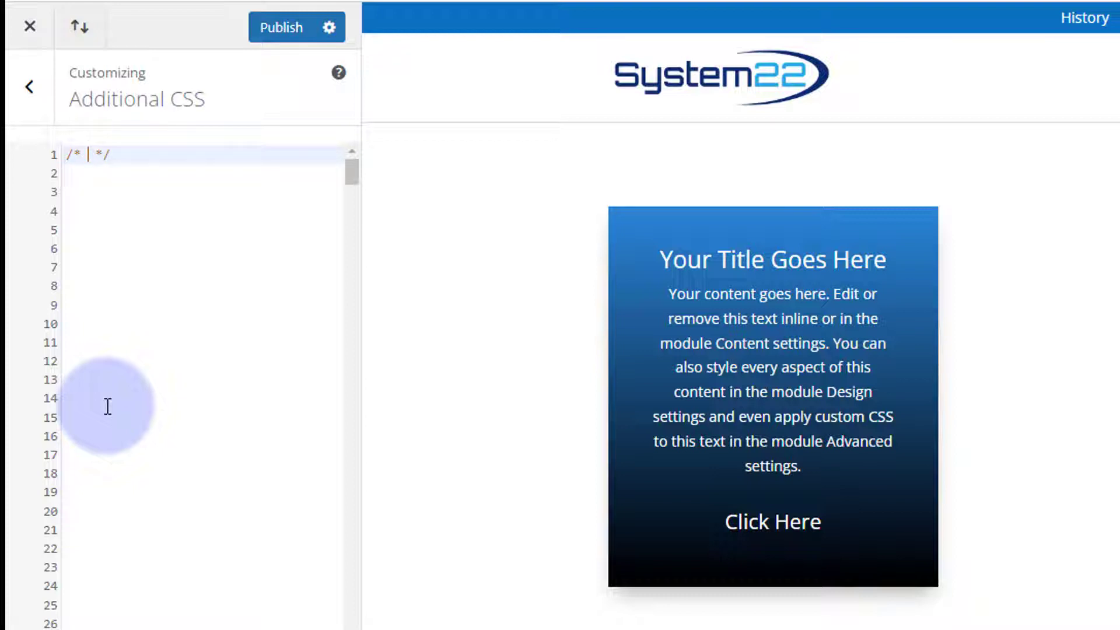
{"action": "key", "text": "Backspace"}
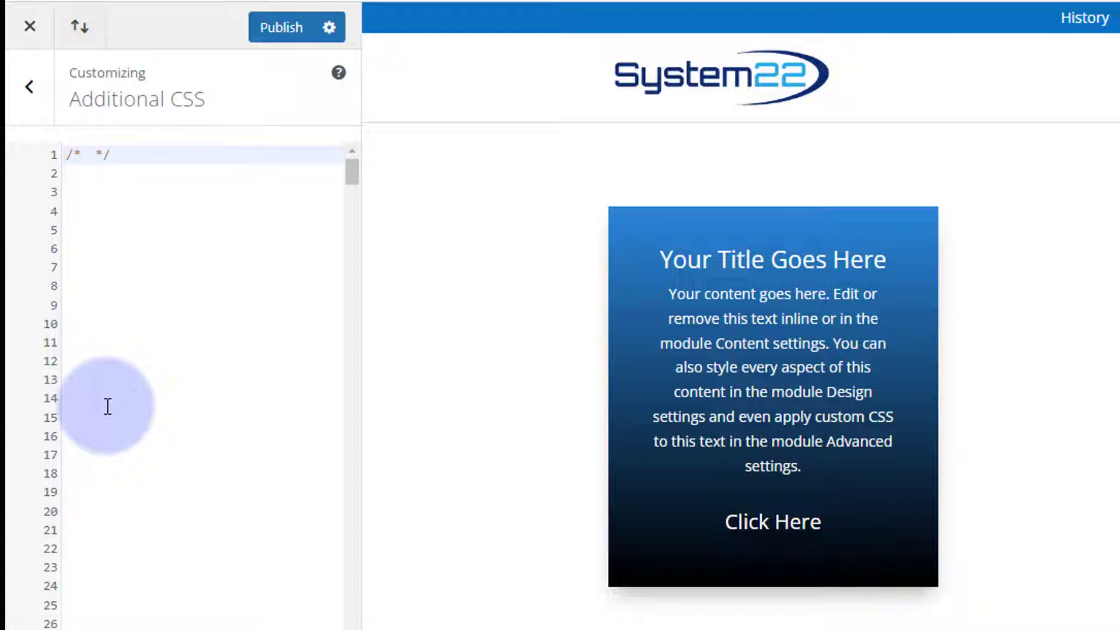
{"action": "type", "text": "Button Color Change"}
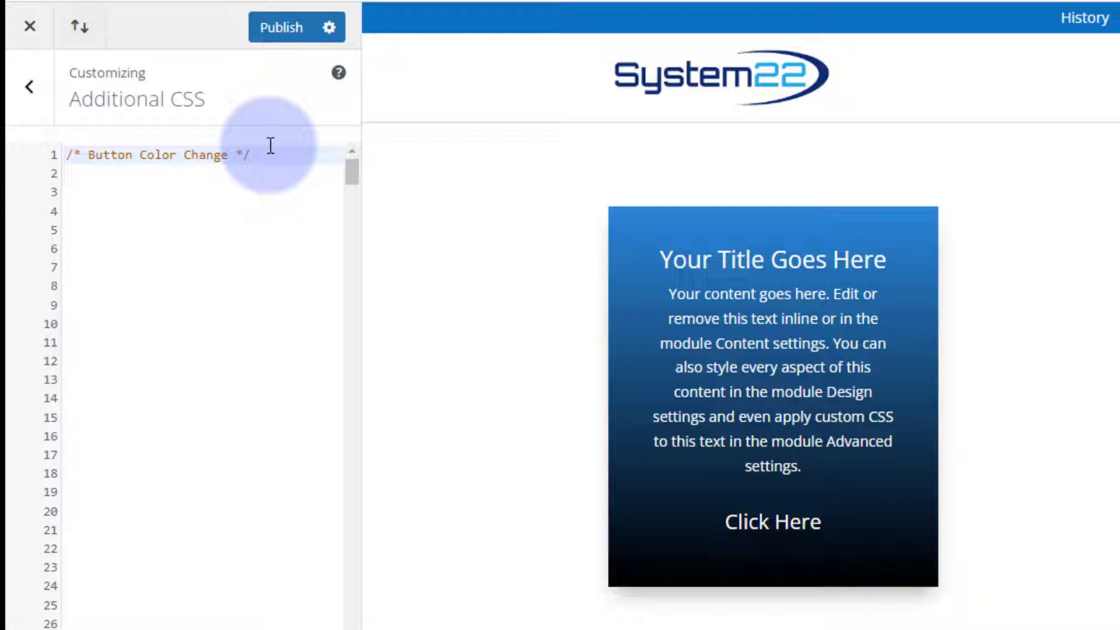
{"action": "left_click", "coordinate": [259, 155]}
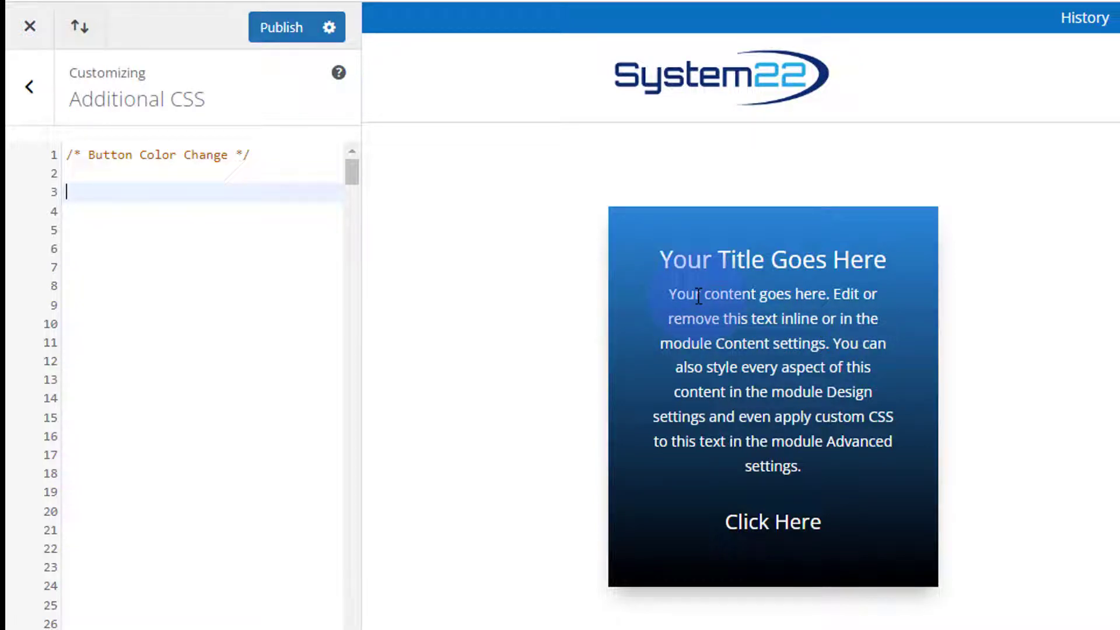
{"action": "type", "text": ".cta"}
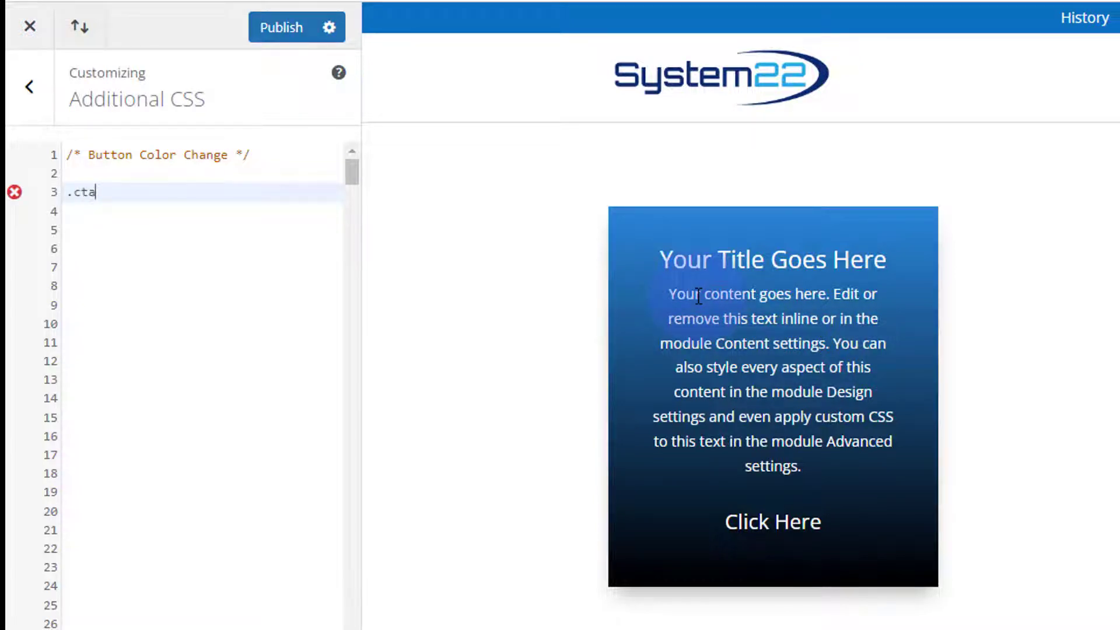
{"action": "type", "text": "btn"}
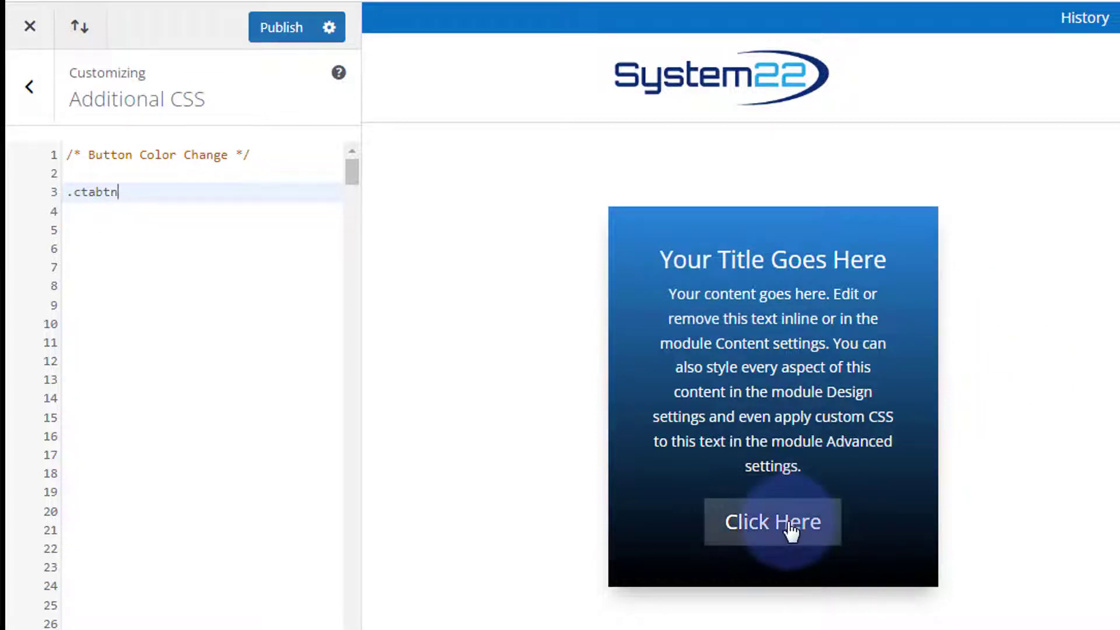
{"action": "mouse_move", "coordinate": [708, 569]}
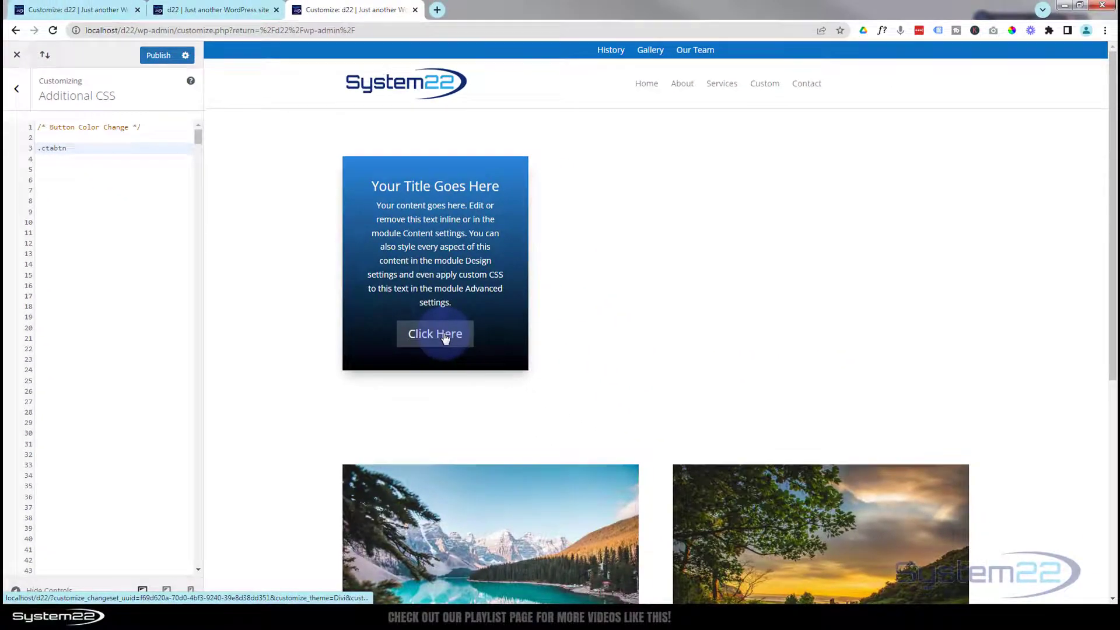
{"action": "mouse_move", "coordinate": [477, 457]}
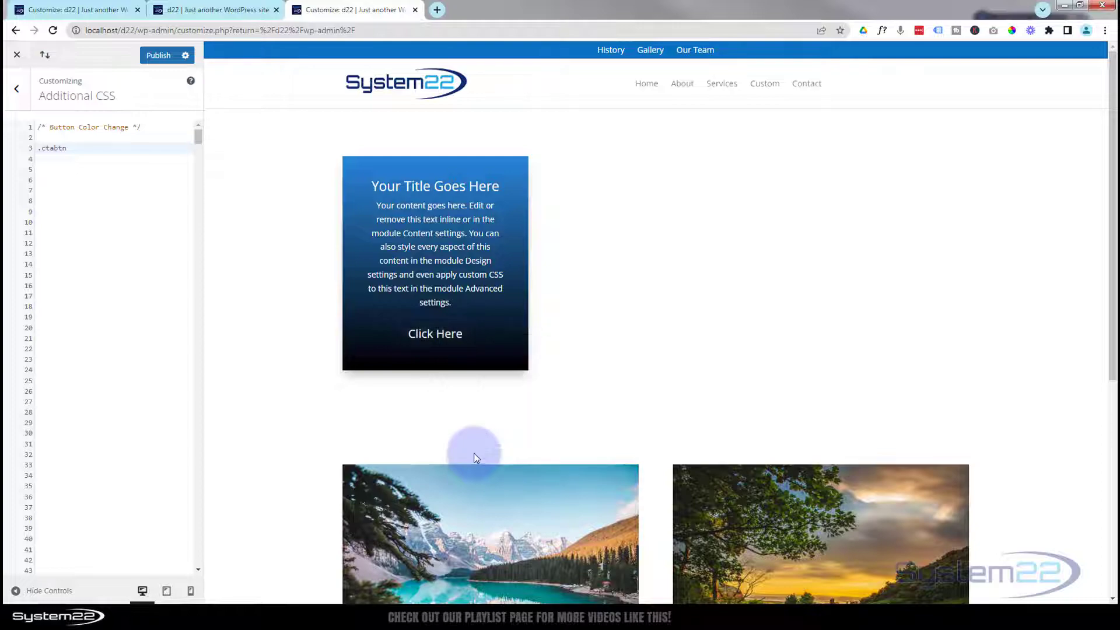
{"action": "key", "text": "F12"}
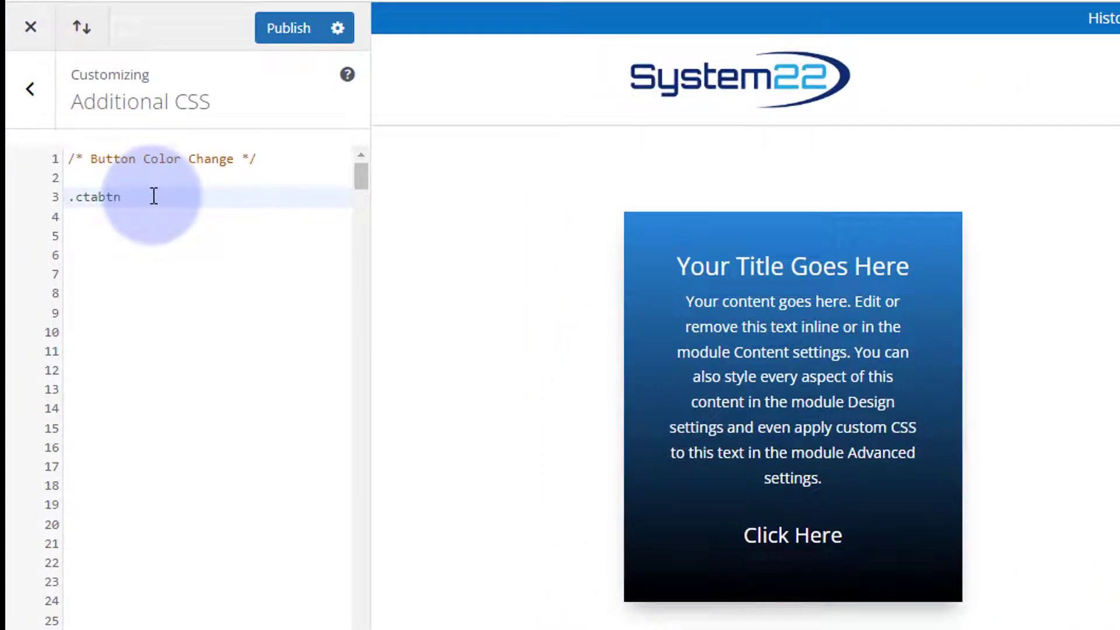
Write a .ctabtn a rule containing animation: ccbtn 10s infinite;.
{"action": "type", "text": "a"}
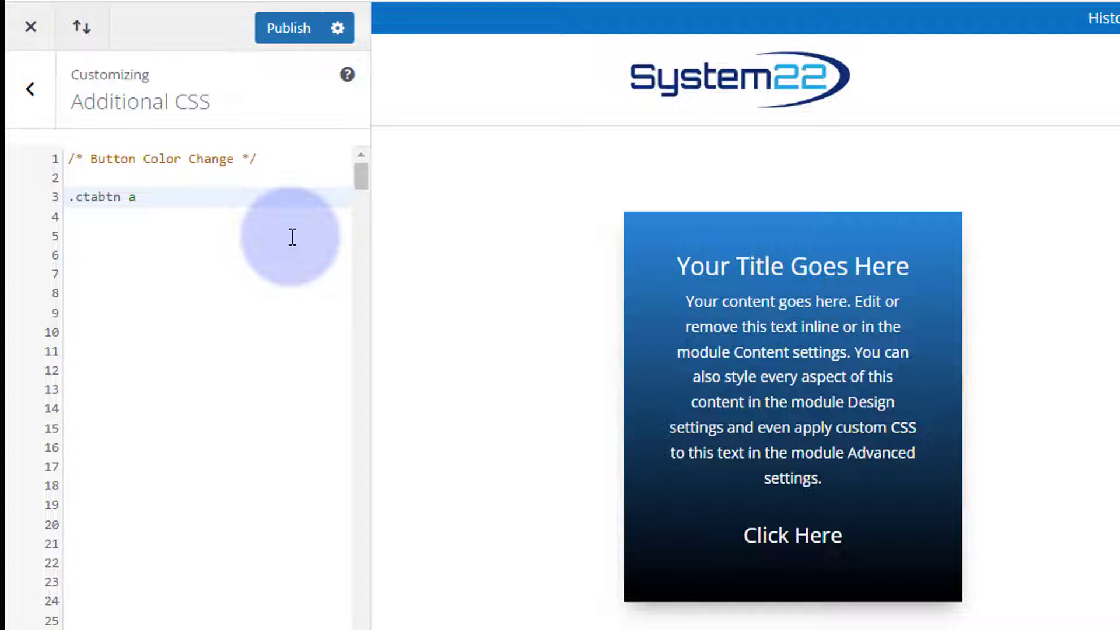
{"action": "type", "text": "{}"}
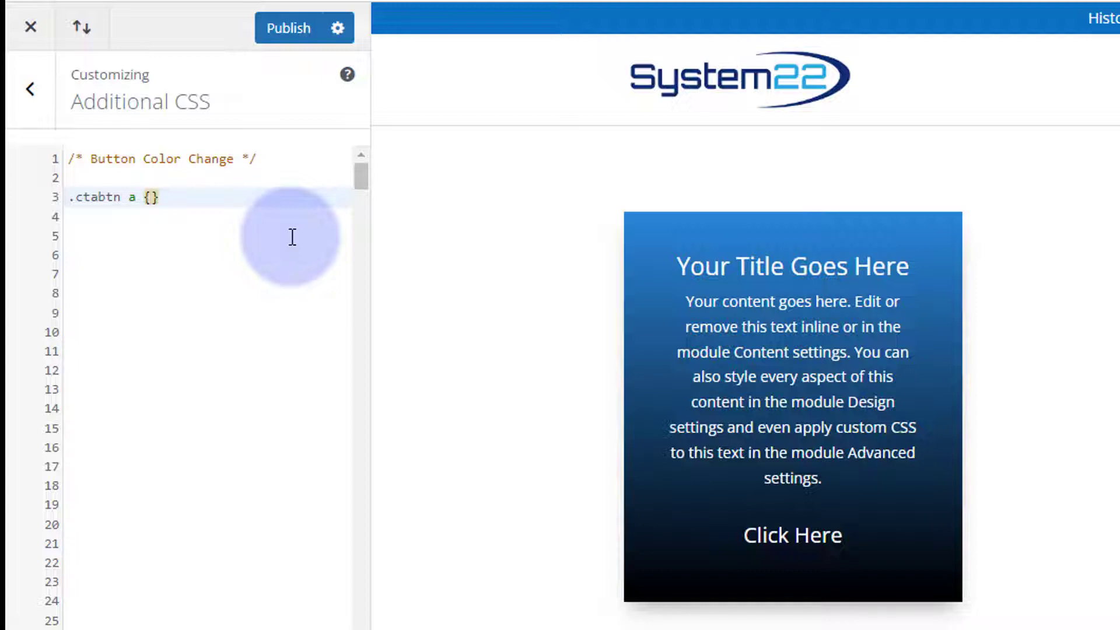
{"action": "key", "text": "Enter"}
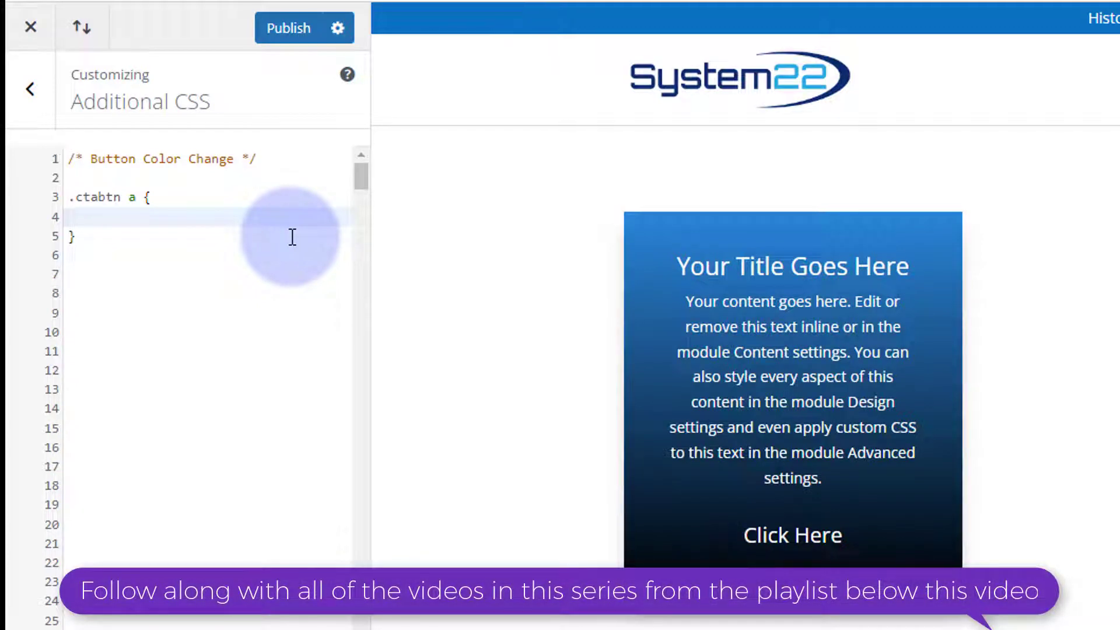
{"action": "type", "text": "animation"}
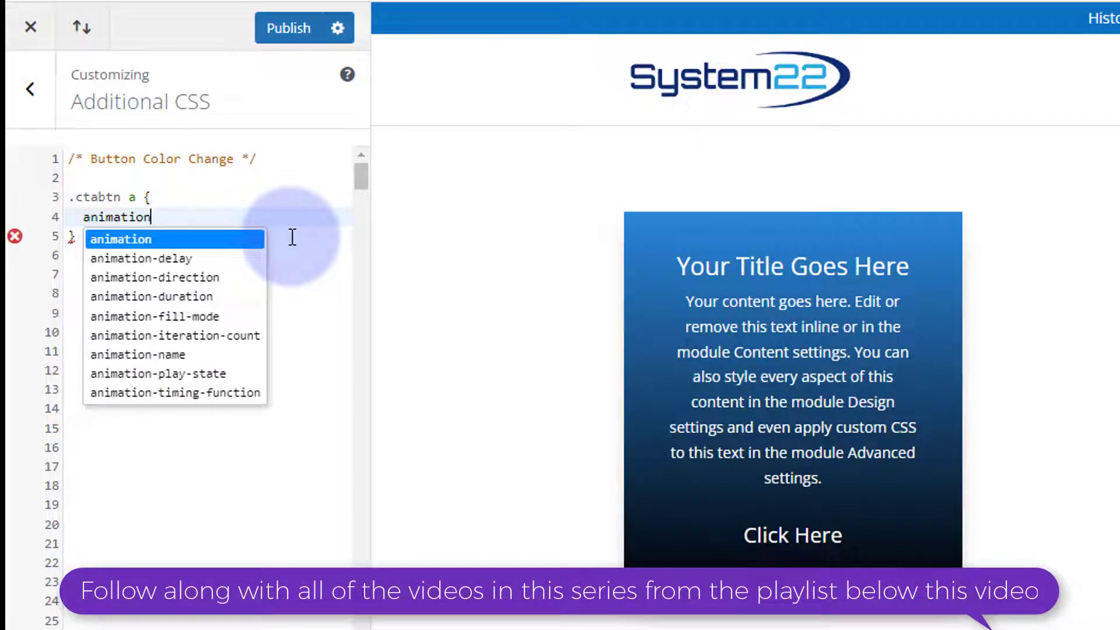
{"action": "type", "text": ":"}
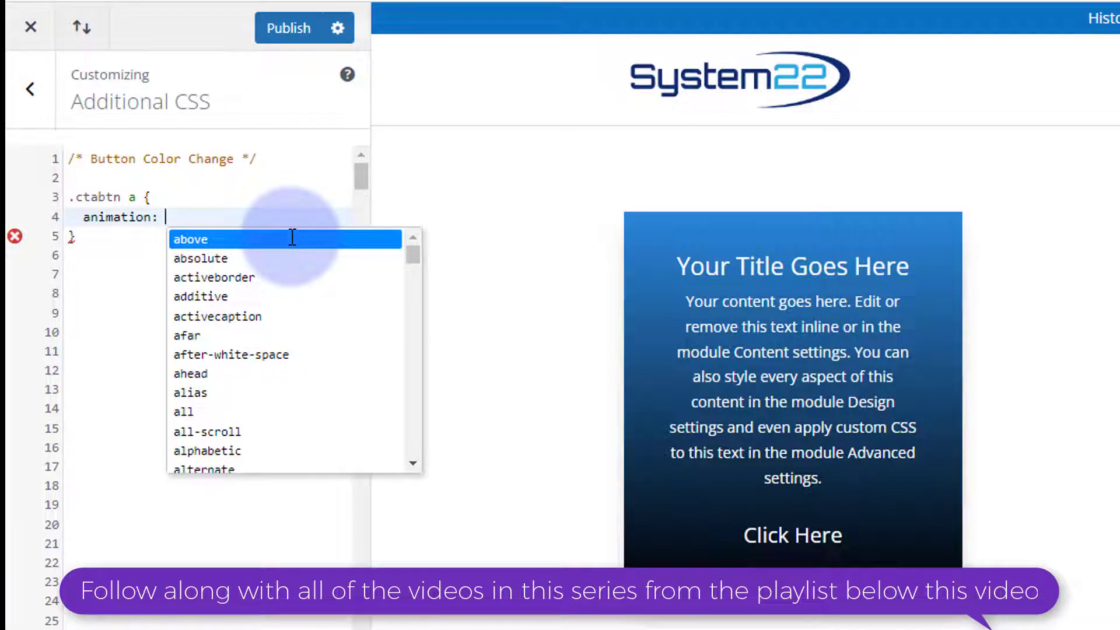
{"action": "type", "text": "ccbtn"}
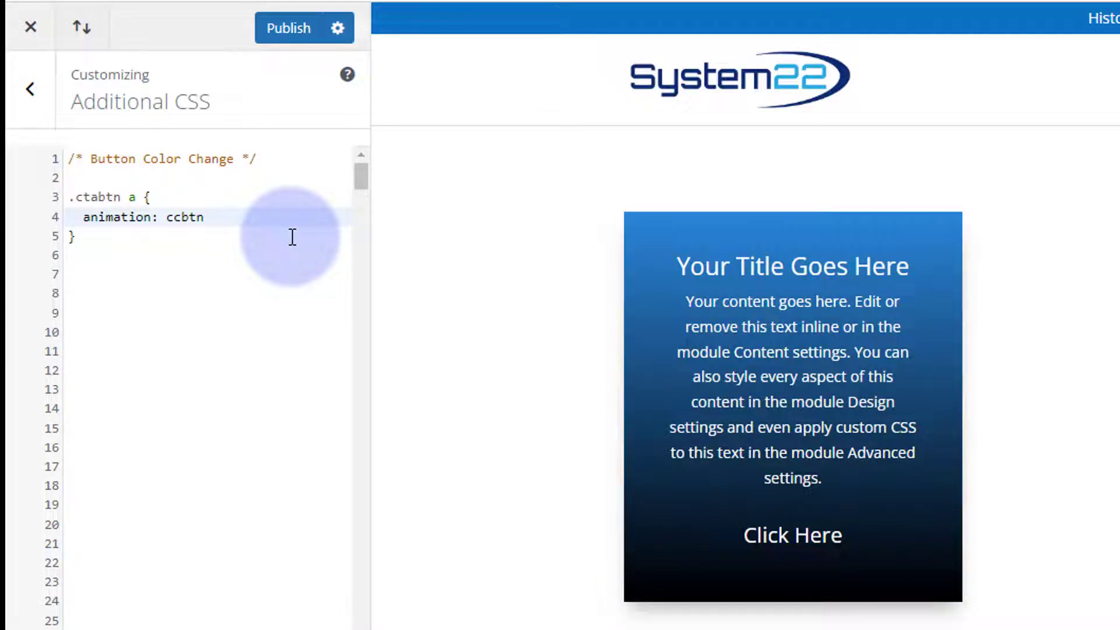
{"action": "left_click", "coordinate": [204, 217]}
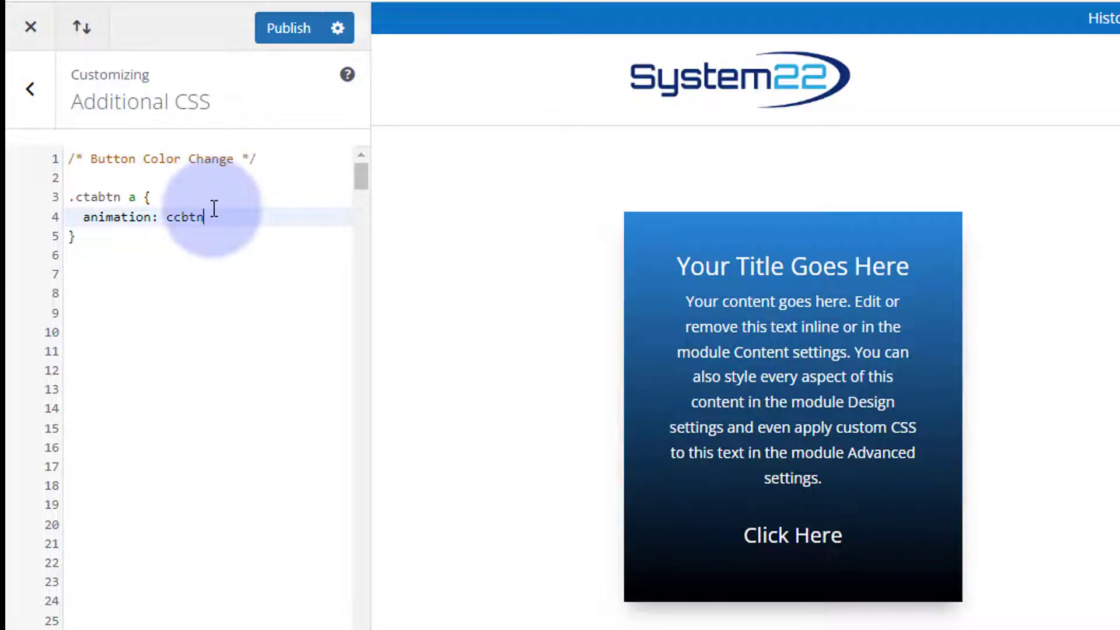
{"action": "type", "text": "1"}
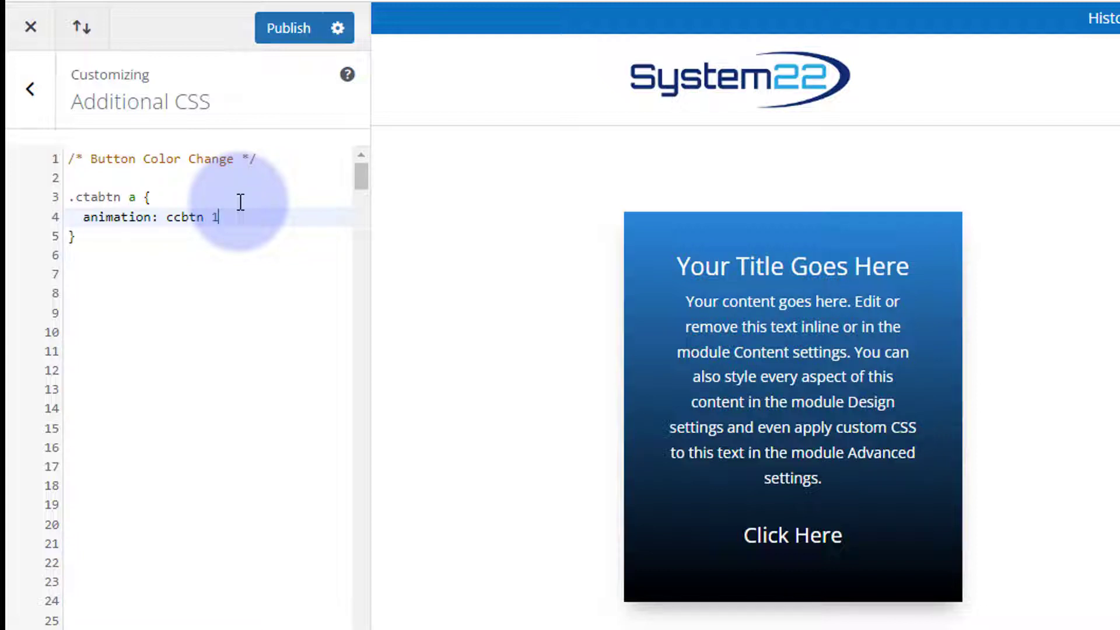
{"action": "type", "text": "0s infinite"}
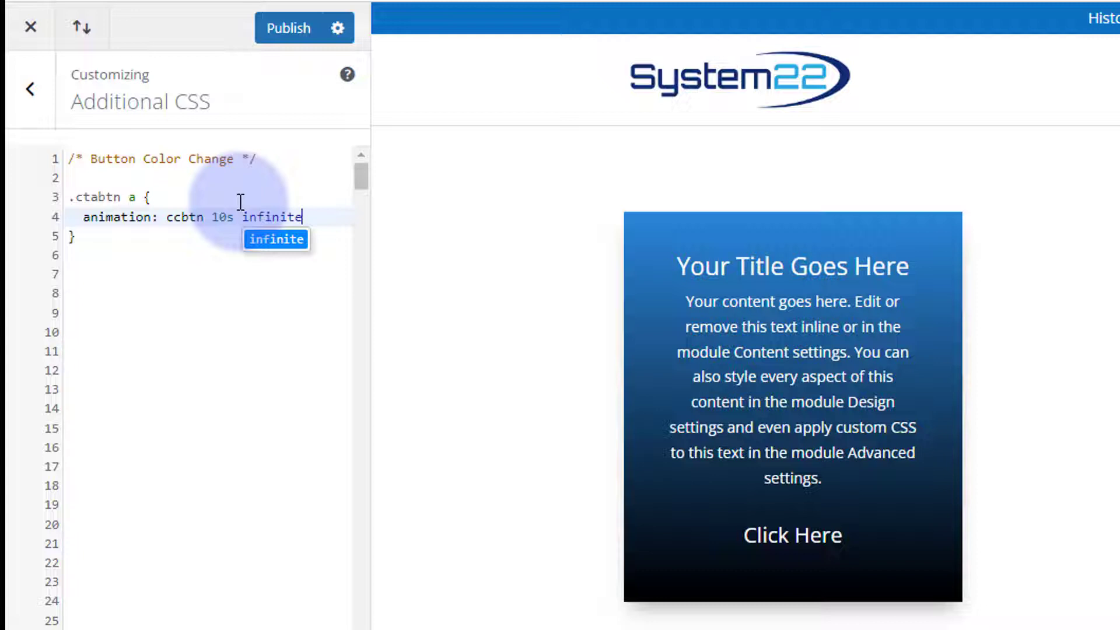
{"action": "type", "text": ";"}
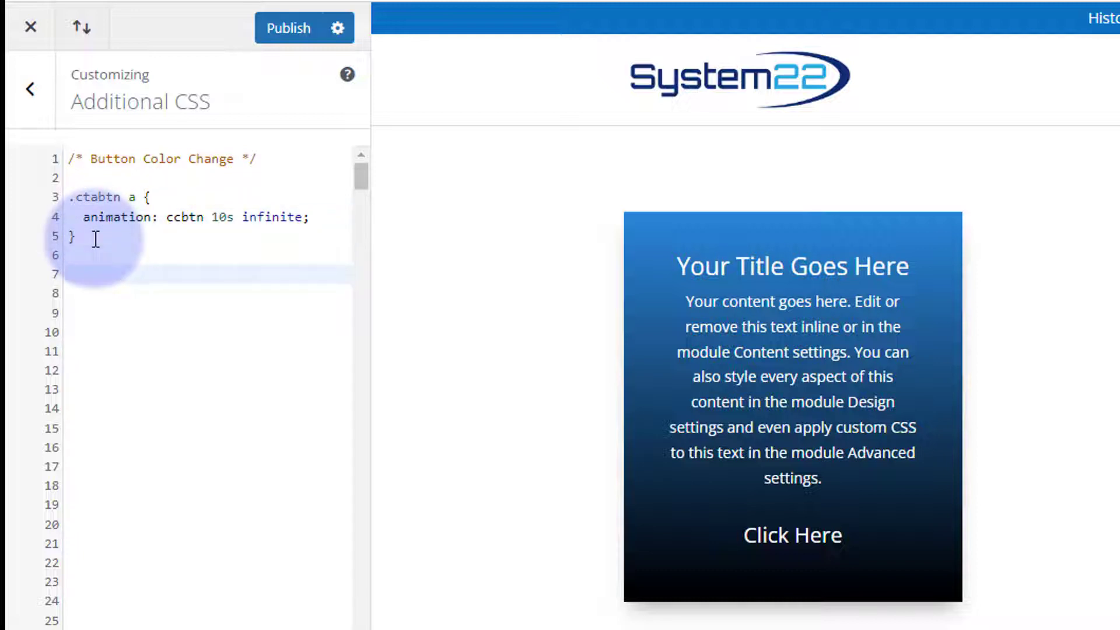
{"action": "type", "text": "@"}
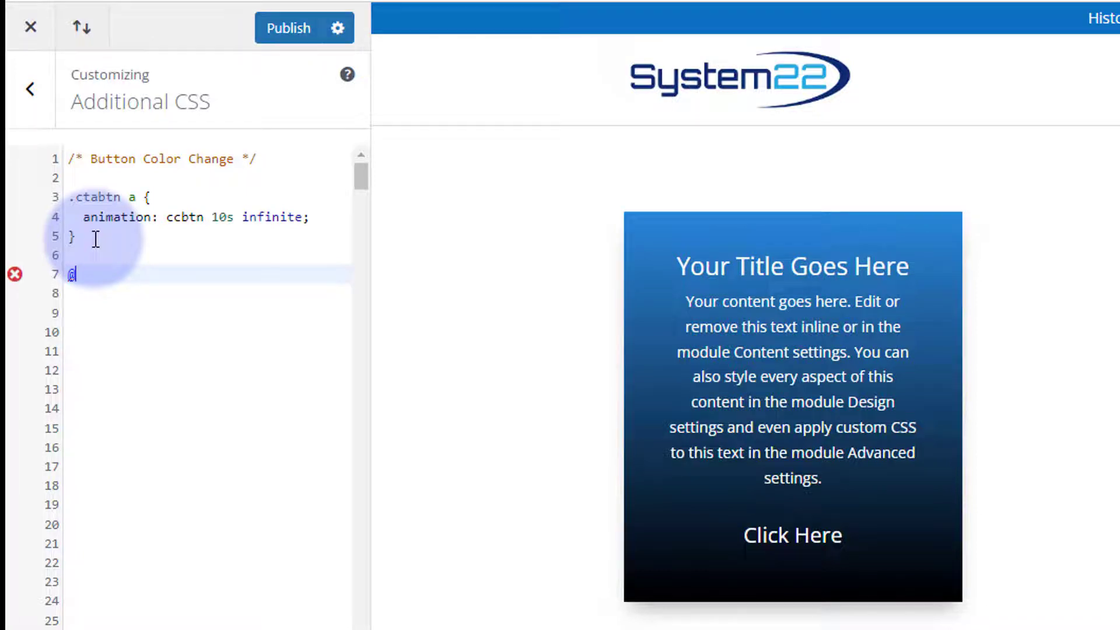
{"action": "type", "text": "keyframes"}
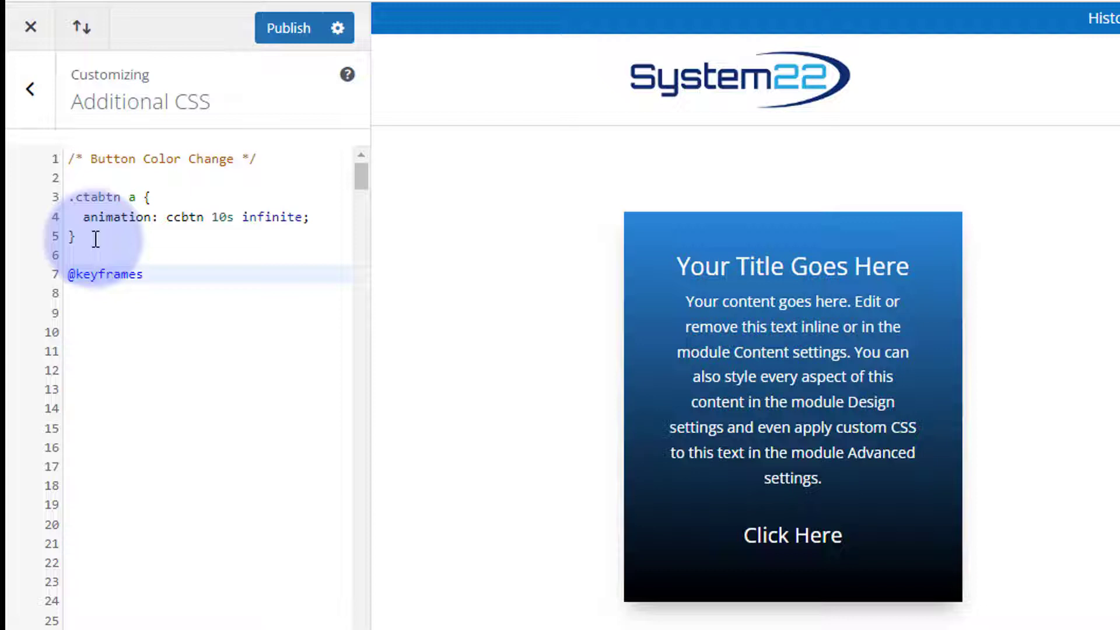
{"action": "type", "text": "ccbt"}
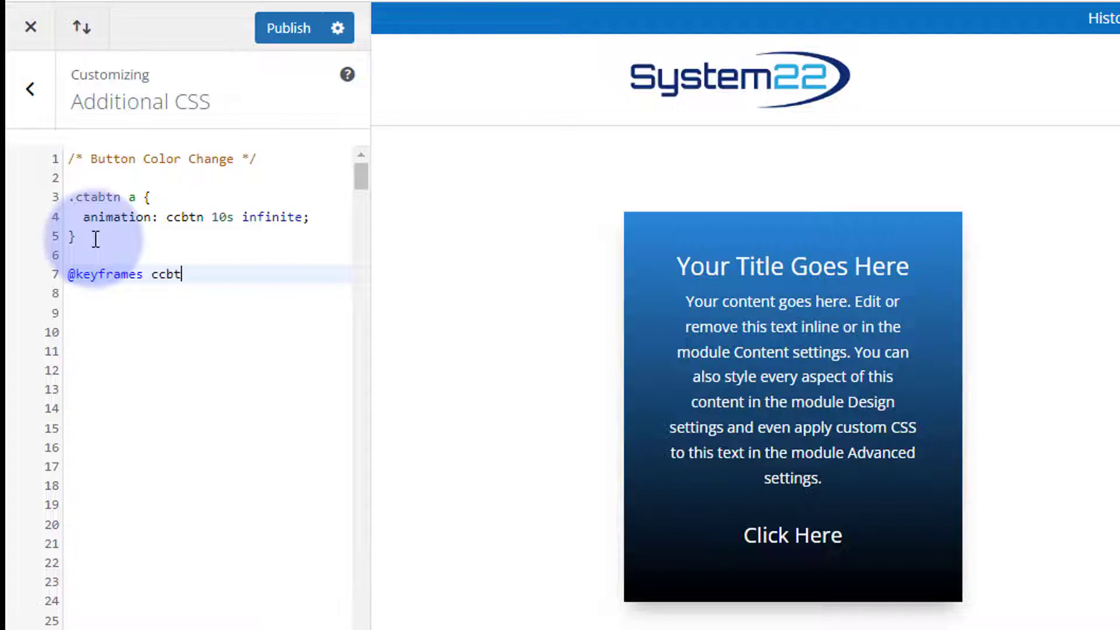
{"action": "type", "text": "n"}
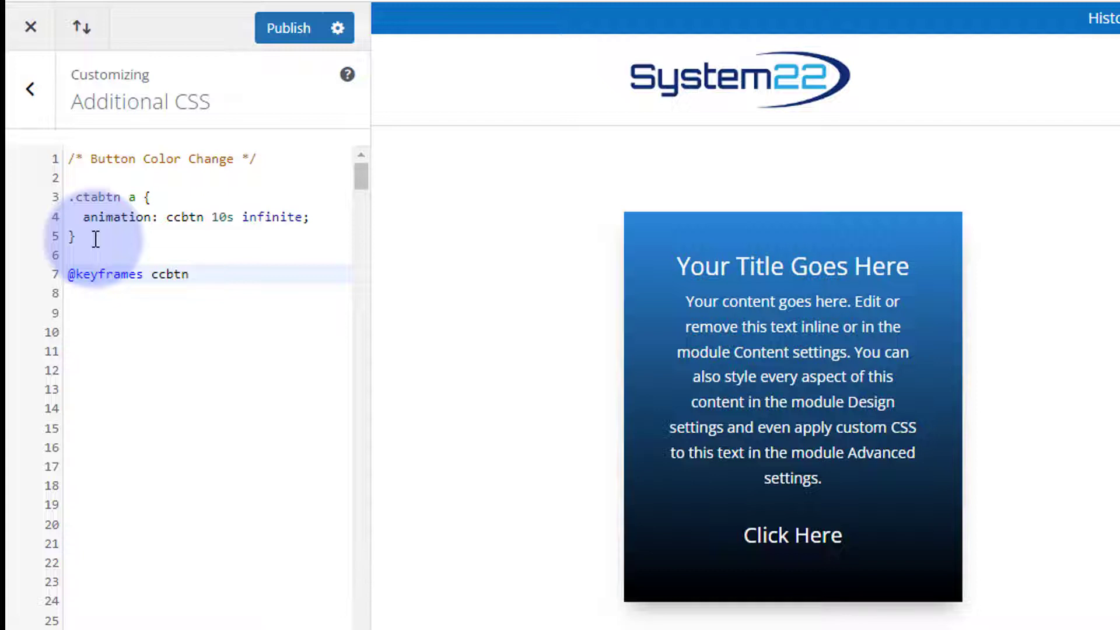
{"action": "type", "text": "{}"}
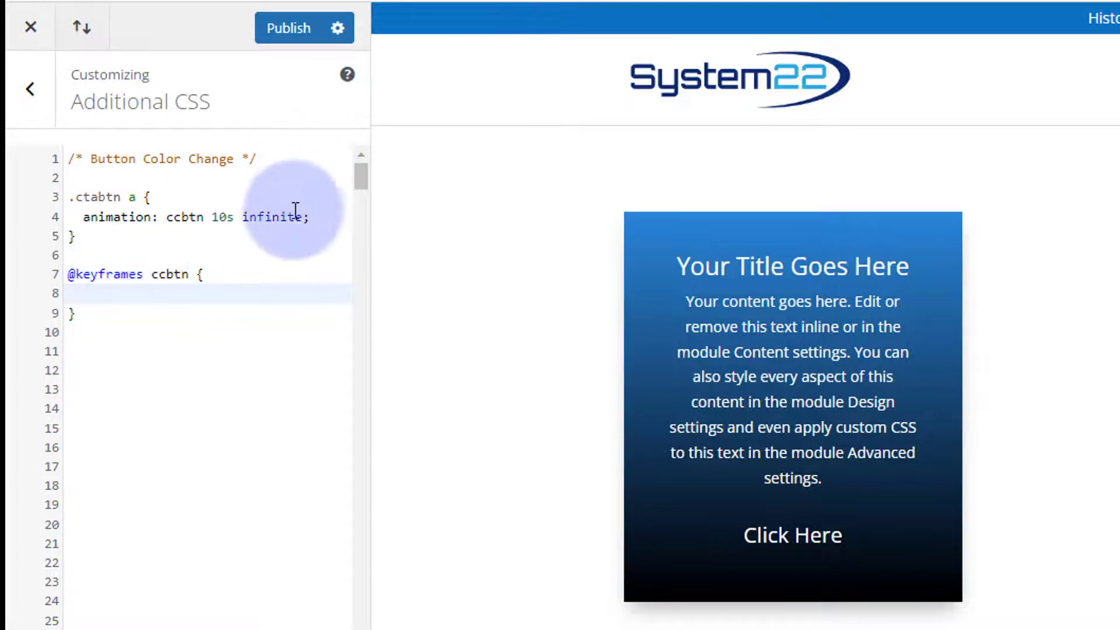
{"action": "type", "text": "0"}
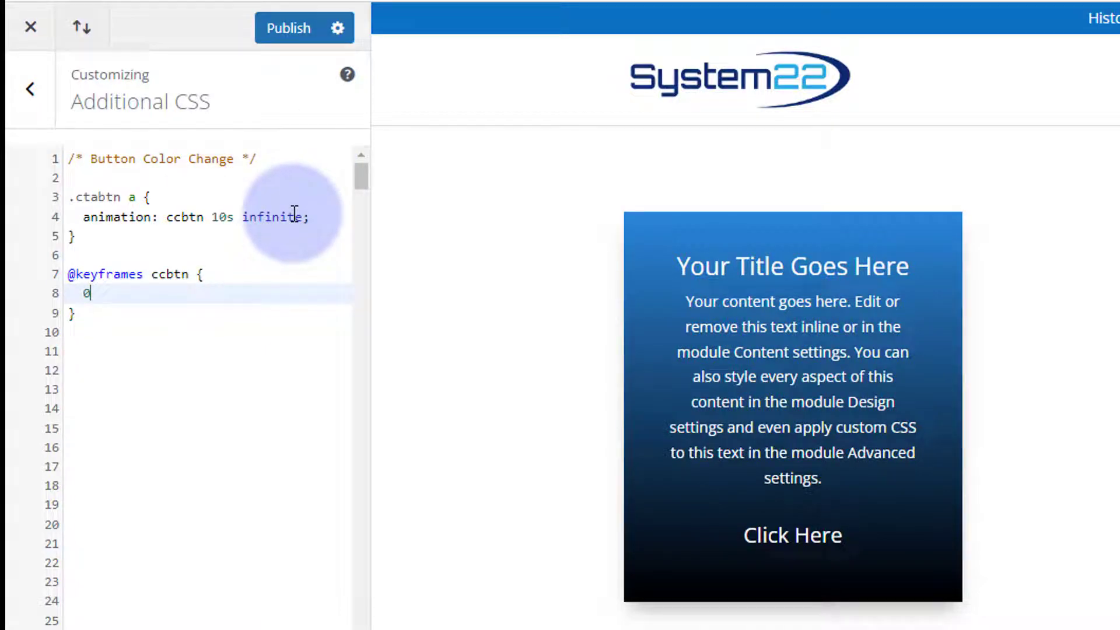
{"action": "type", "text": "%"}
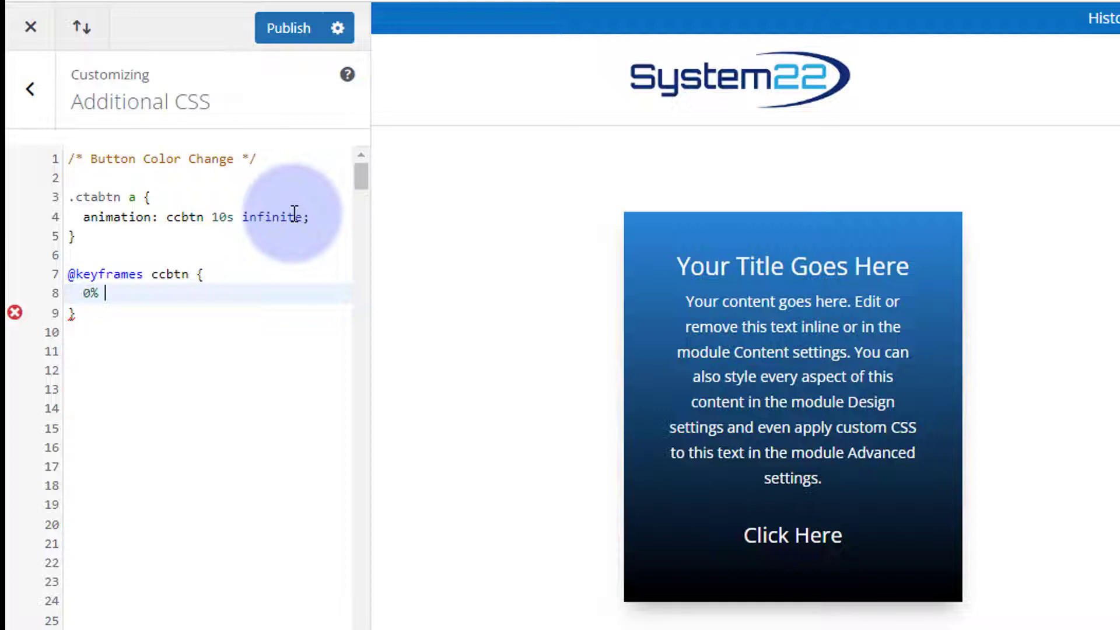
{"action": "type", "text": "{"}
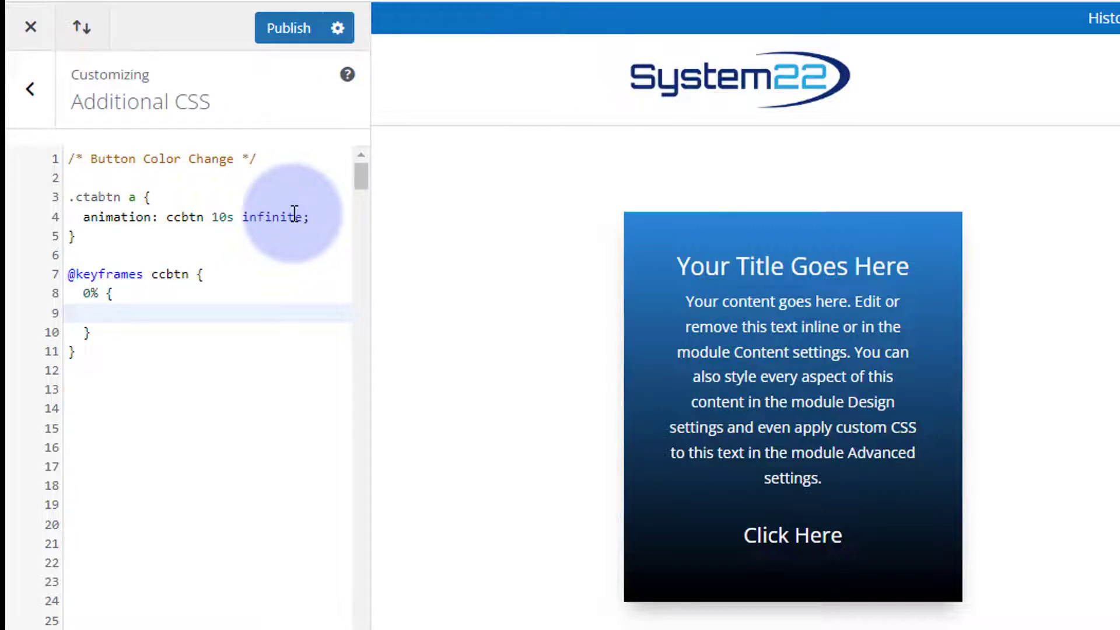
{"action": "type", "text": "background: red"}
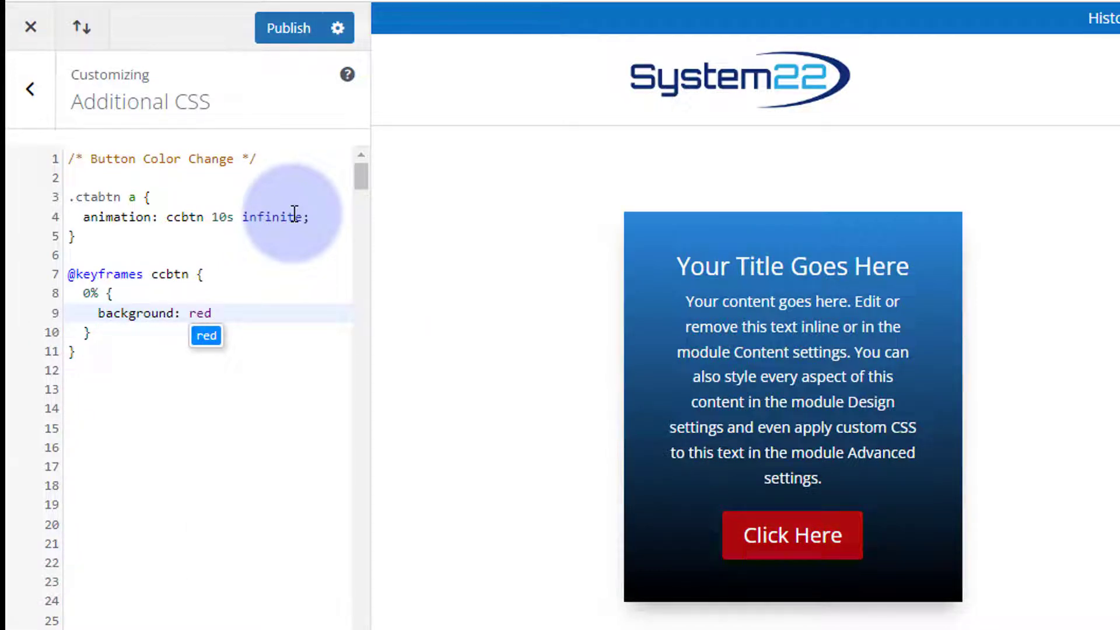
{"action": "type", "text": ";"}
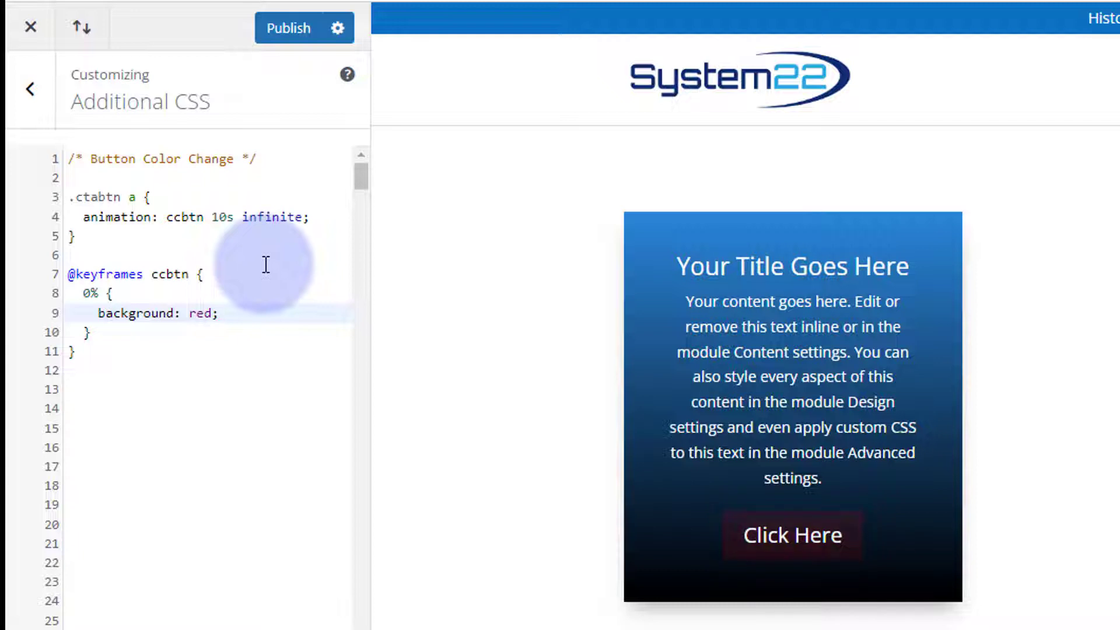
Add ccbtn keyframe steps: blue at 33%, purple at 66%, red at 100%.
{"action": "left_click", "coordinate": [220, 313]}
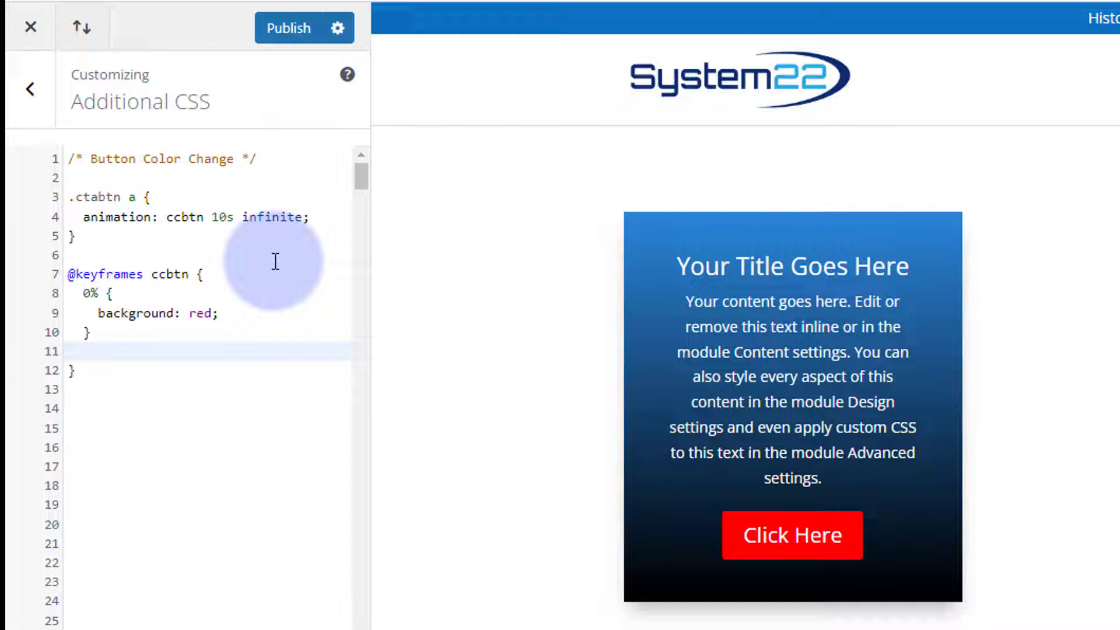
{"action": "type", "text": "0% {"}
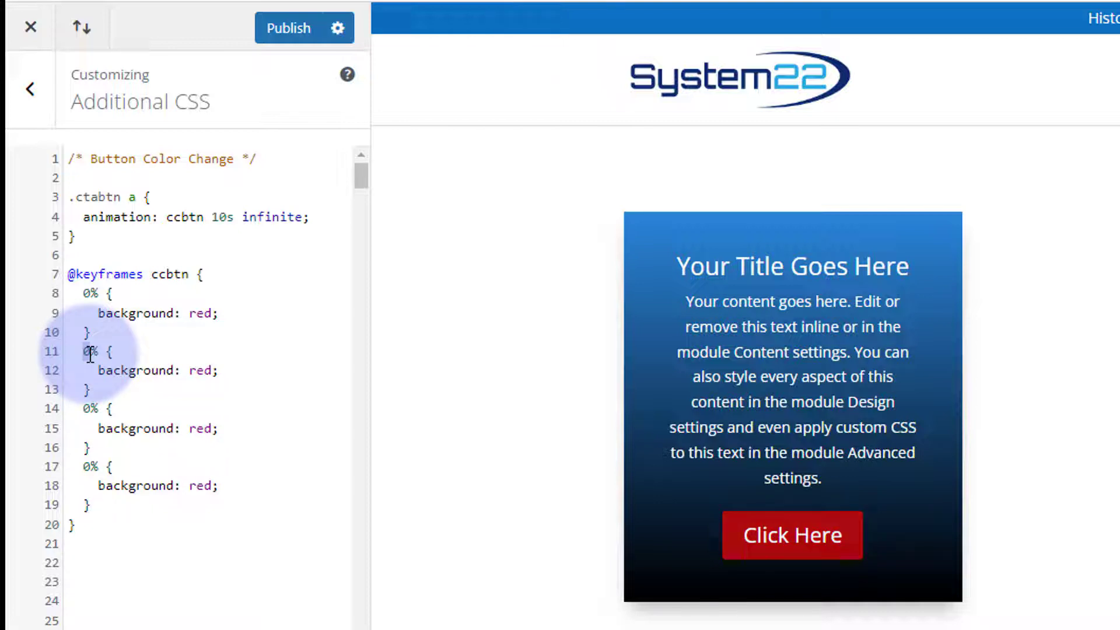
{"action": "type", "text": "33"}
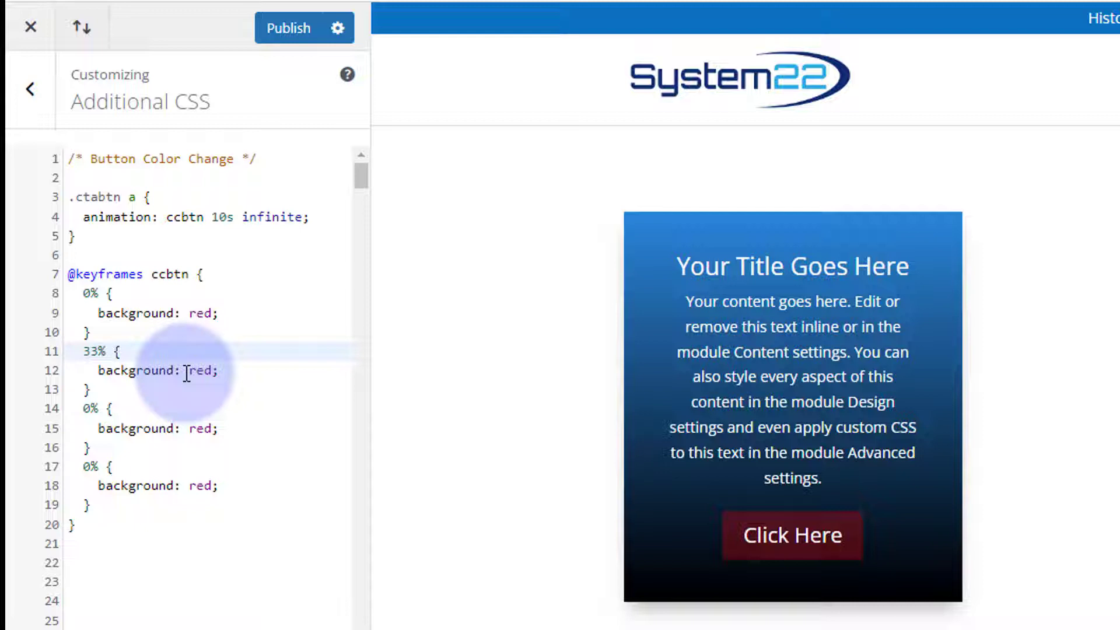
{"action": "double_click", "coordinate": [200, 370]}
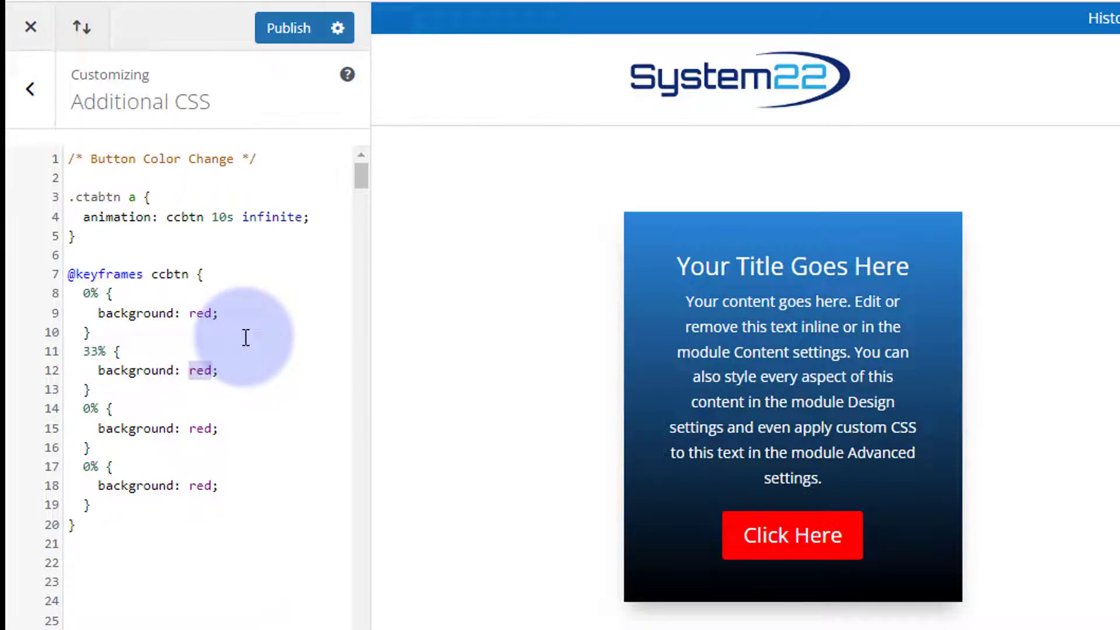
{"action": "type", "text": "blue"}
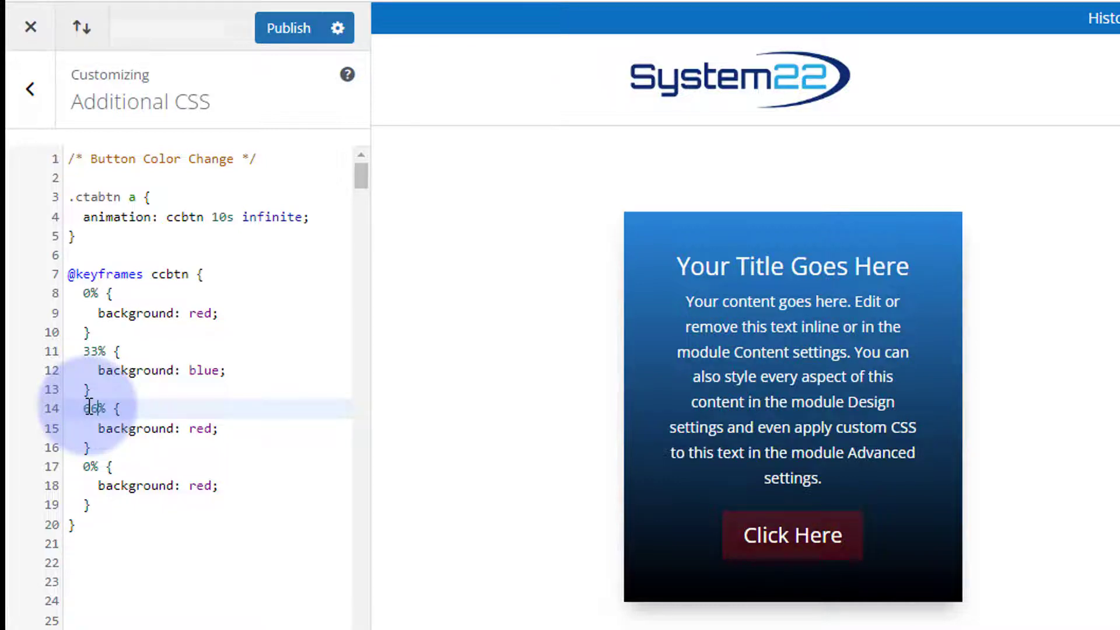
{"action": "double_click", "coordinate": [201, 429]}
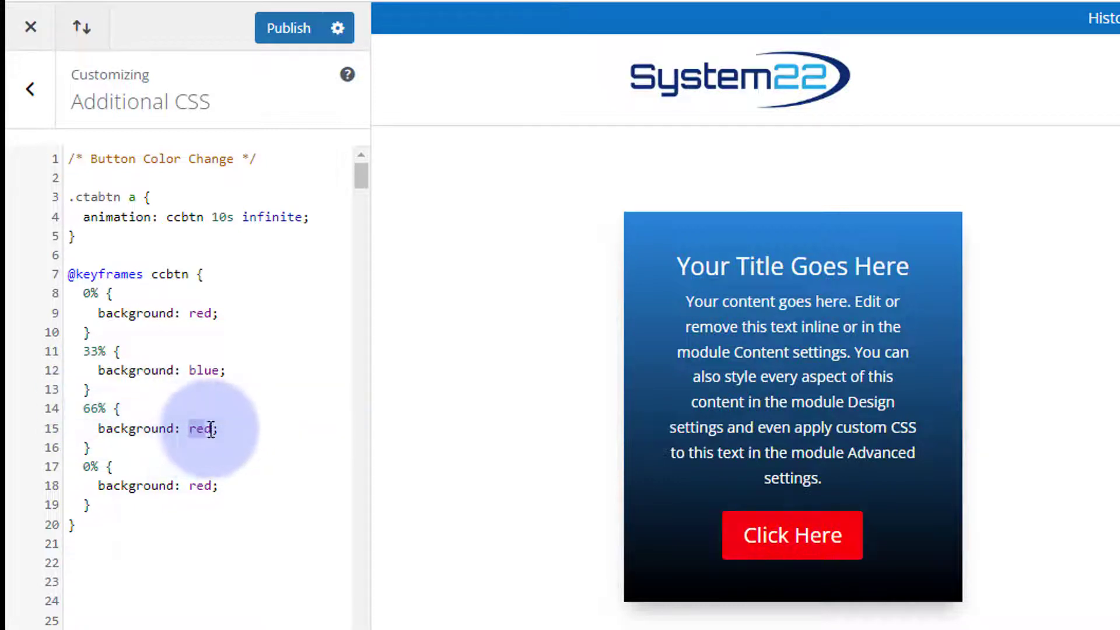
{"action": "type", "text": "purple"}
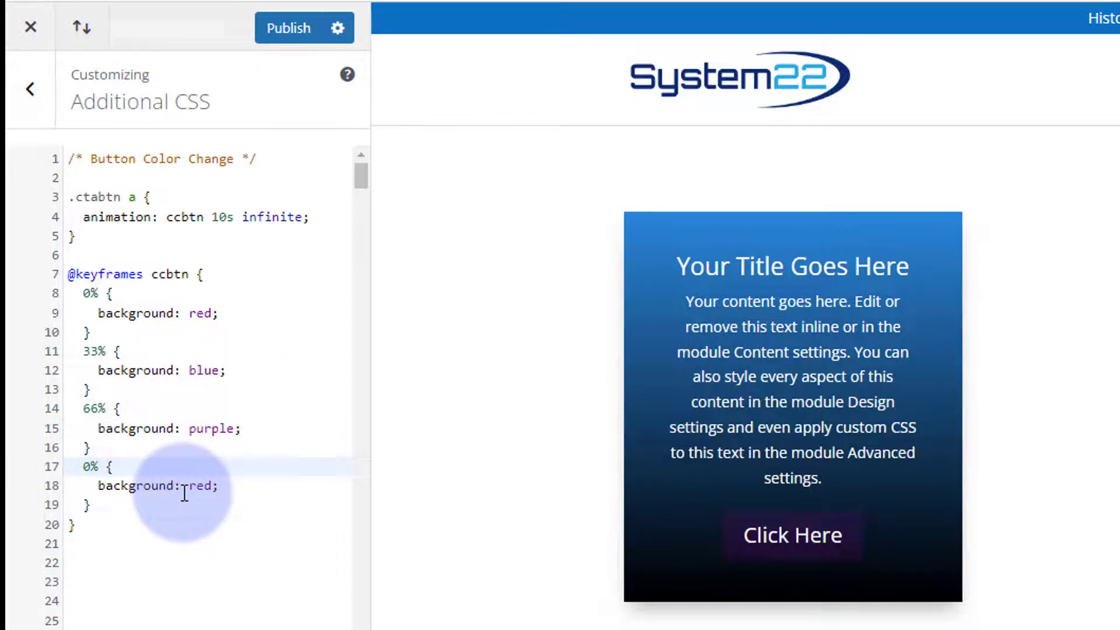
{"action": "type", "text": "1"}
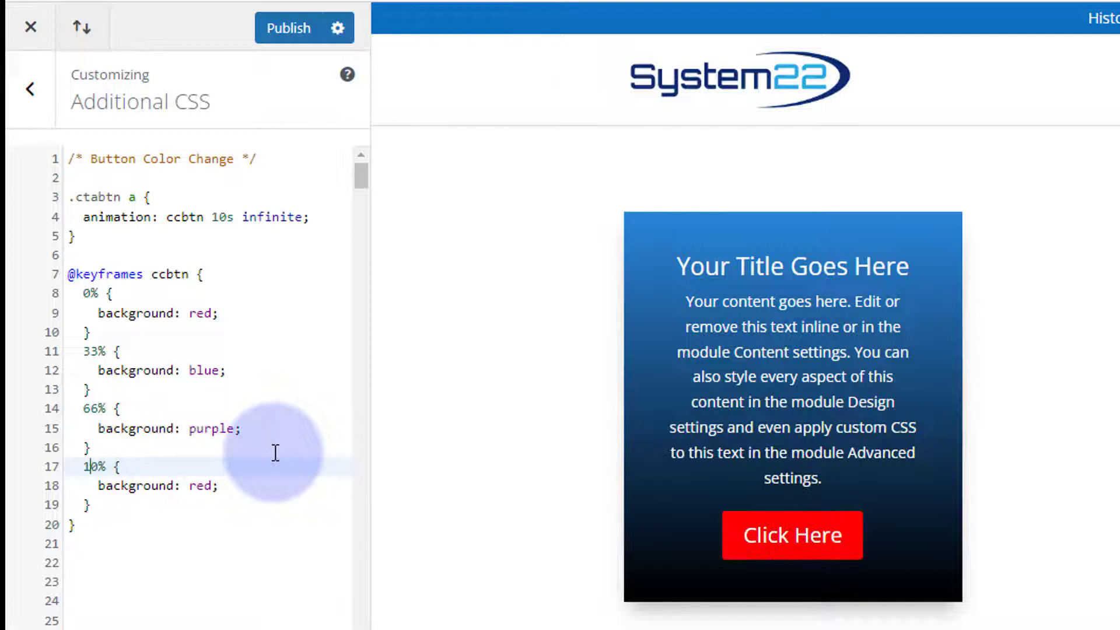
{"action": "type", "text": "0"}
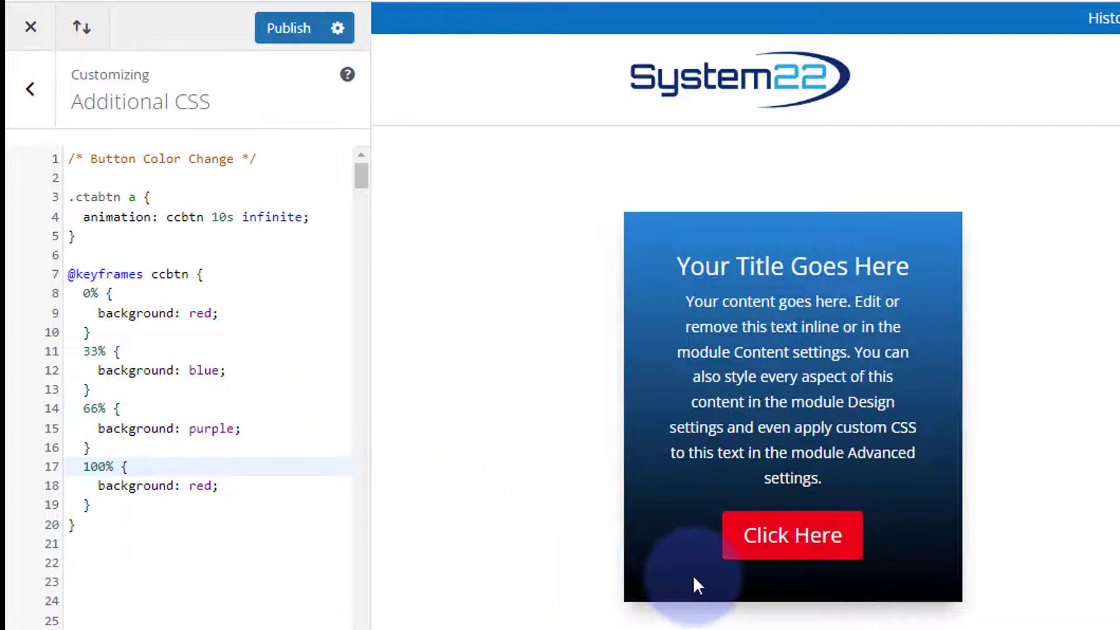
{"action": "mouse_move", "coordinate": [550, 594]}
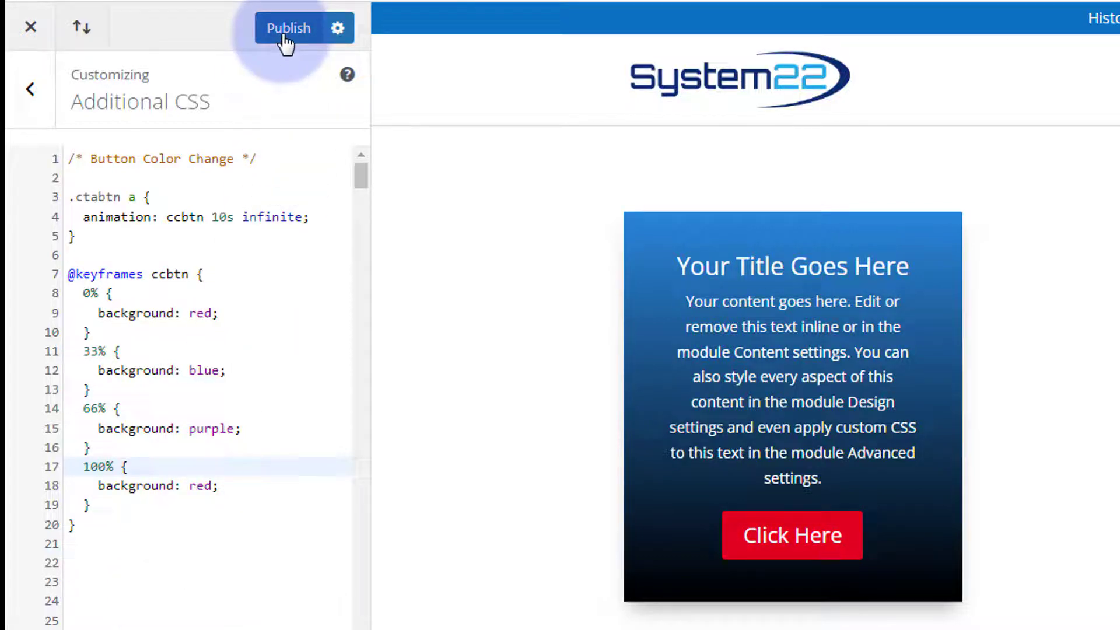
Publish the Additional CSS and check the colour-cycling Click Here button on the live site.
{"action": "left_click", "coordinate": [288, 28]}
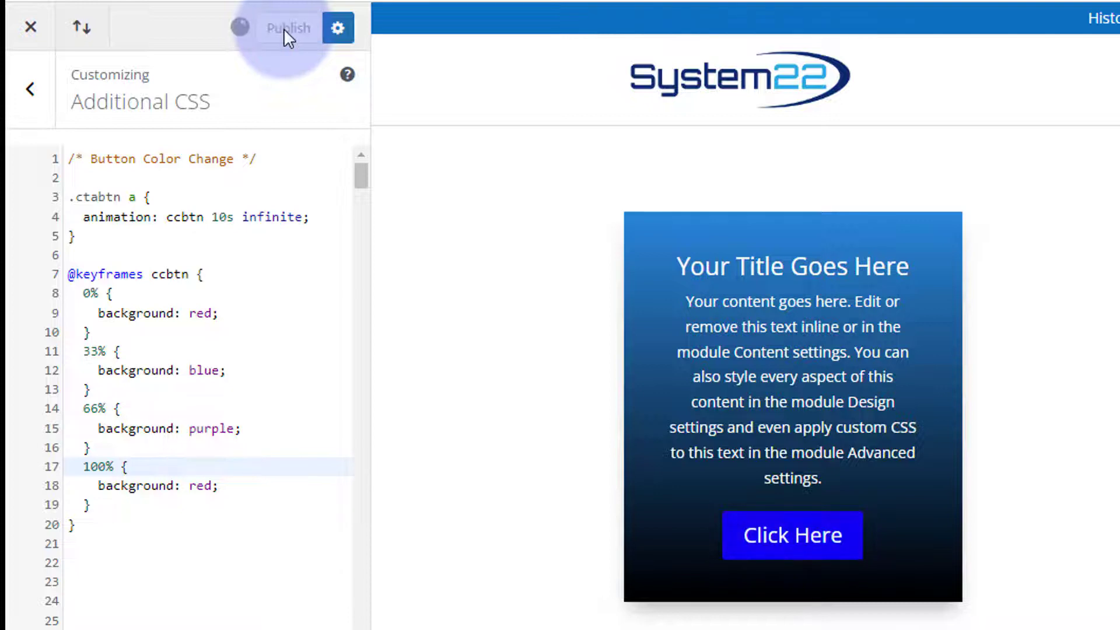
{"action": "left_click", "coordinate": [286, 28]}
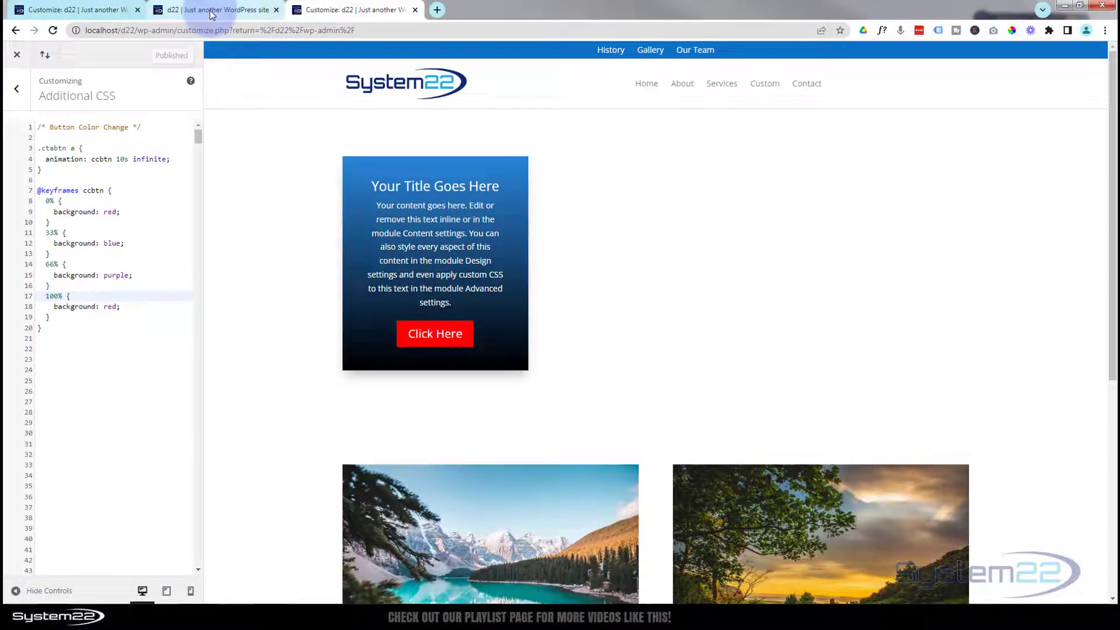
{"action": "left_click", "coordinate": [210, 10]}
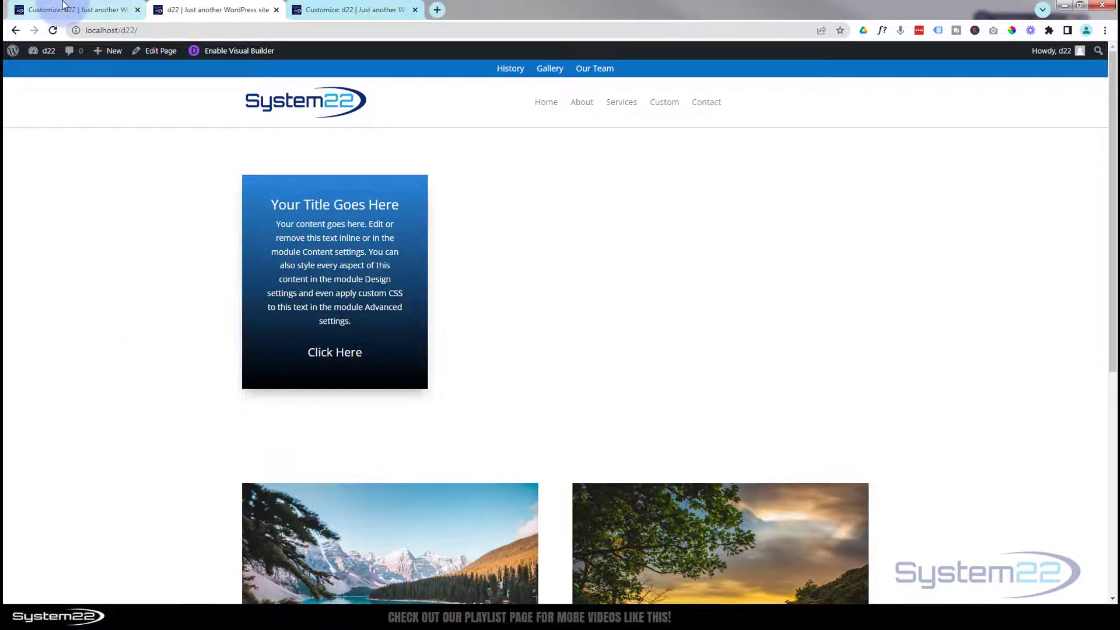
{"action": "left_click", "coordinate": [52, 30]}
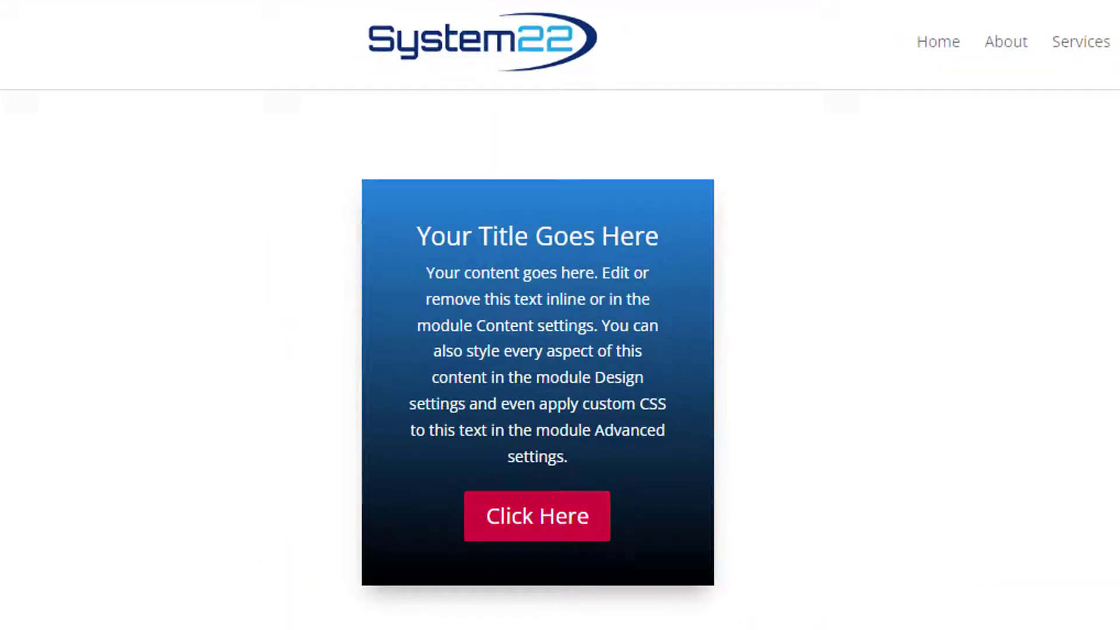
{"action": "mouse_move", "coordinate": [537, 515]}
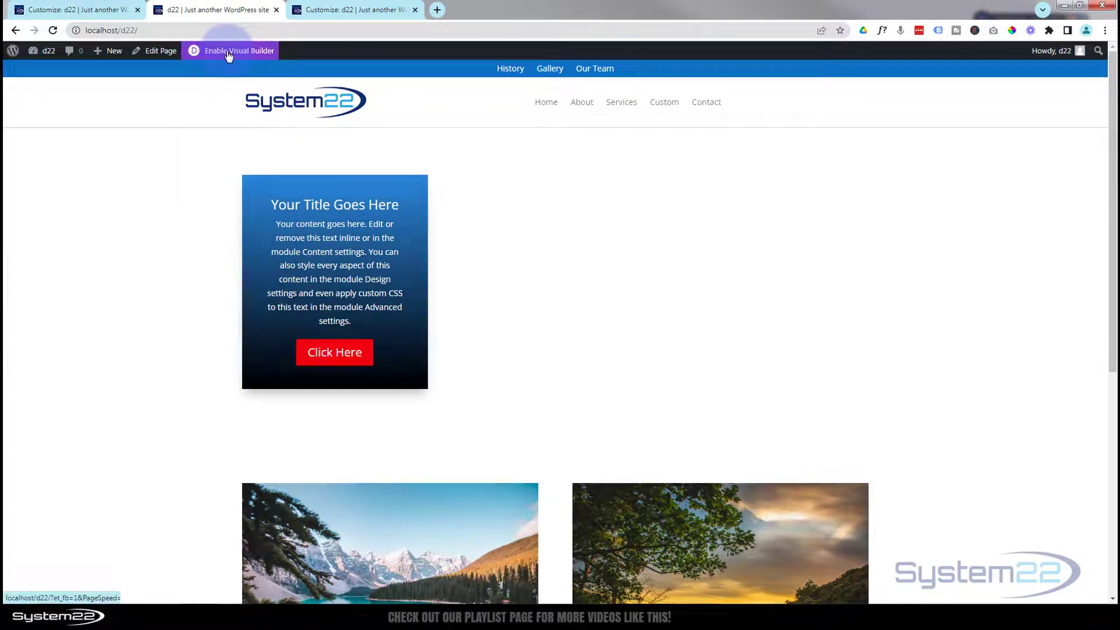
Insert a Call To Action module in the middle column with Button Link URL #.
{"action": "left_click", "coordinate": [229, 50]}
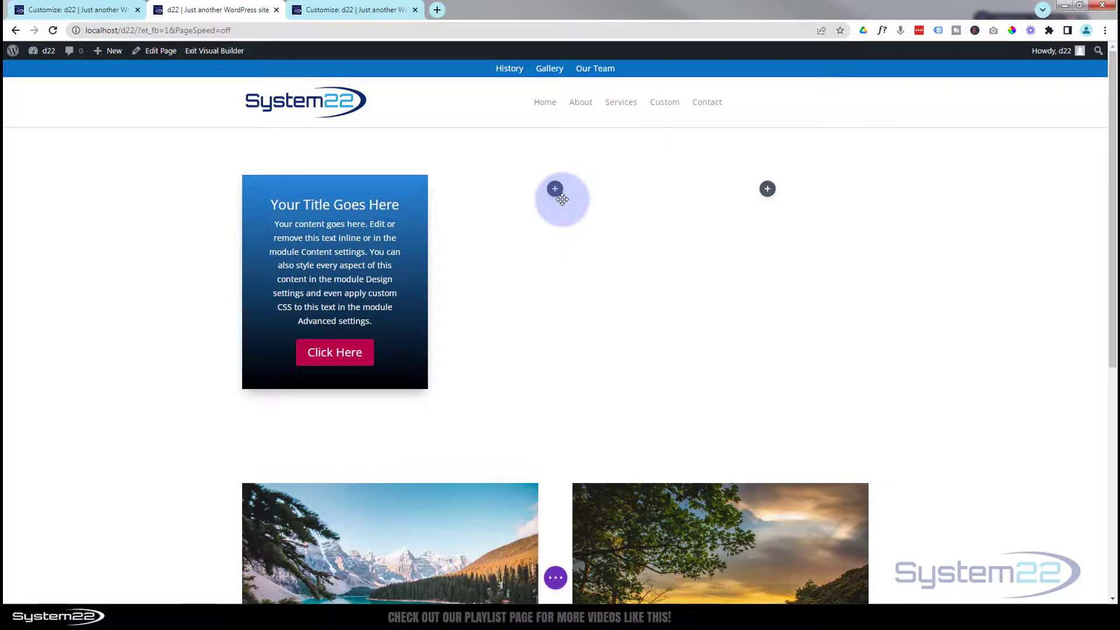
{"action": "left_click", "coordinate": [555, 189]}
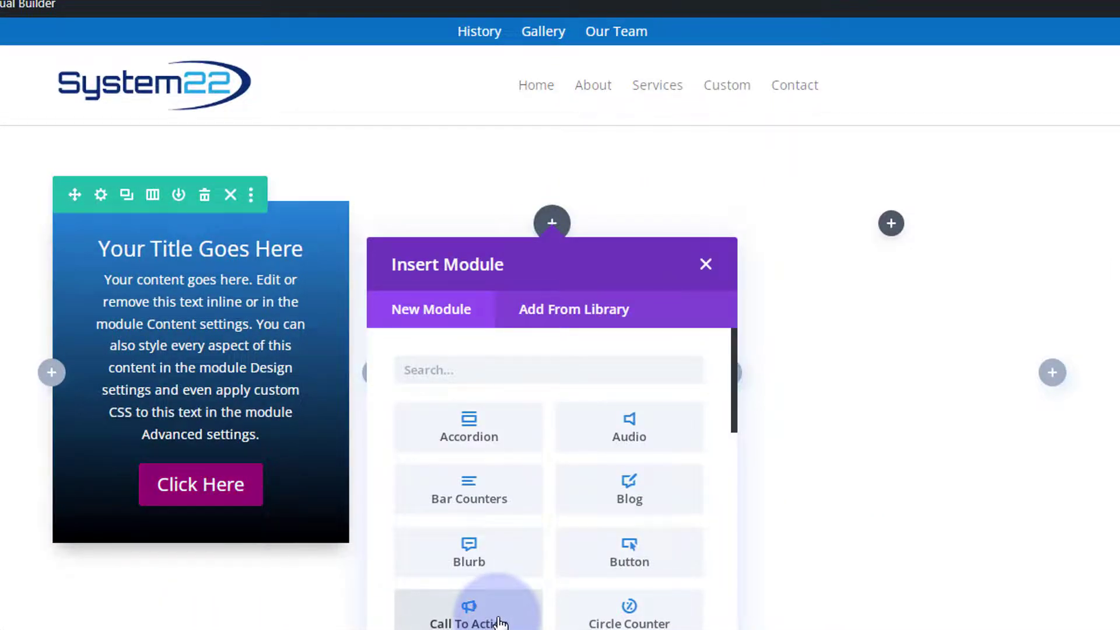
{"action": "left_click", "coordinate": [469, 620]}
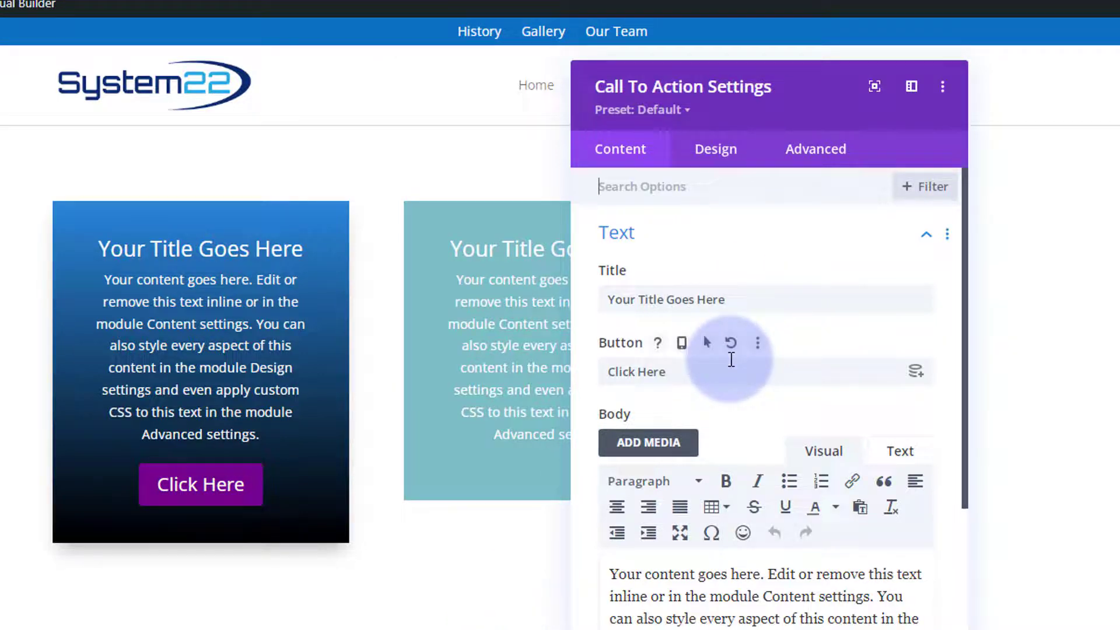
{"action": "scroll", "scroll_direction": "down", "scroll_amount": 3}
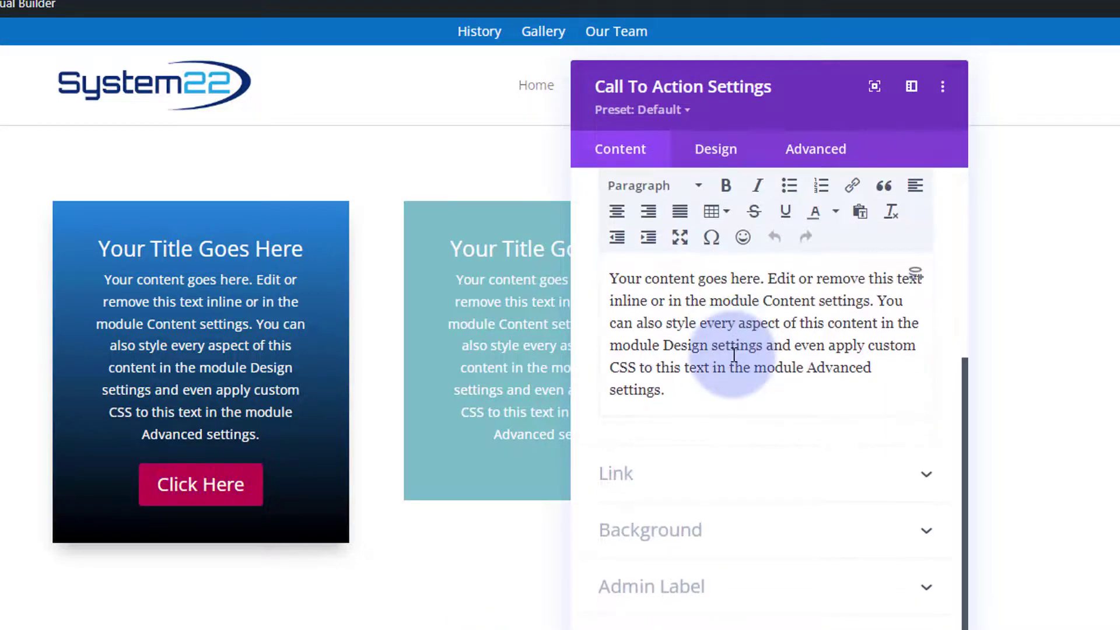
{"action": "left_click", "coordinate": [615, 474]}
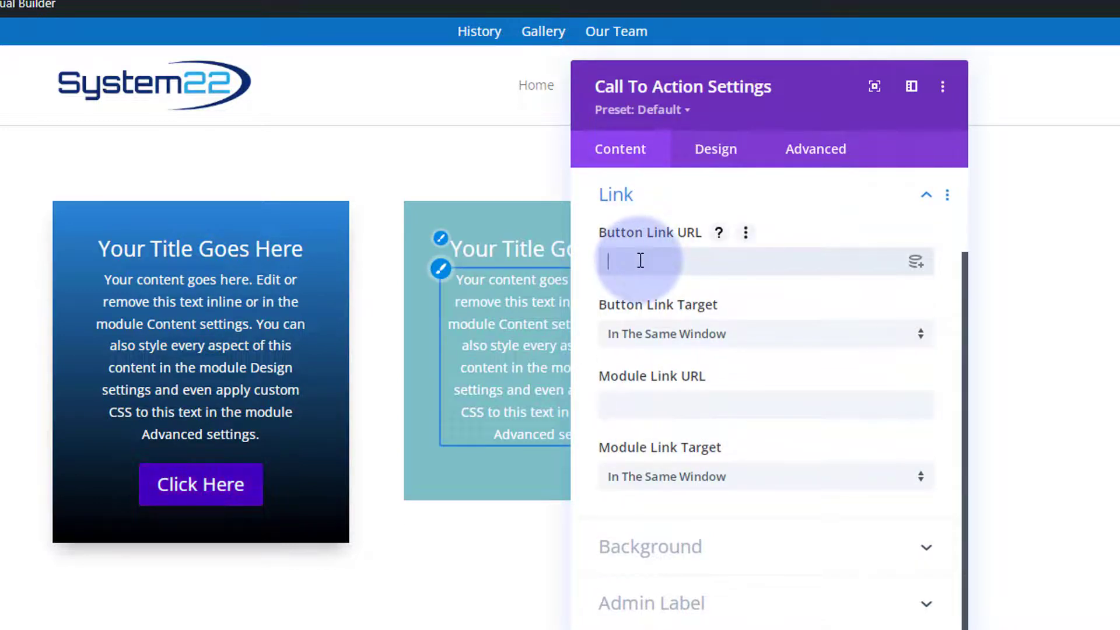
{"action": "type", "text": "#"}
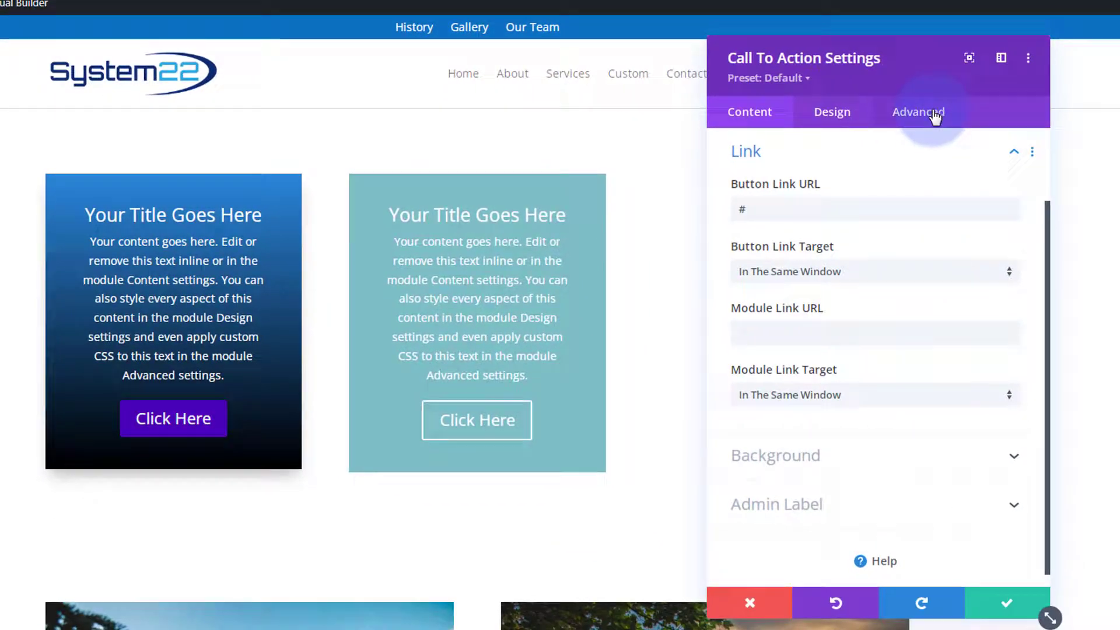
Add the CSS class ctabtn to the second Call To Action module.
{"action": "left_click", "coordinate": [918, 112]}
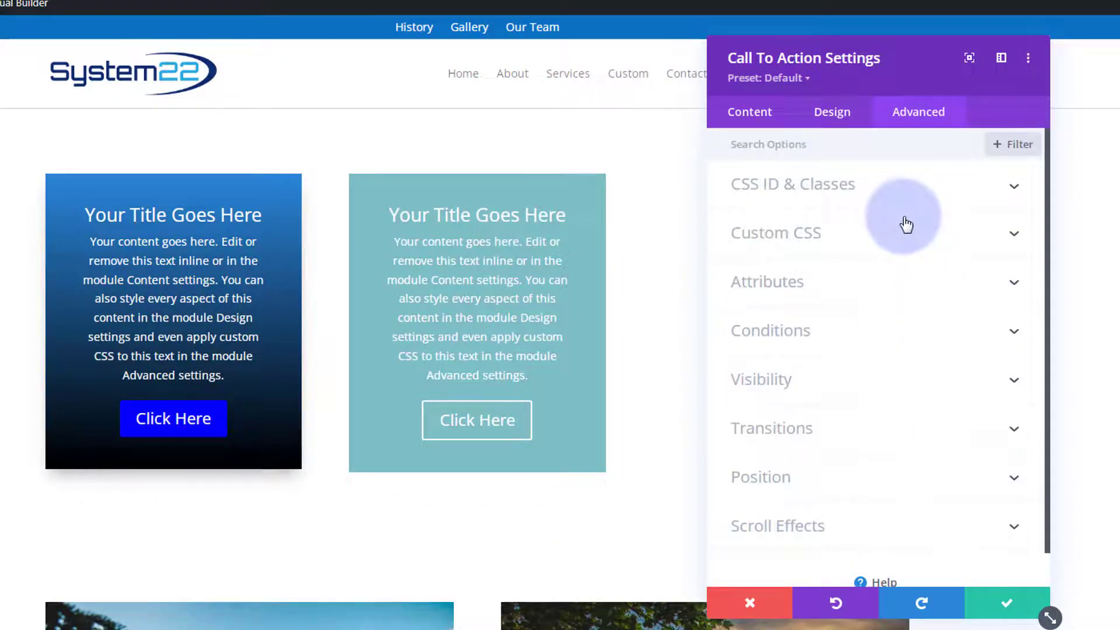
{"action": "left_click", "coordinate": [792, 183]}
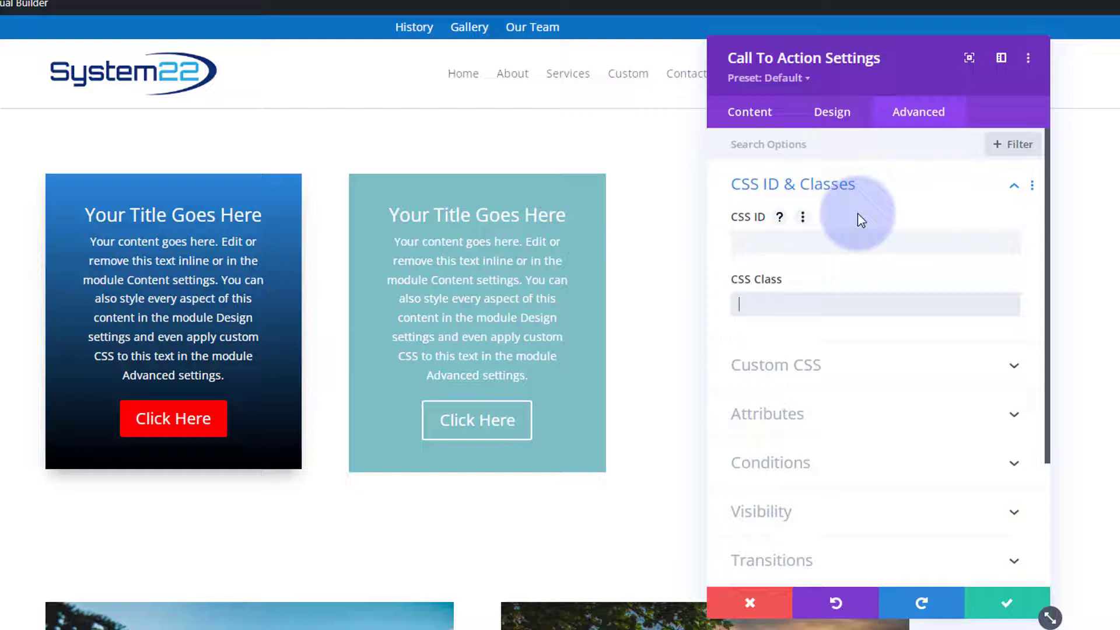
{"action": "type", "text": "ctabtn"}
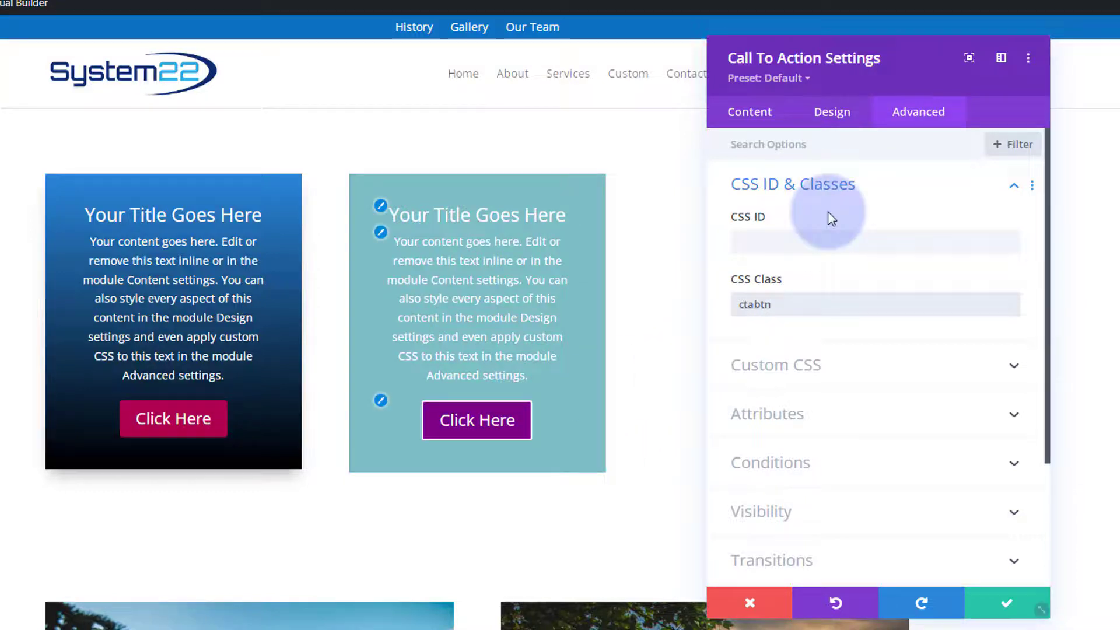
Turn on Use Custom Styles for its button and save the module.
{"action": "left_click", "coordinate": [831, 112]}
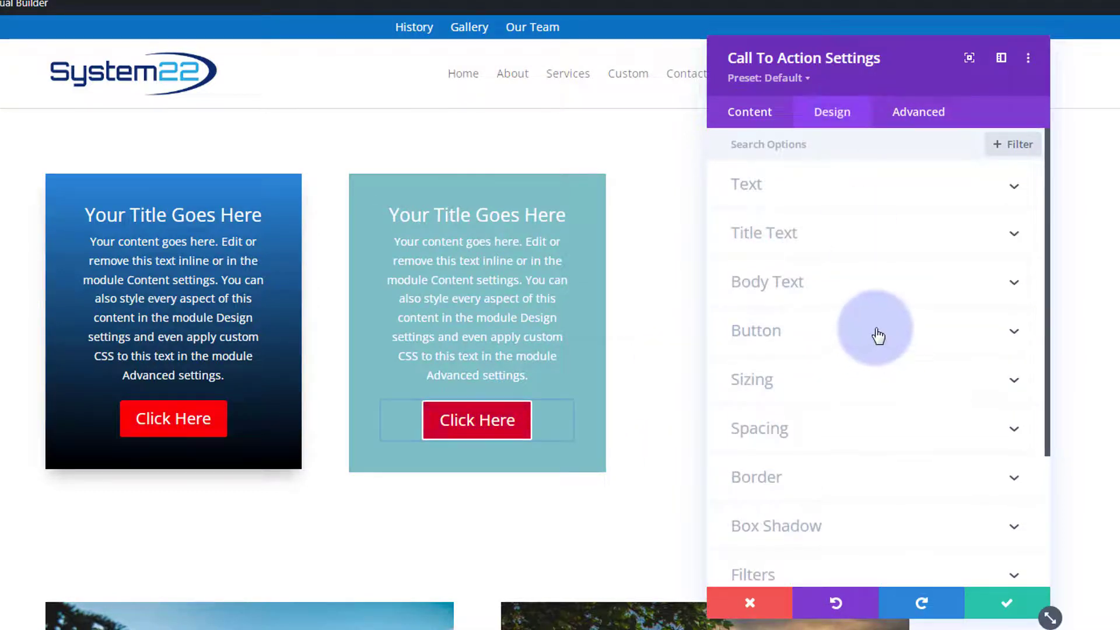
{"action": "left_click", "coordinate": [755, 330]}
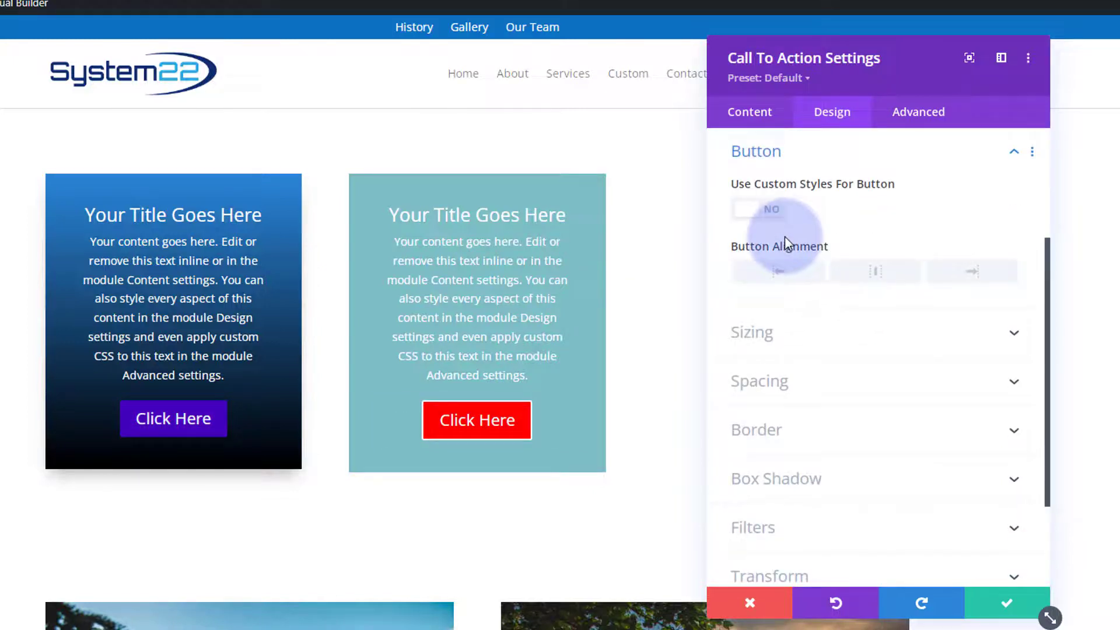
{"action": "left_click", "coordinate": [758, 209]}
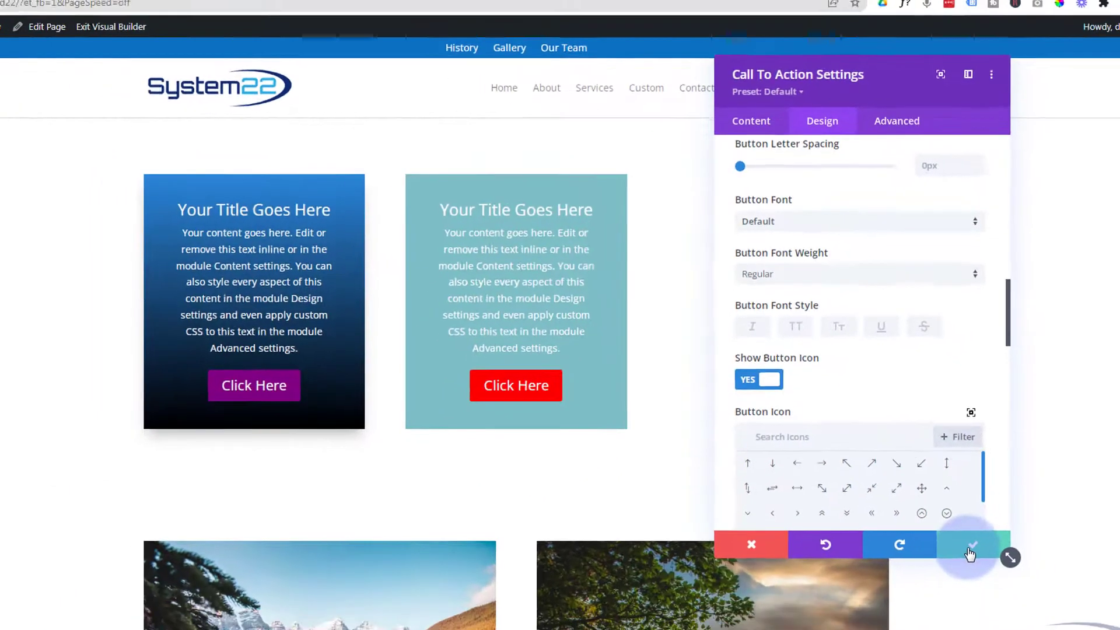
{"action": "left_click", "coordinate": [971, 544]}
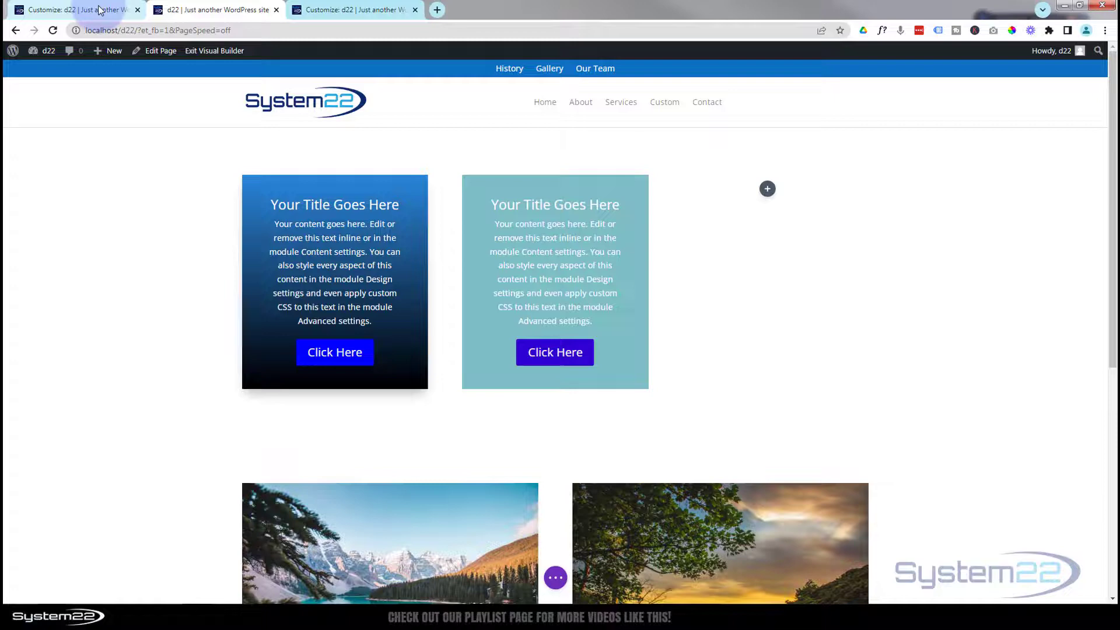
Add border:none to the ccbtn keyframe steps and publish the CSS.
{"action": "left_click", "coordinate": [346, 10]}
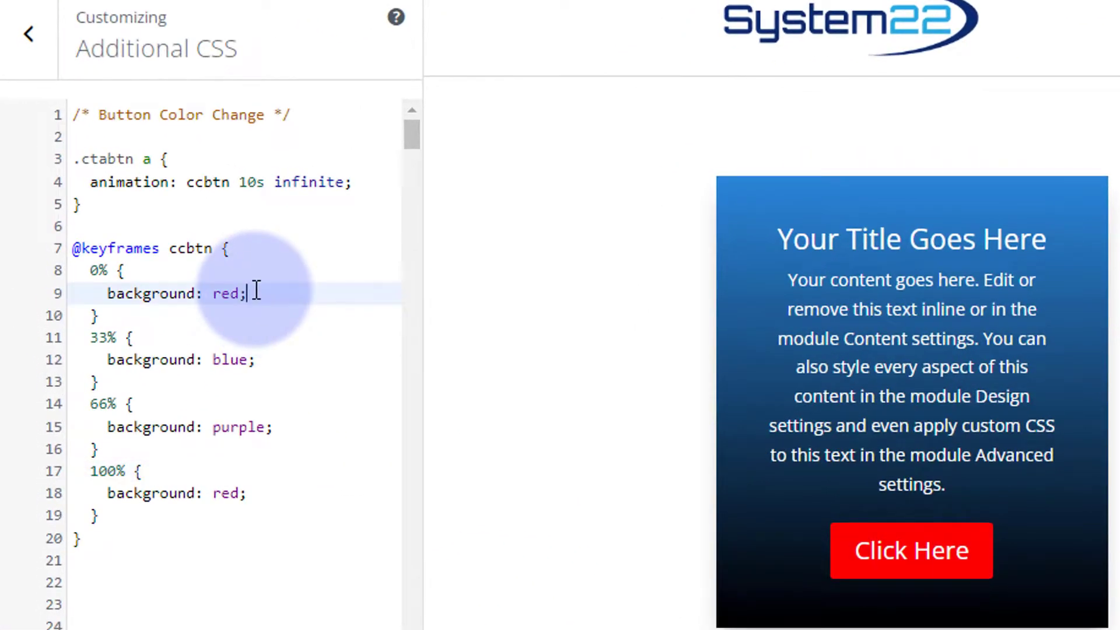
{"action": "type", "text": "bo"}
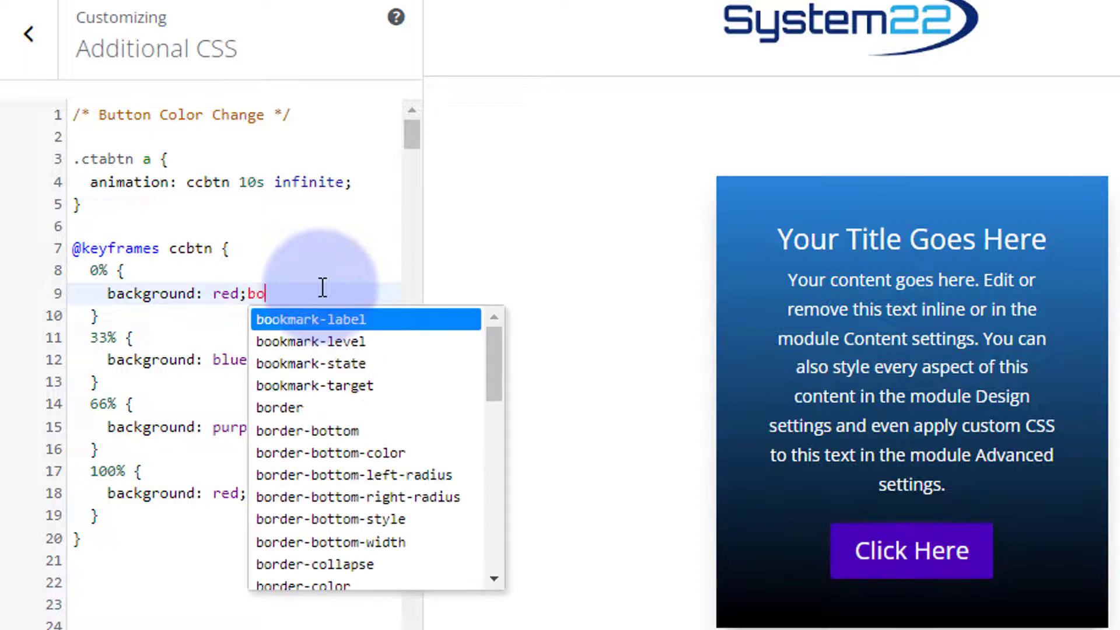
{"action": "type", "text": "rder"}
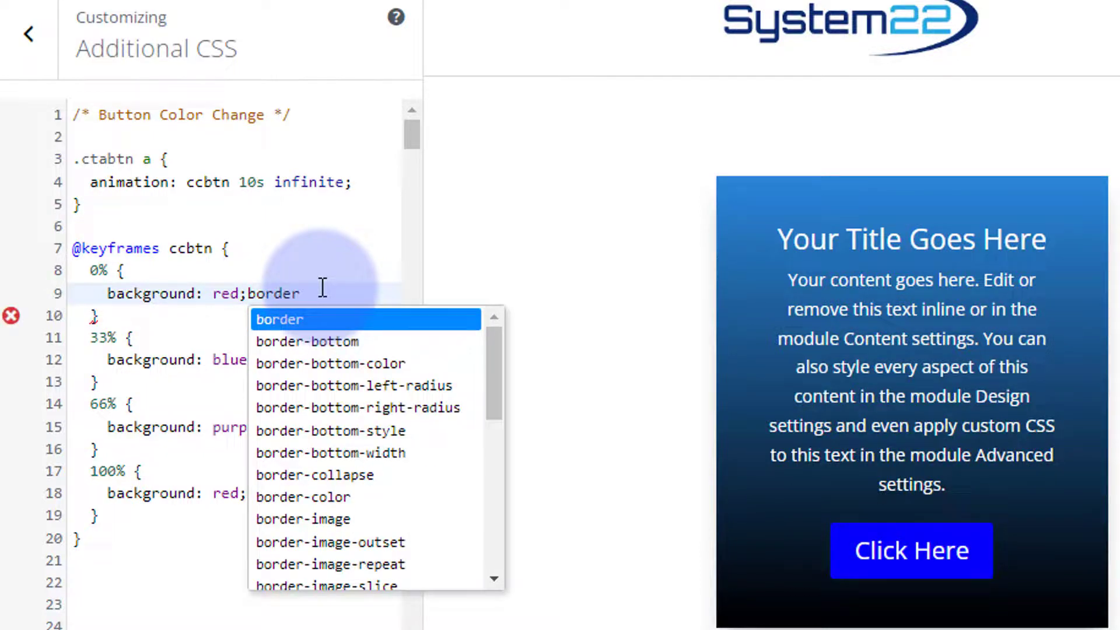
{"action": "type", "text": ":none;"}
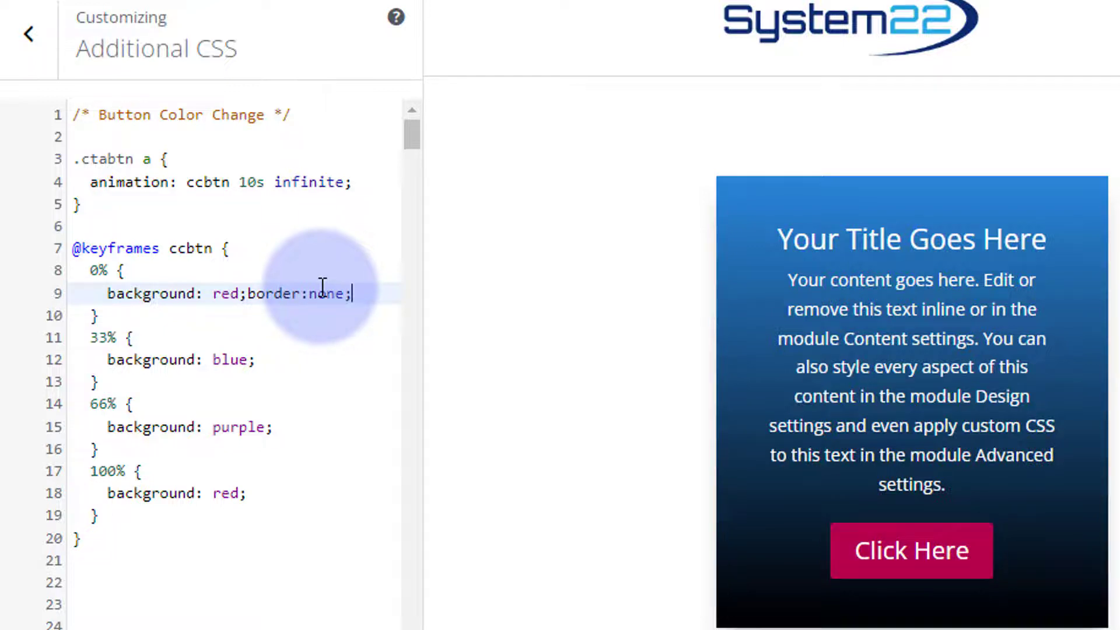
{"action": "left_click_drag", "start_coordinate": [248, 292], "coordinate": [351, 293]}
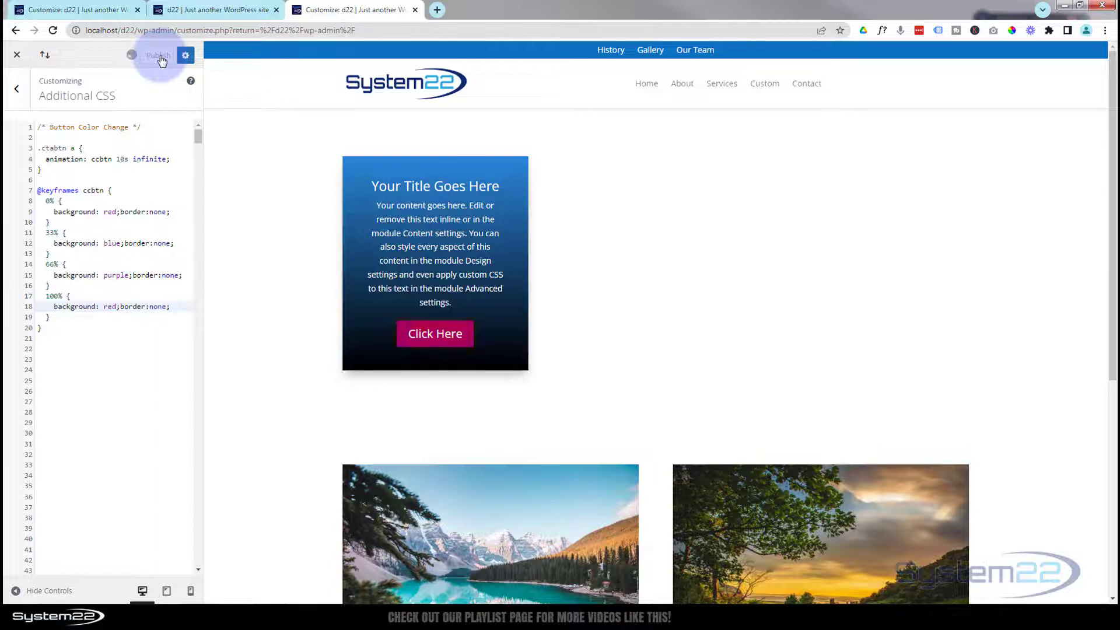
{"action": "left_click", "coordinate": [199, 10]}
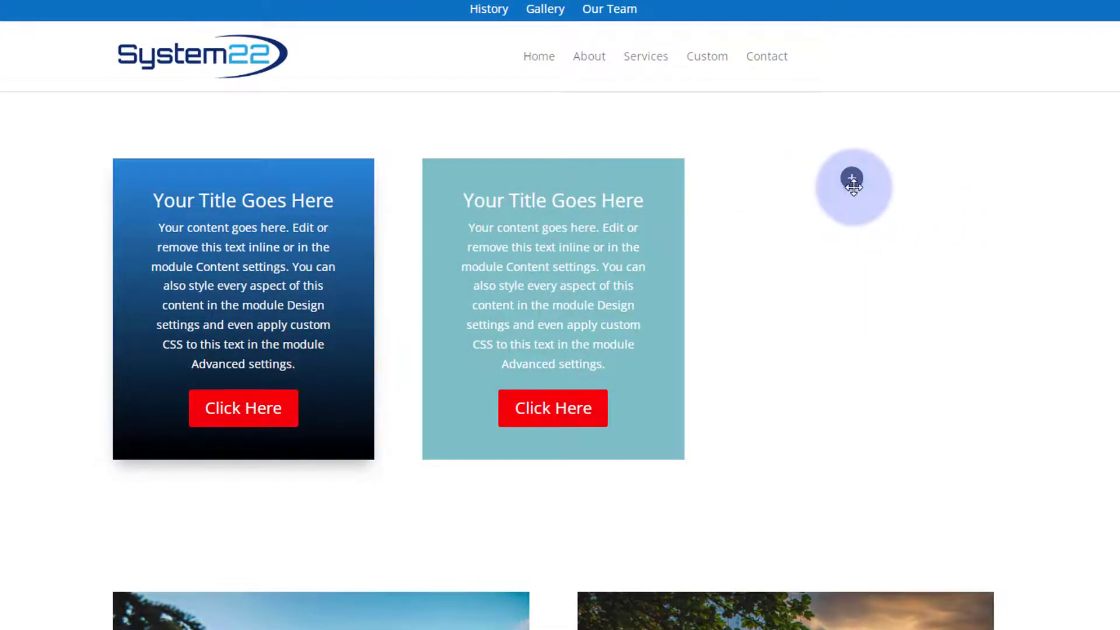
Insert a Call To Action in the third column with link # and class ctabtn, then save.
{"action": "left_click", "coordinate": [852, 177]}
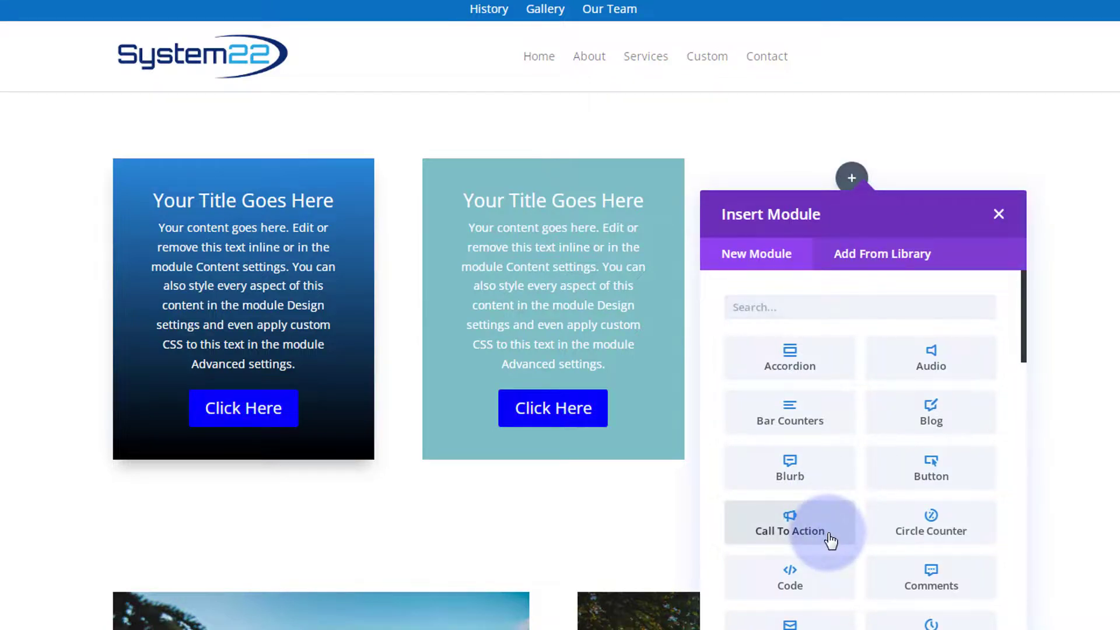
{"action": "left_click", "coordinate": [789, 531]}
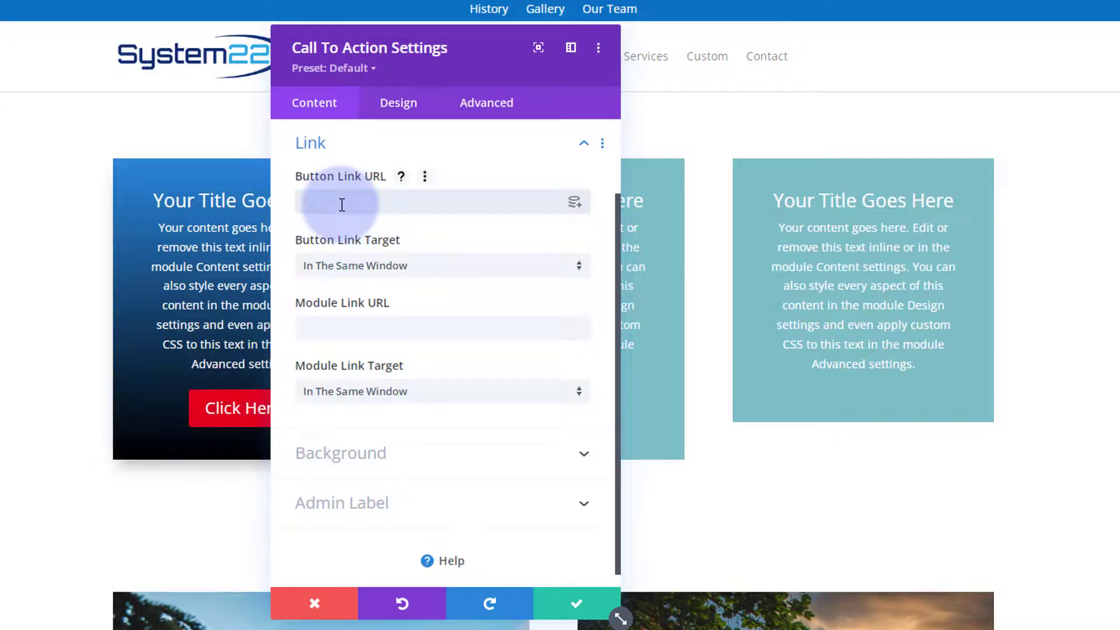
{"action": "type", "text": "#"}
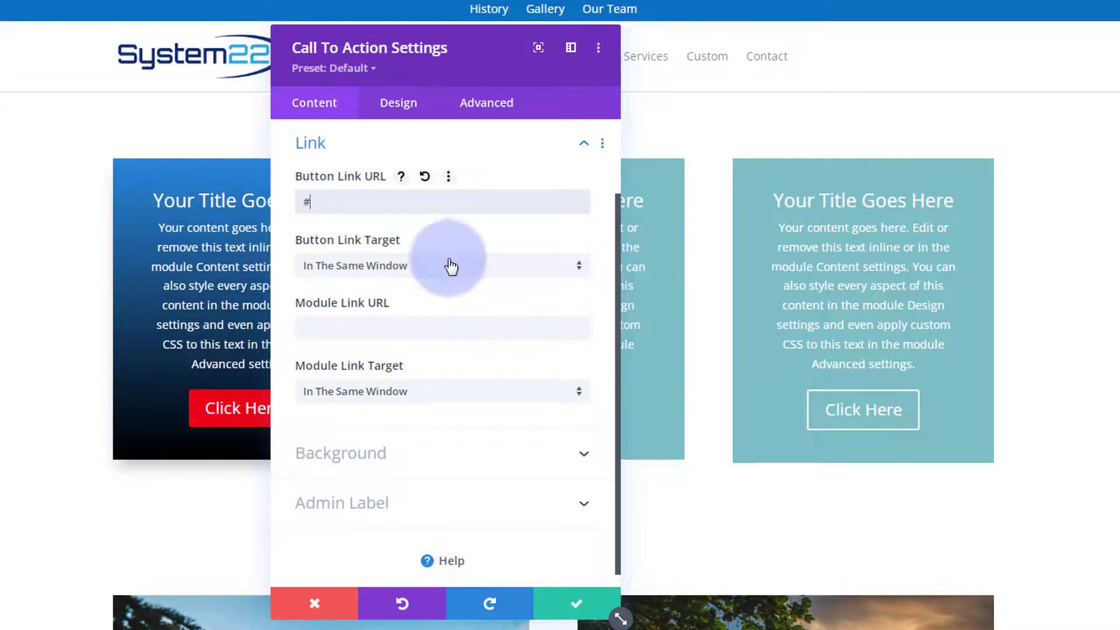
{"action": "left_click", "coordinate": [486, 103]}
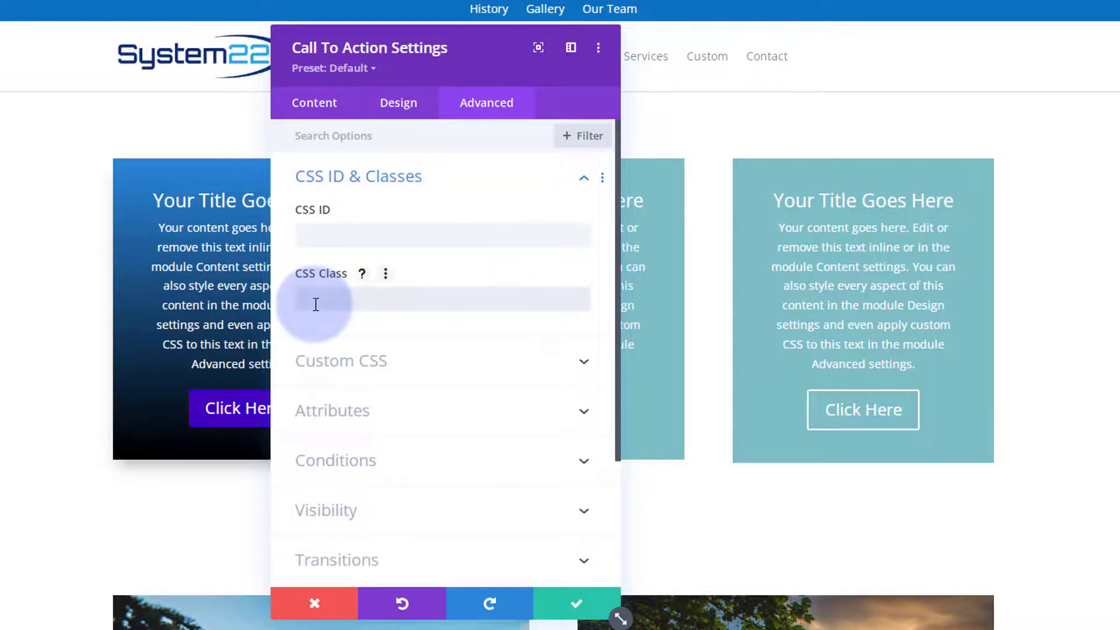
{"action": "type", "text": "ctabtn"}
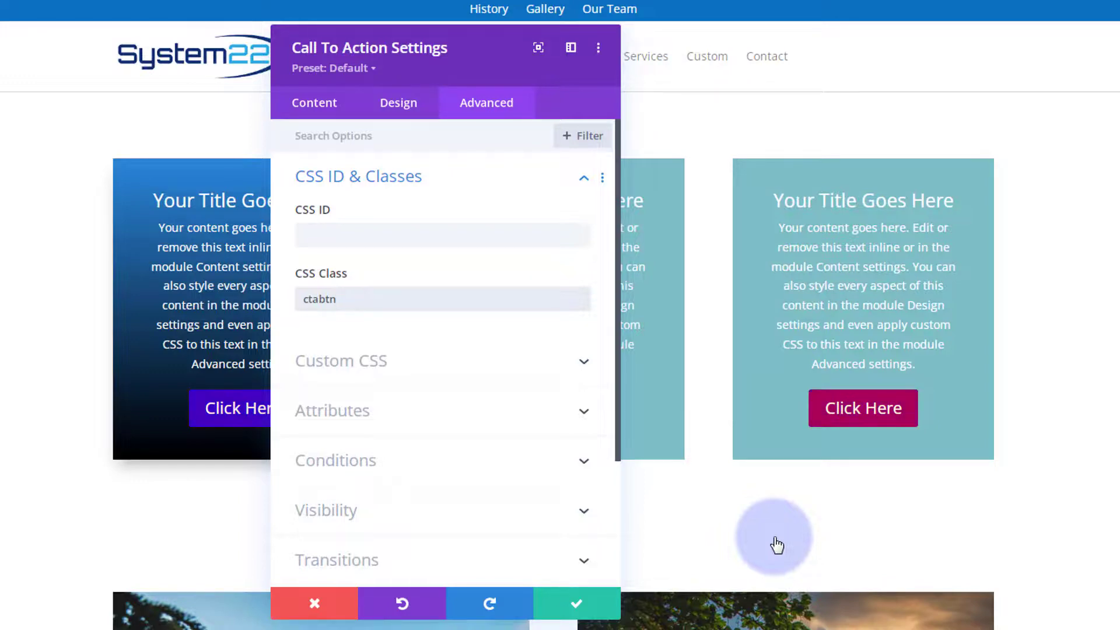
{"action": "left_click", "coordinate": [577, 603]}
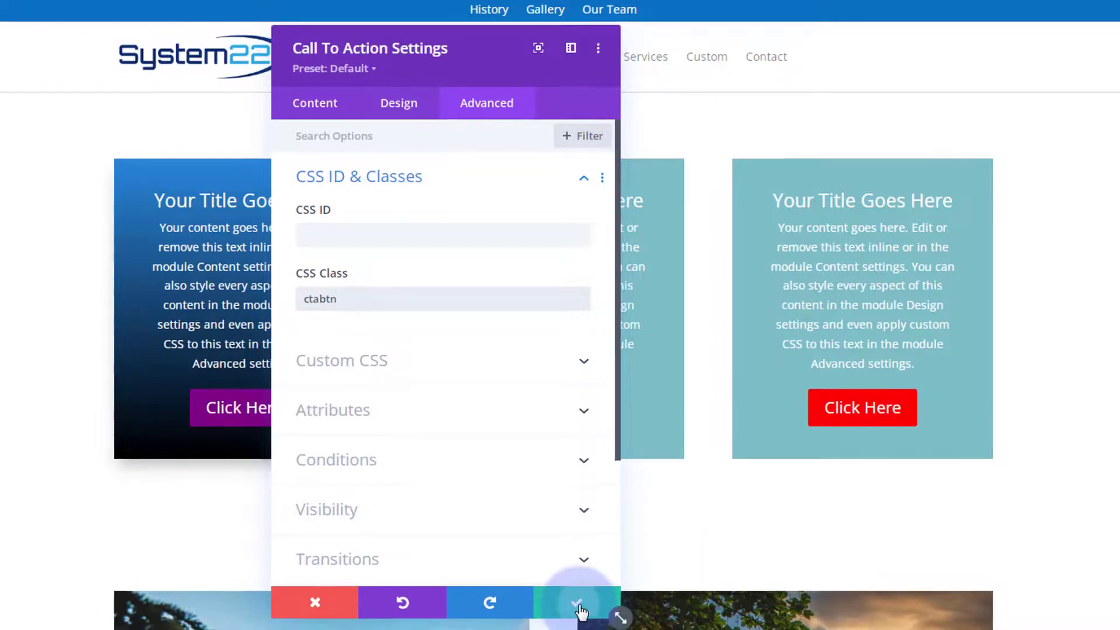
{"action": "left_click", "coordinate": [574, 603]}
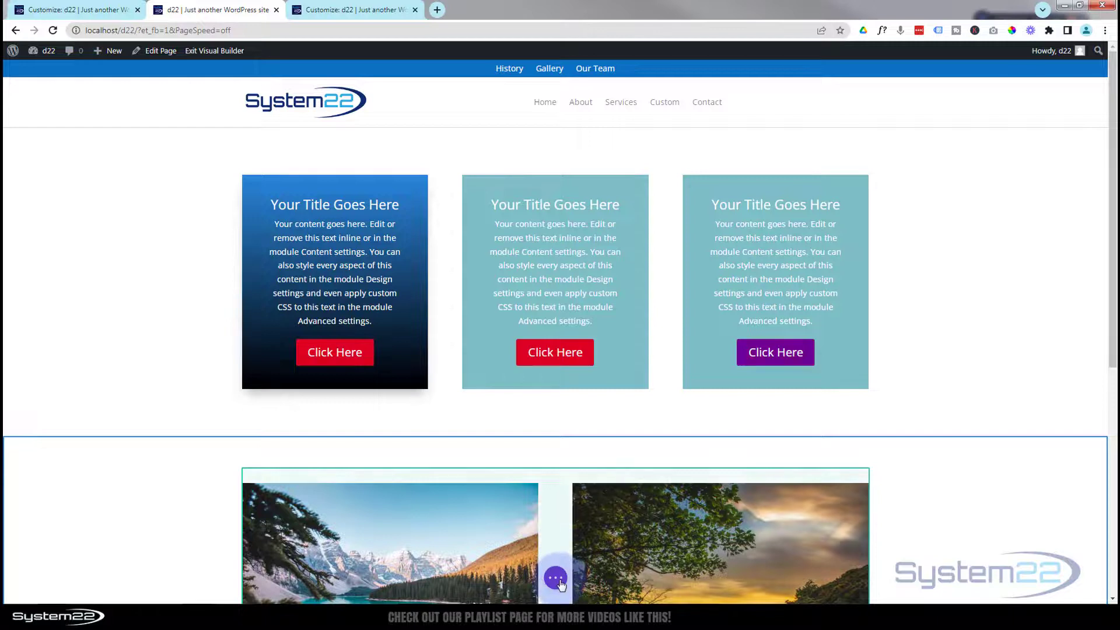
Open the page settings bar and exit the Visual Builder to the live page.
{"action": "left_click", "coordinate": [555, 578]}
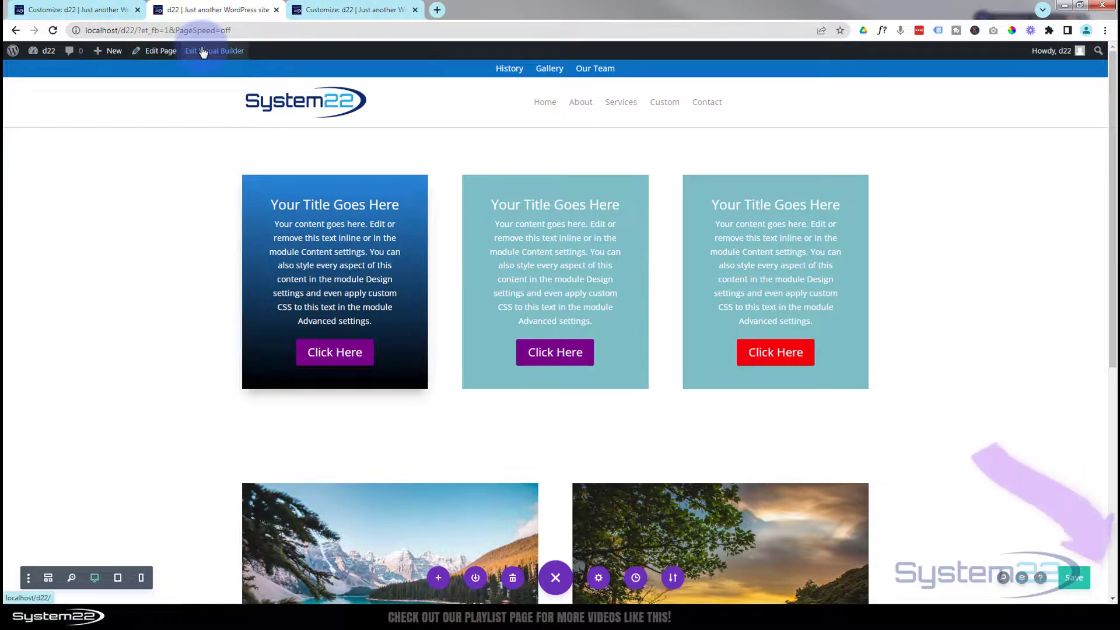
{"action": "left_click", "coordinate": [204, 51]}
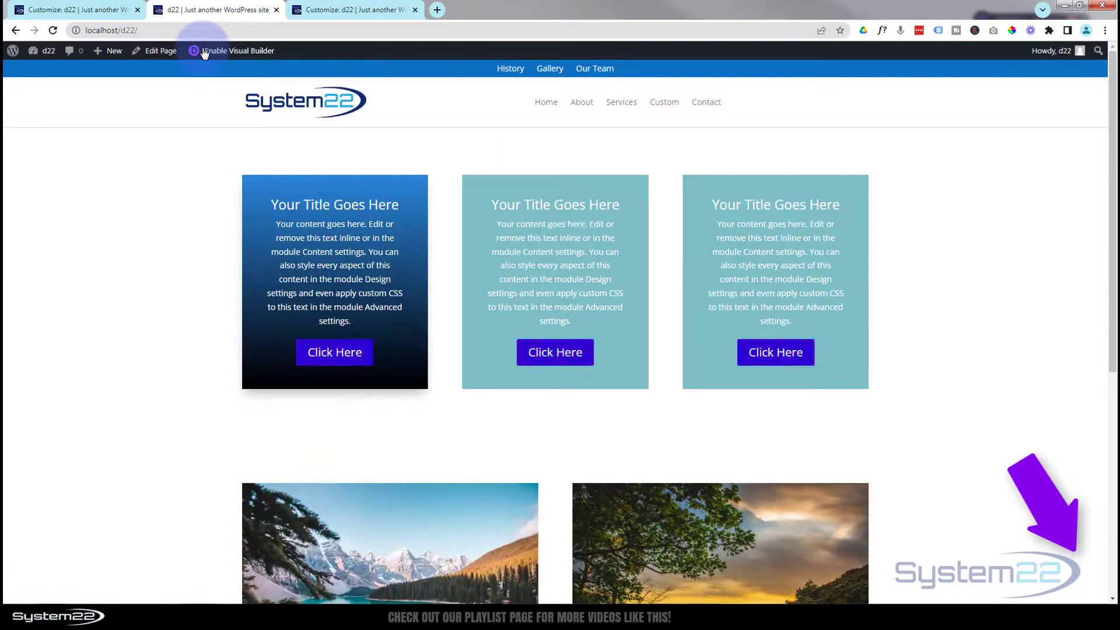